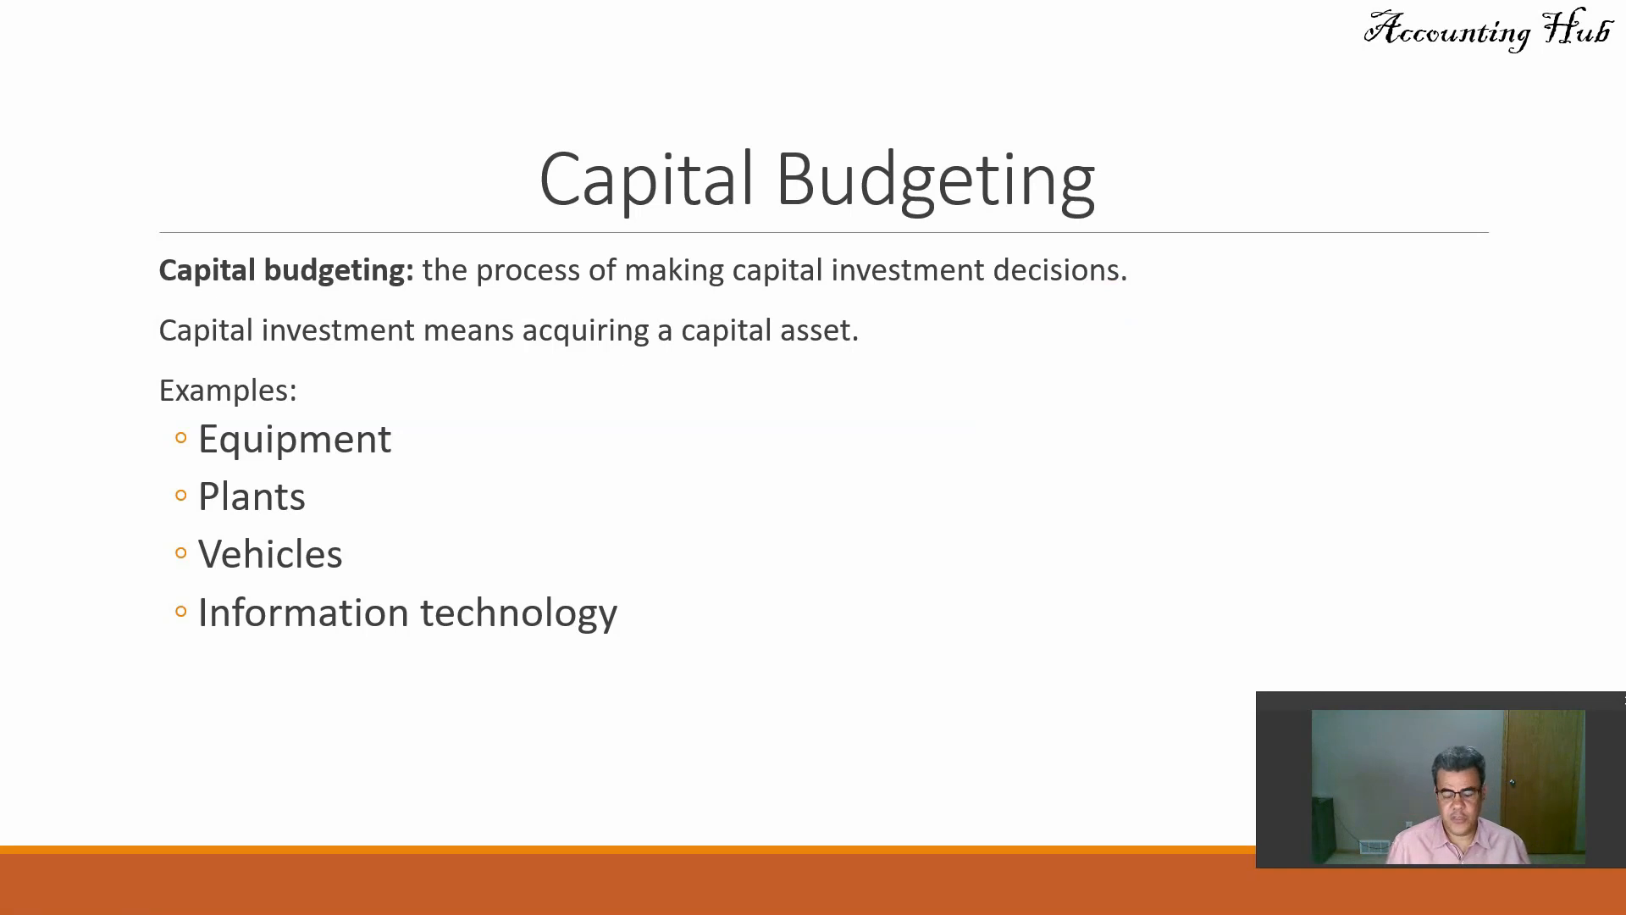
Advance to the Four Methods of Capital Budgeting Analysis slide, then switch to the Excel IRR worksheet
{"action": "key", "text": "right"}
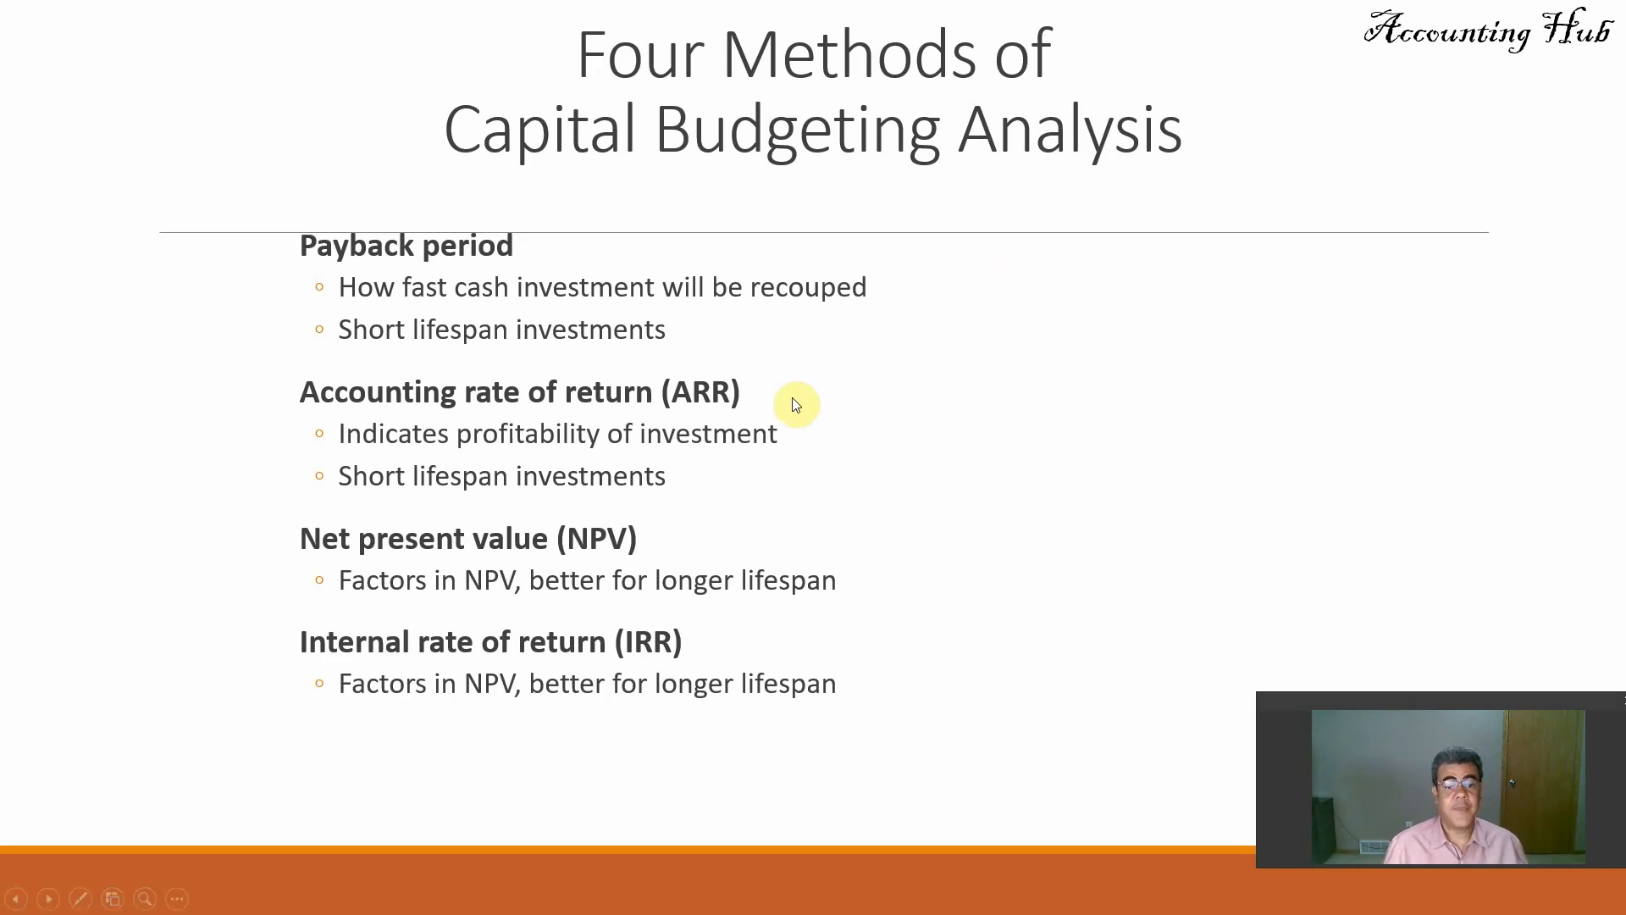
{"action": "mouse_move", "coordinate": [553, 562]}
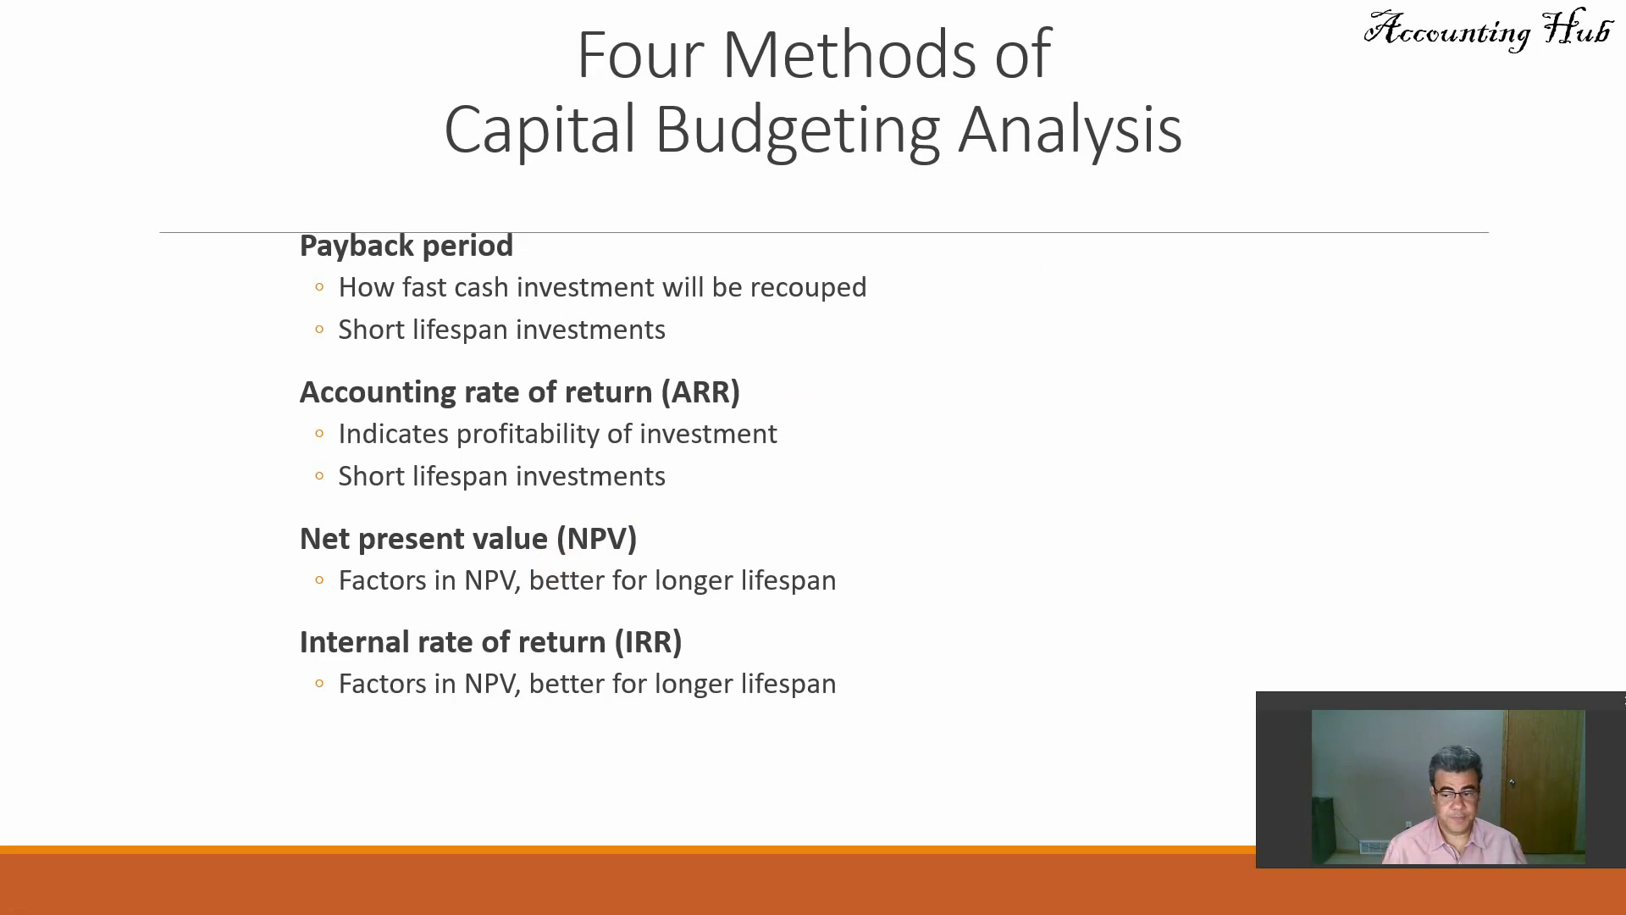
{"action": "key", "text": "alt+tab"}
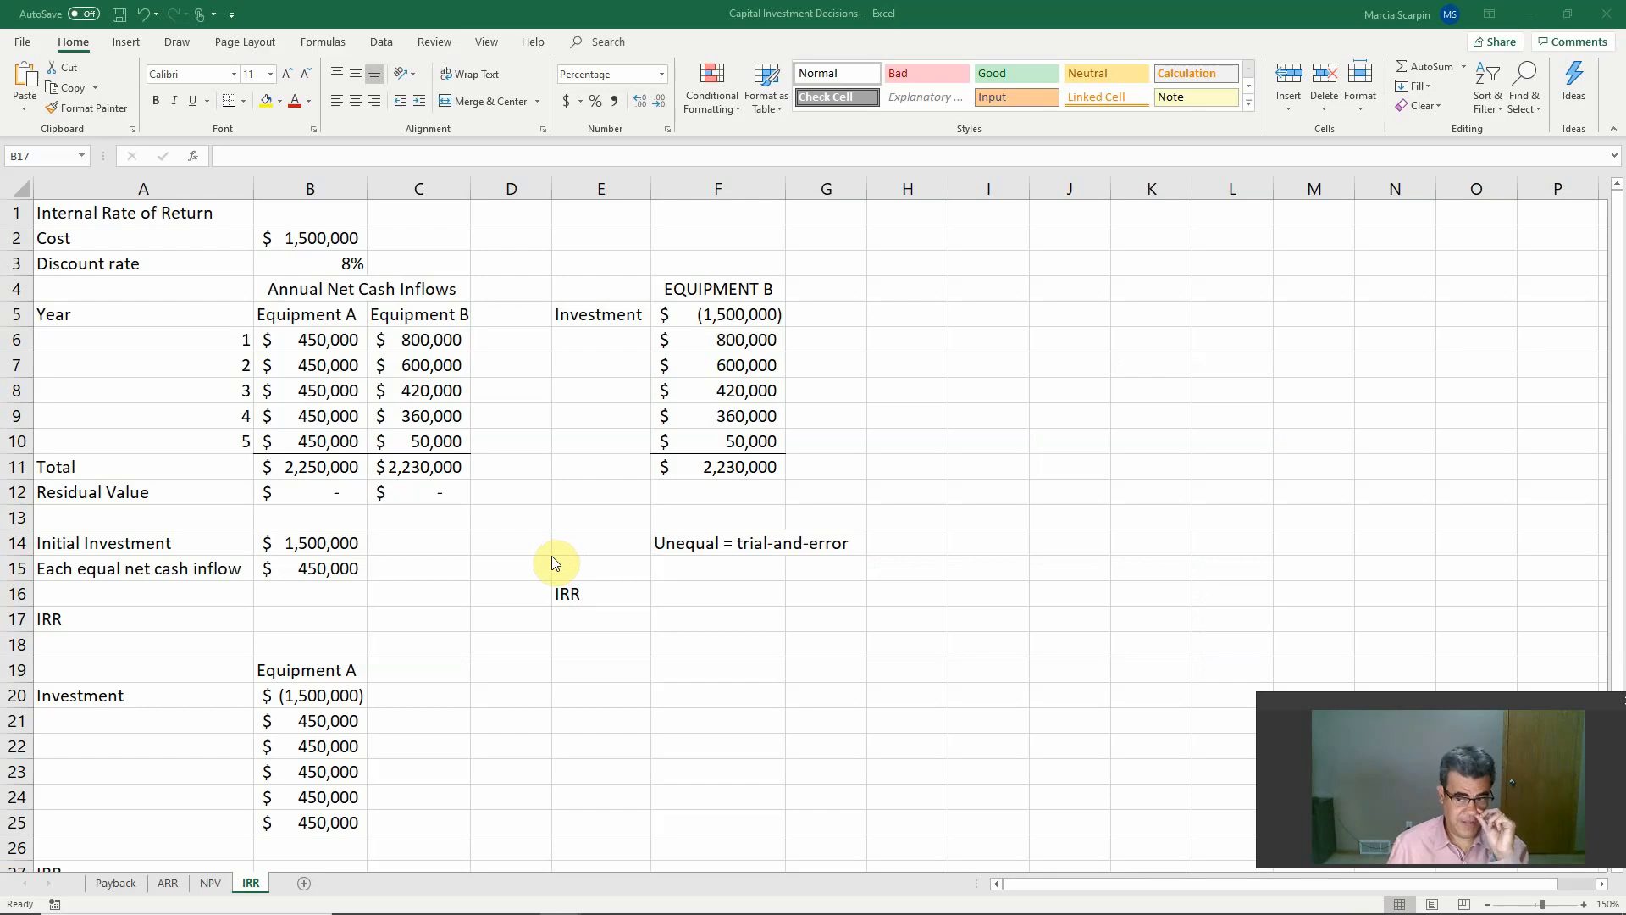
{"action": "left_click", "coordinate": [309, 618]}
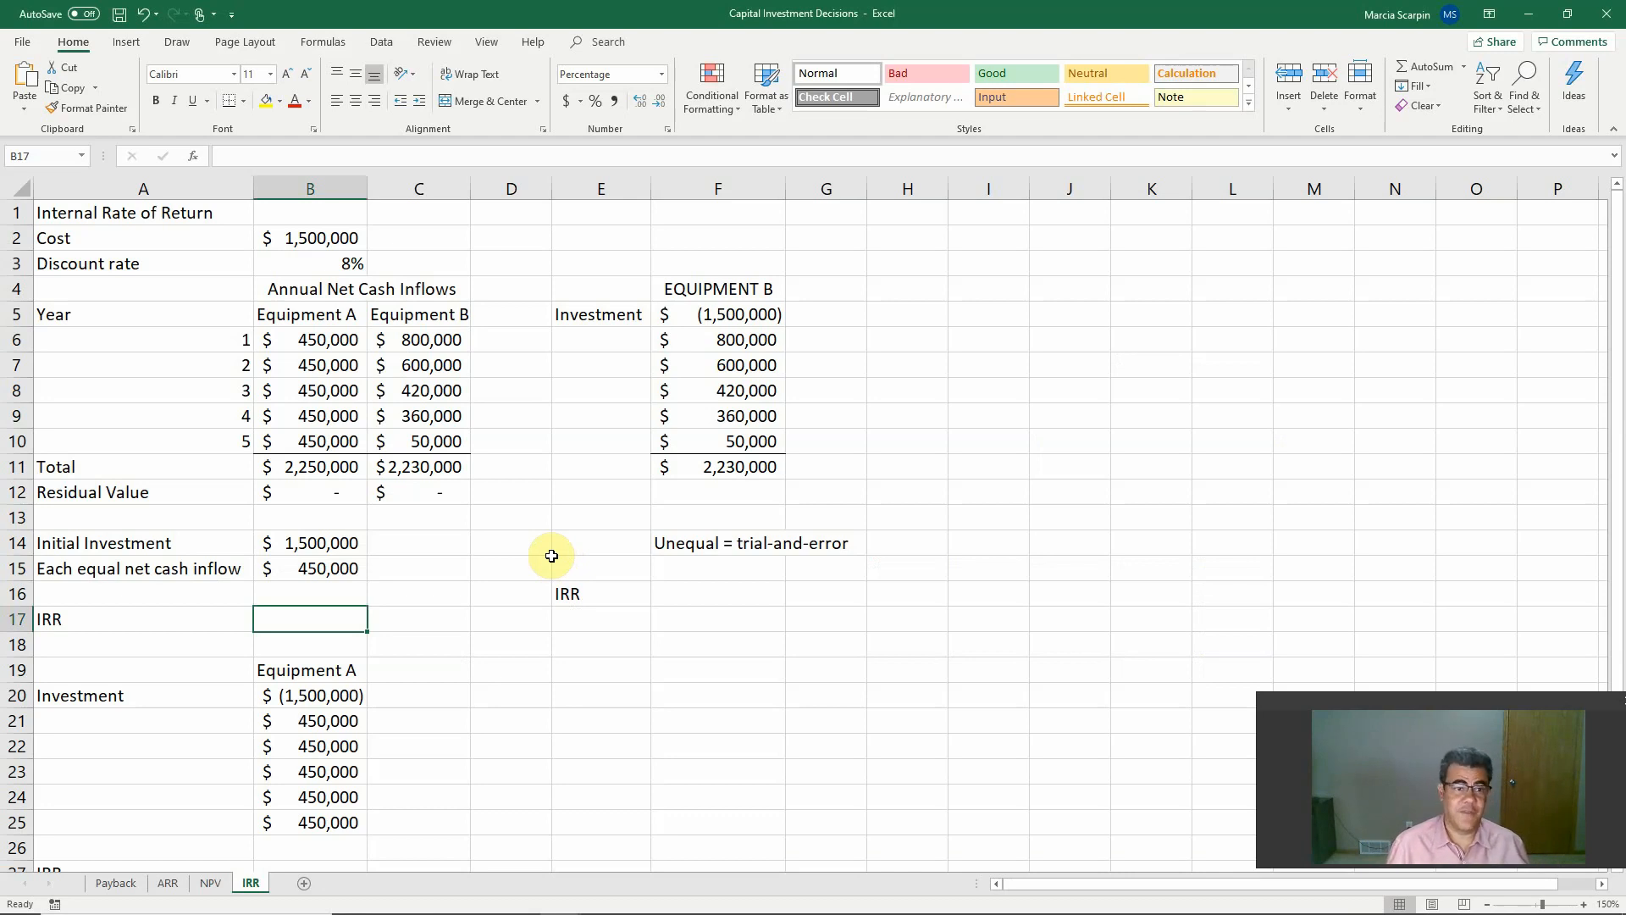
{"action": "mouse_move", "coordinate": [162, 840]}
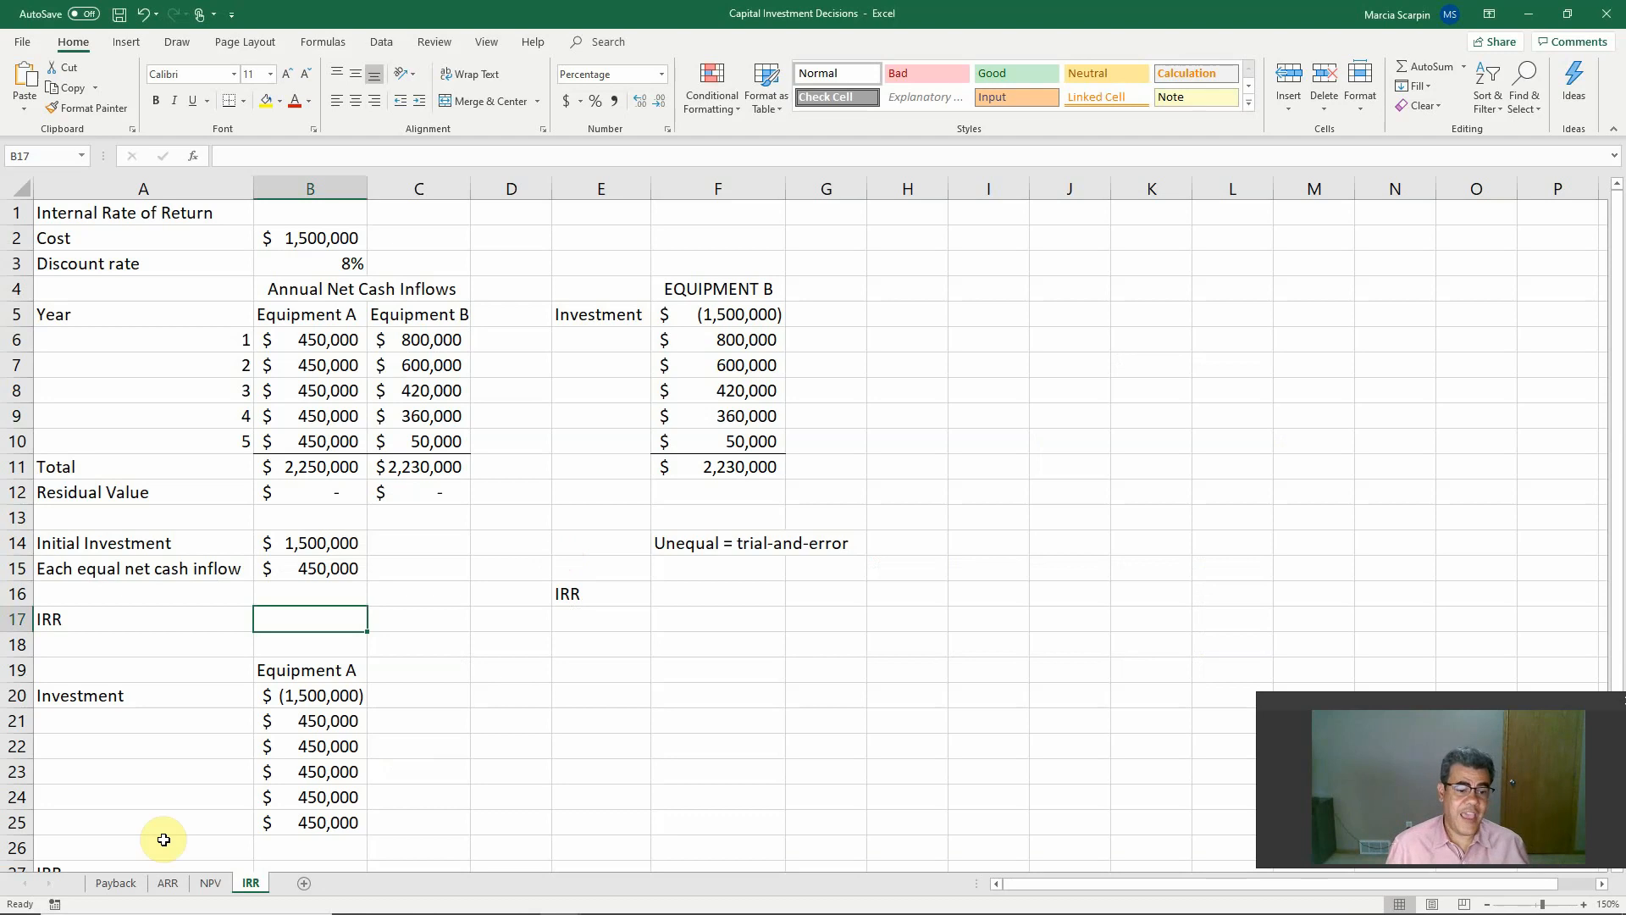
{"action": "mouse_move", "coordinate": [208, 882]}
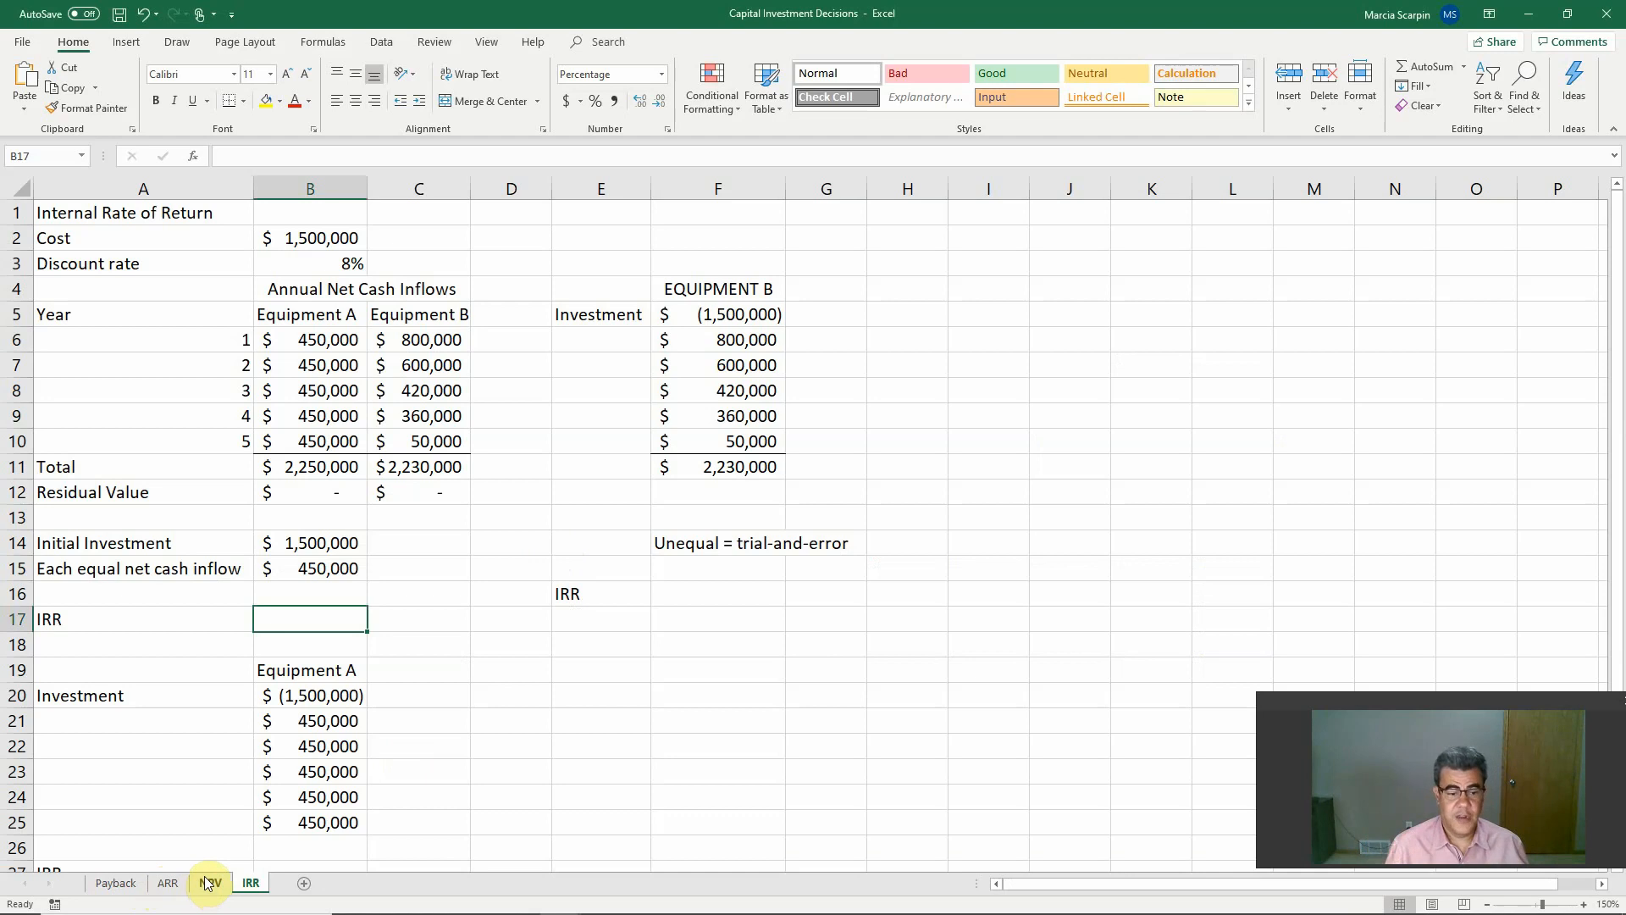
{"action": "left_click", "coordinate": [116, 882]}
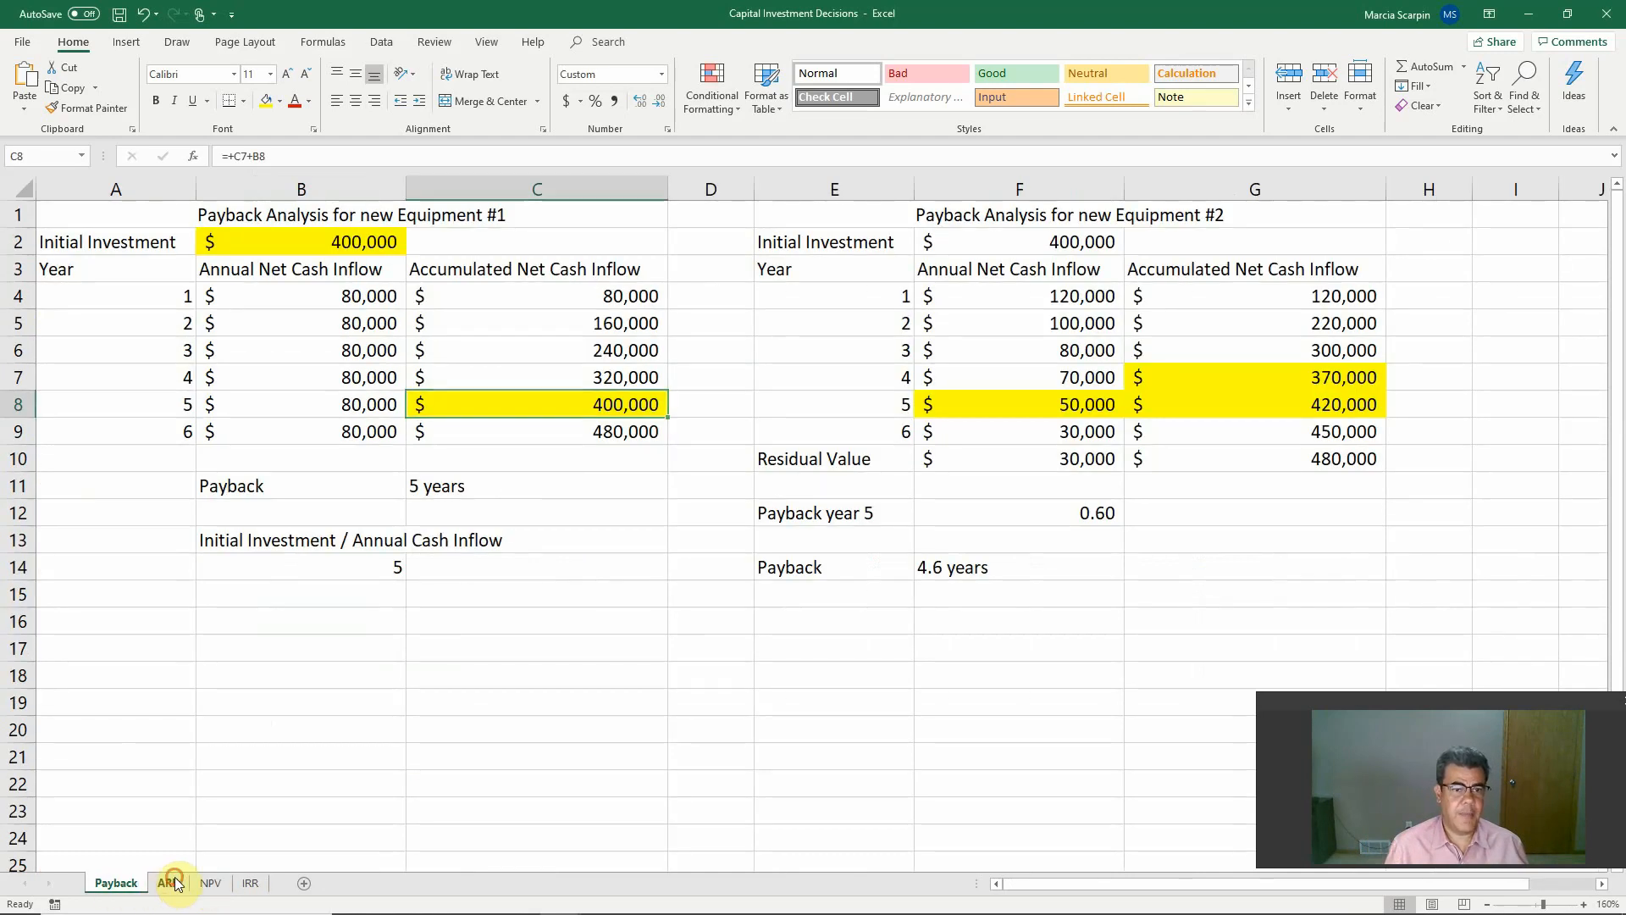
{"action": "left_click", "coordinate": [211, 883]}
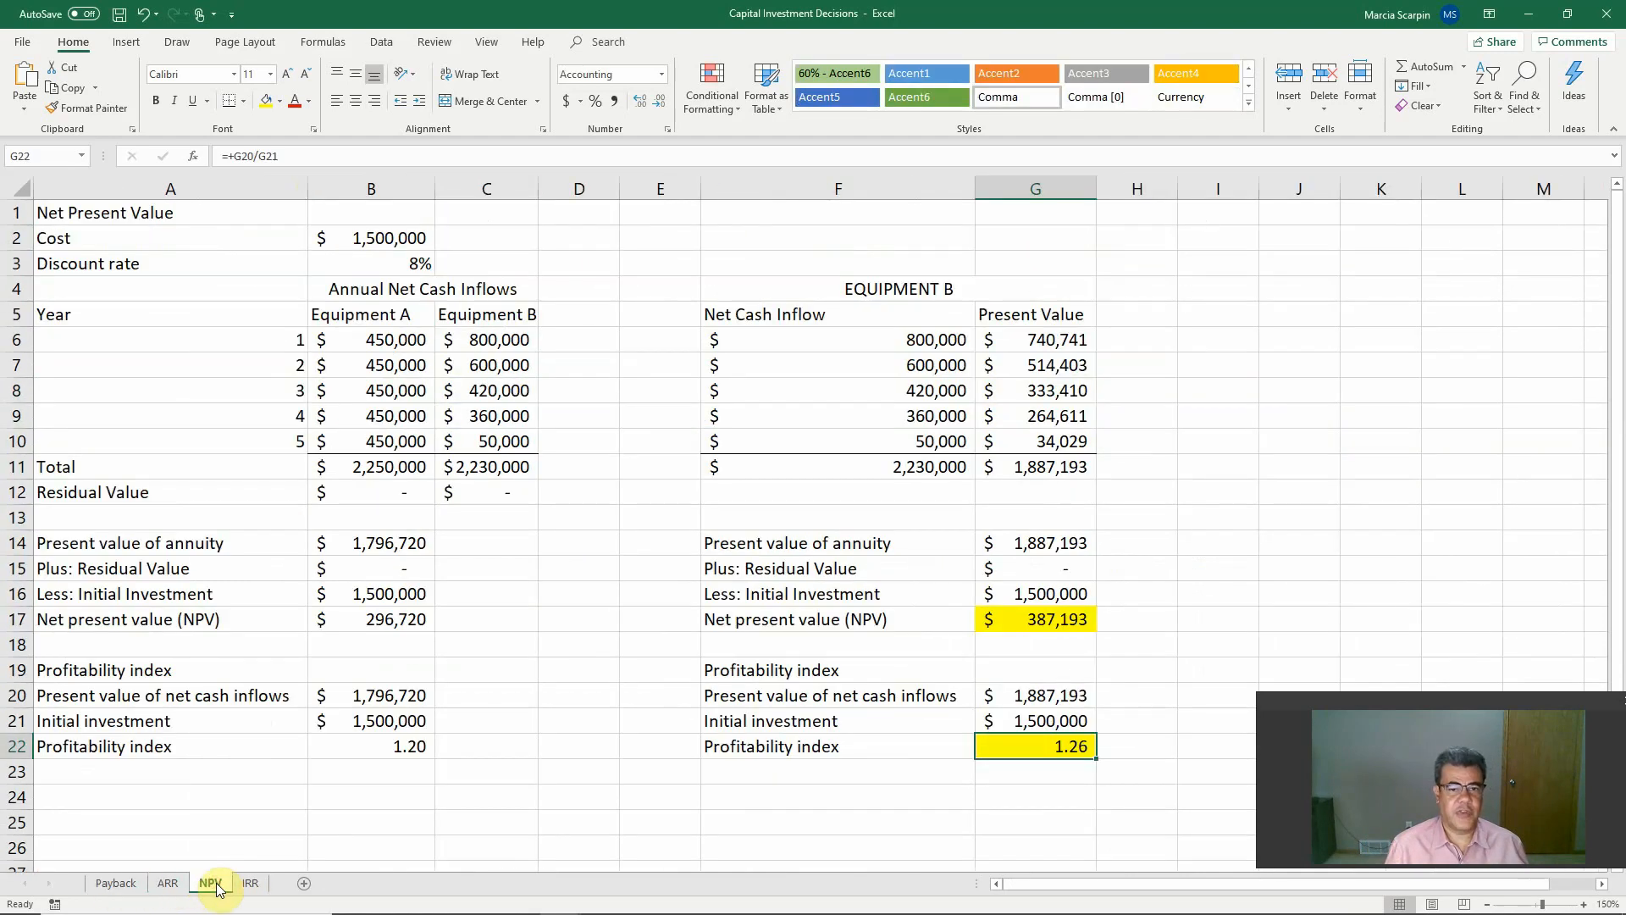
{"action": "left_click", "coordinate": [250, 882]}
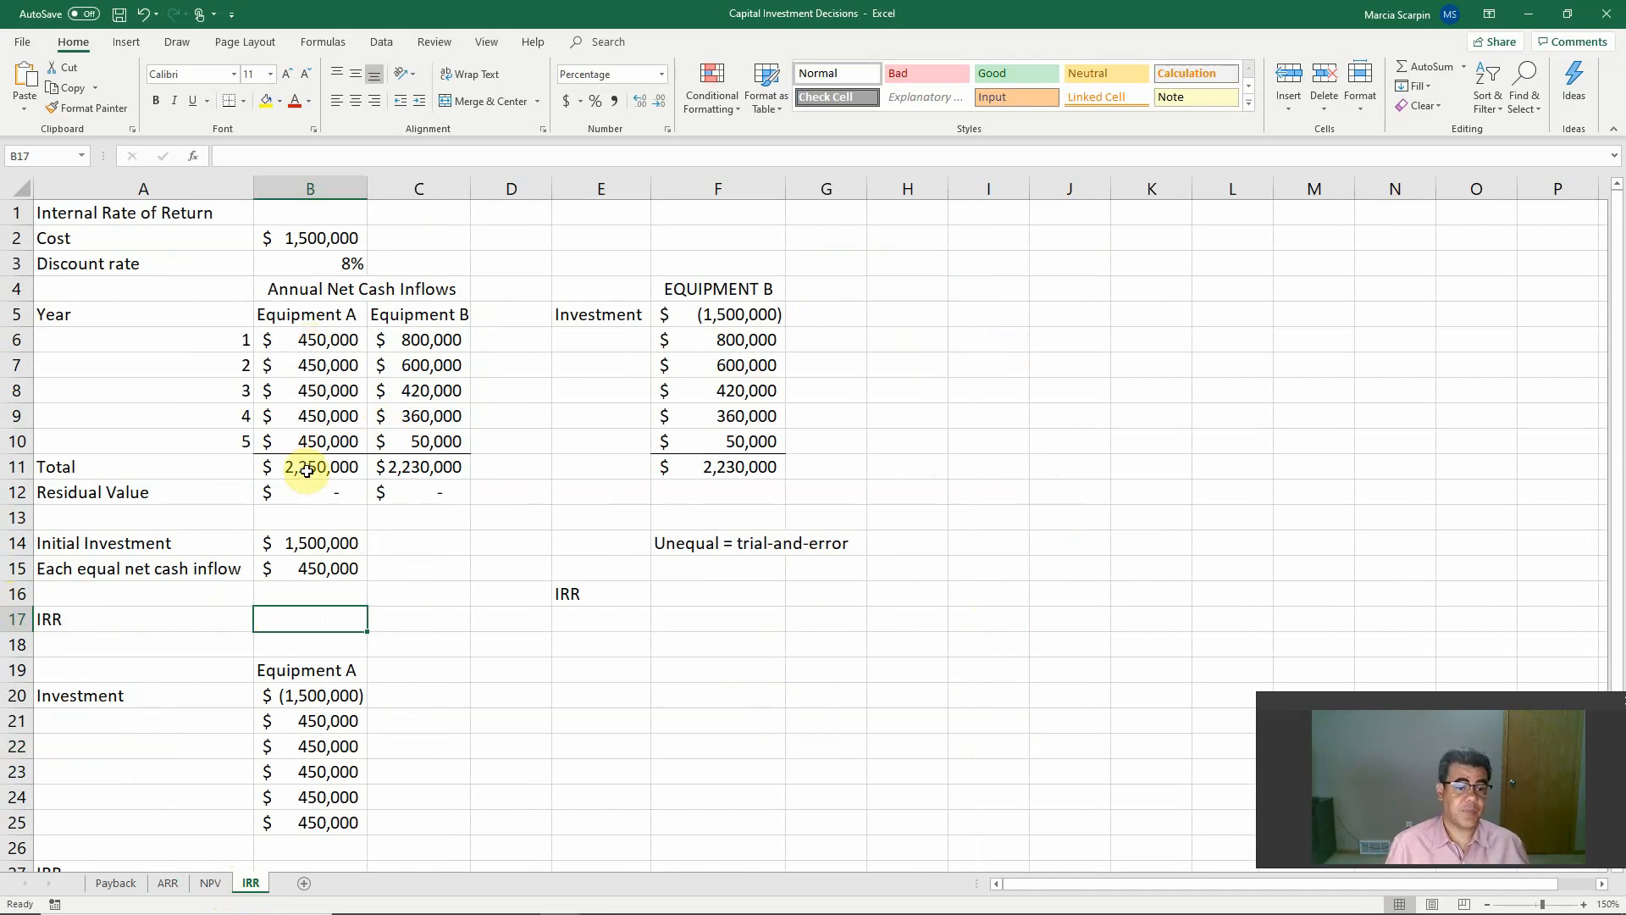
Review Equipment A's inflows in B6:B10 and the investment in B14, then select B17
{"action": "left_click_drag", "start_coordinate": [310, 338], "coordinate": [310, 441]}
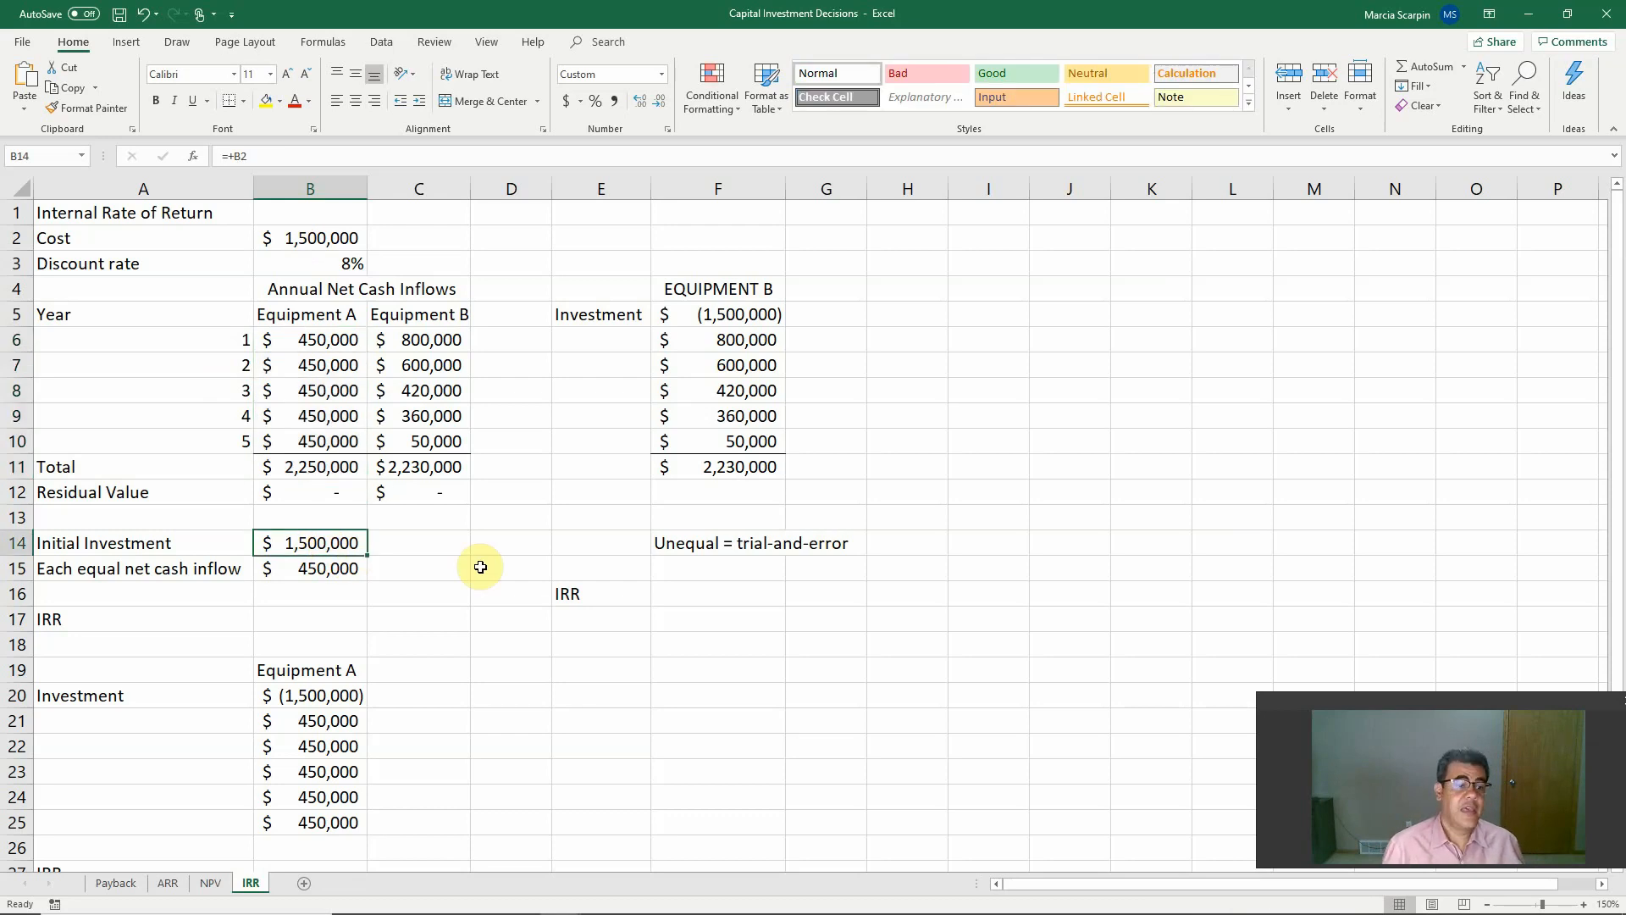
{"action": "left_click", "coordinate": [309, 339]}
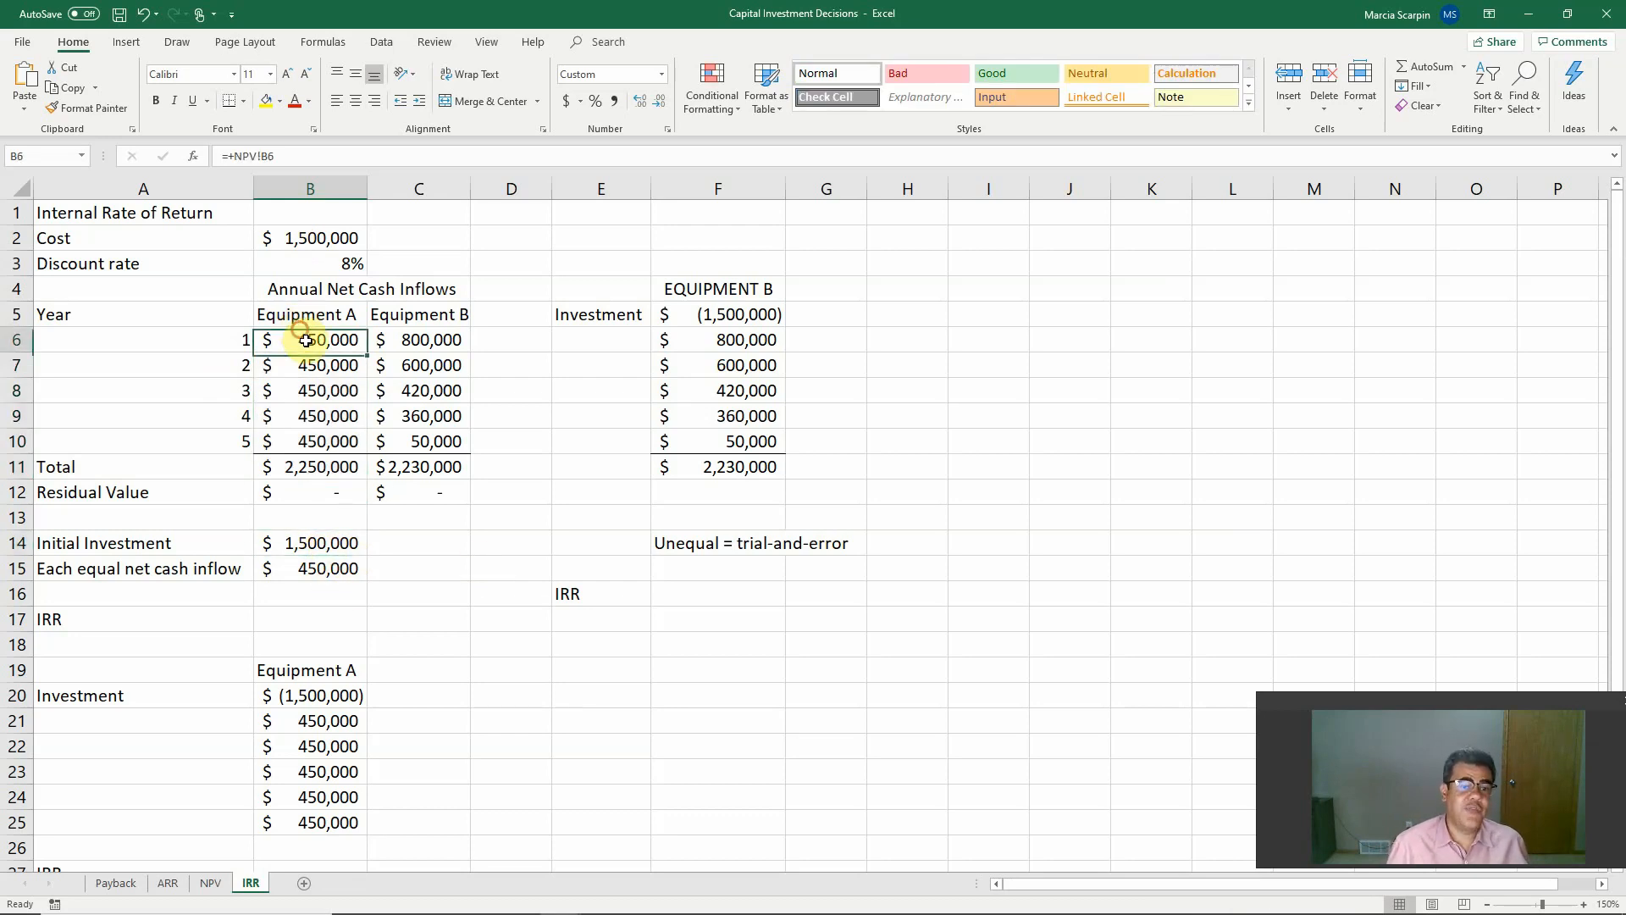
{"action": "left_click_drag", "start_coordinate": [310, 339], "coordinate": [309, 441]}
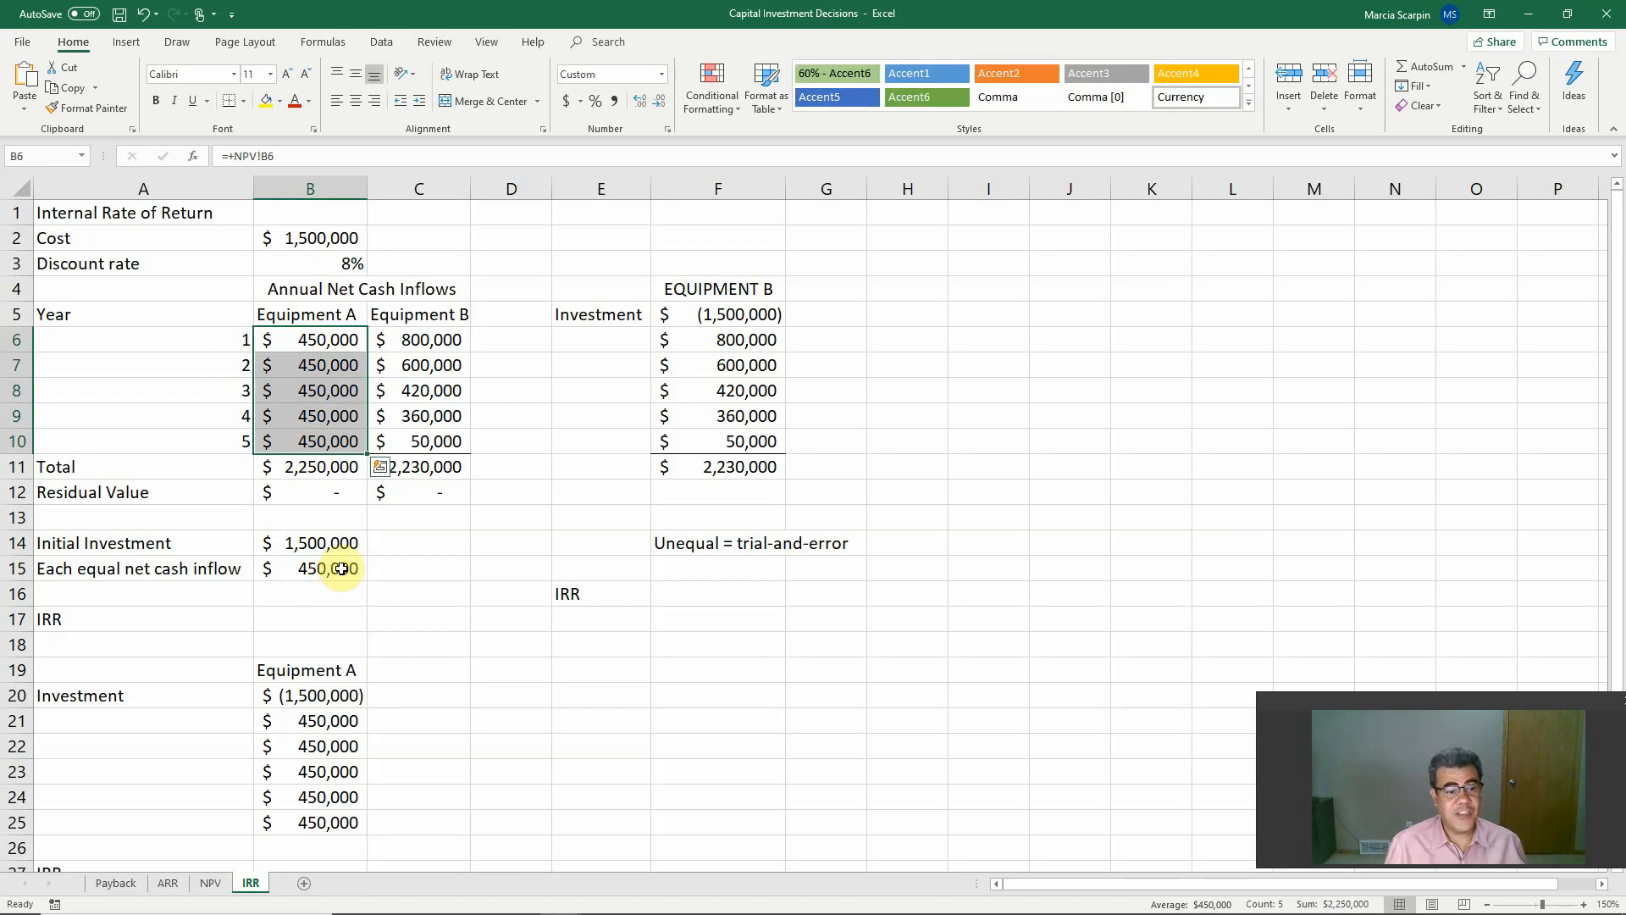
{"action": "left_click", "coordinate": [309, 568]}
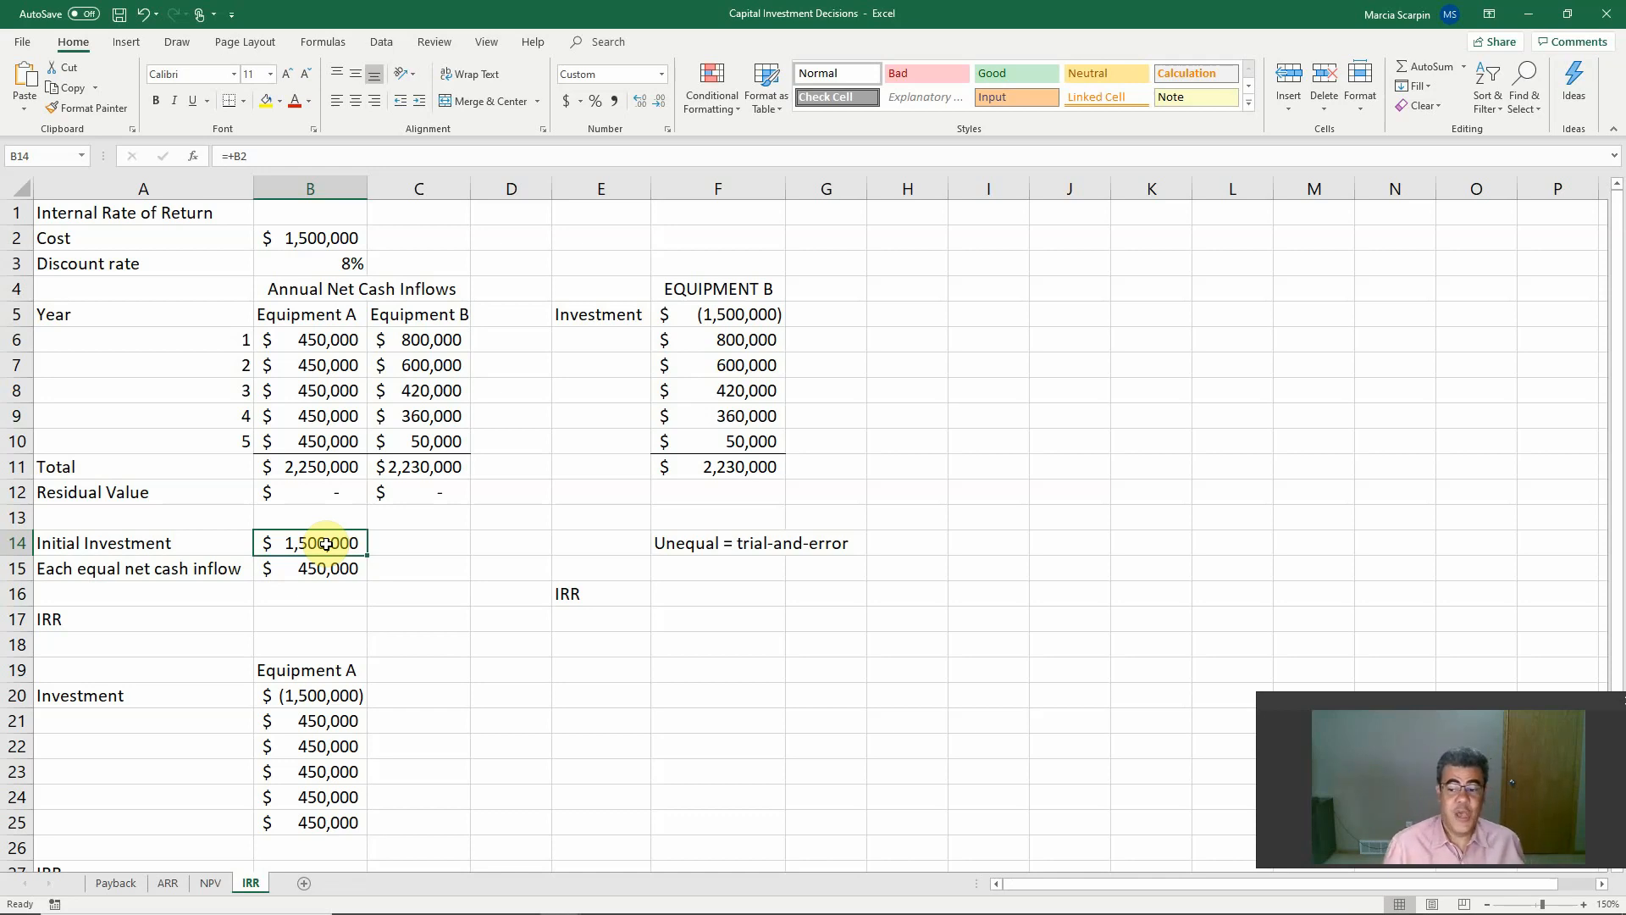
{"action": "mouse_move", "coordinate": [295, 619]}
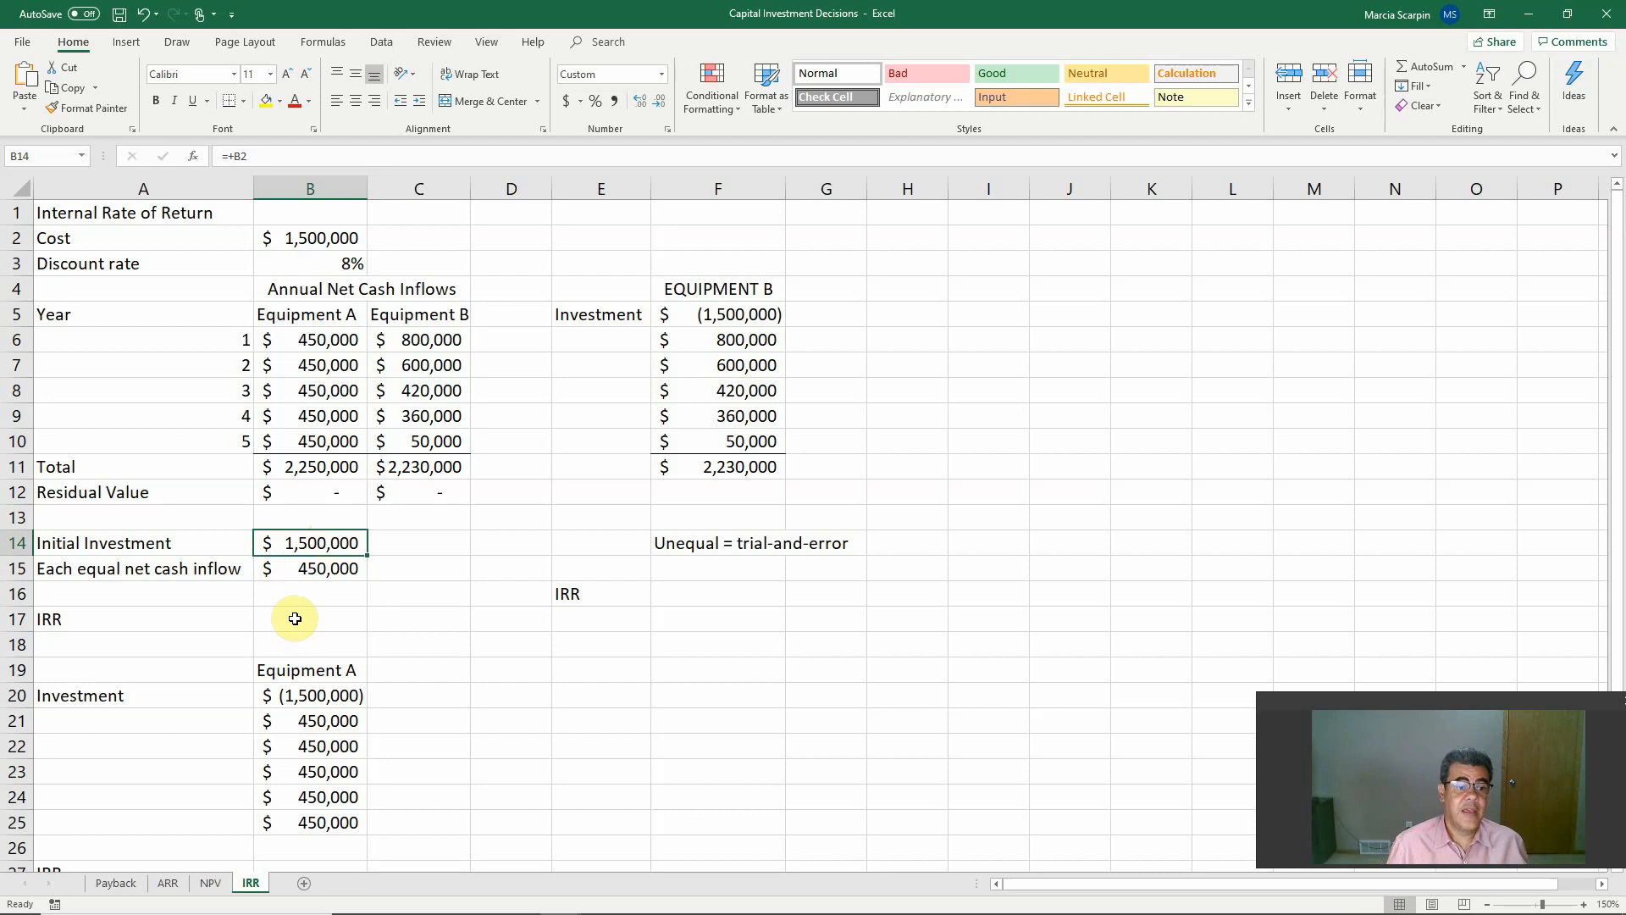
{"action": "left_click", "coordinate": [309, 542]}
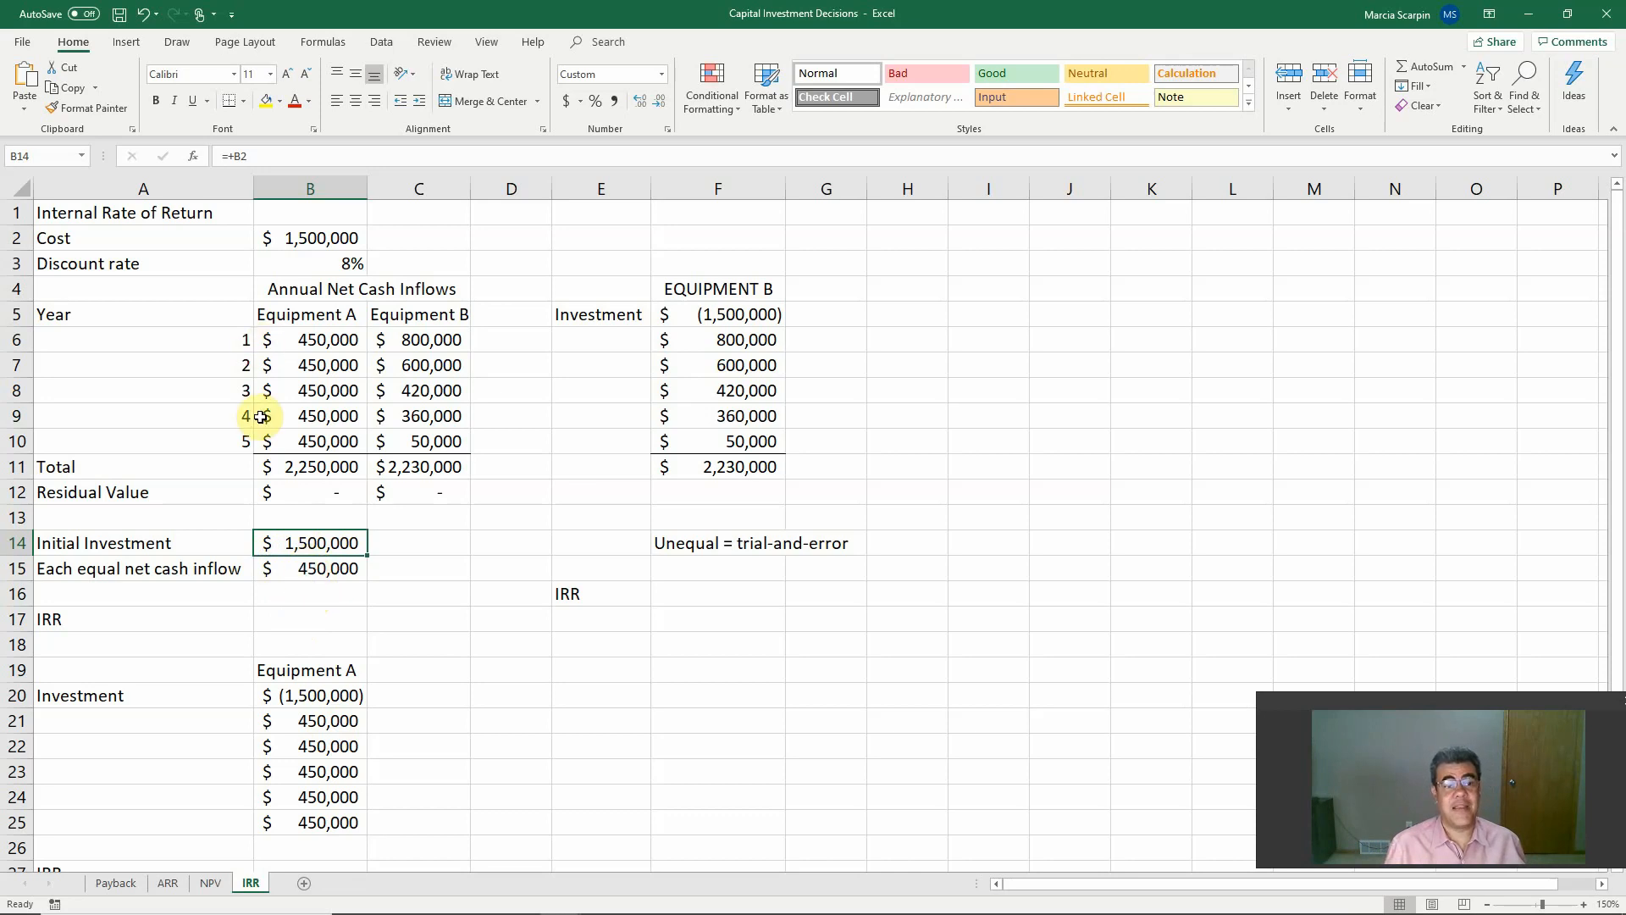
{"action": "left_click", "coordinate": [143, 440]}
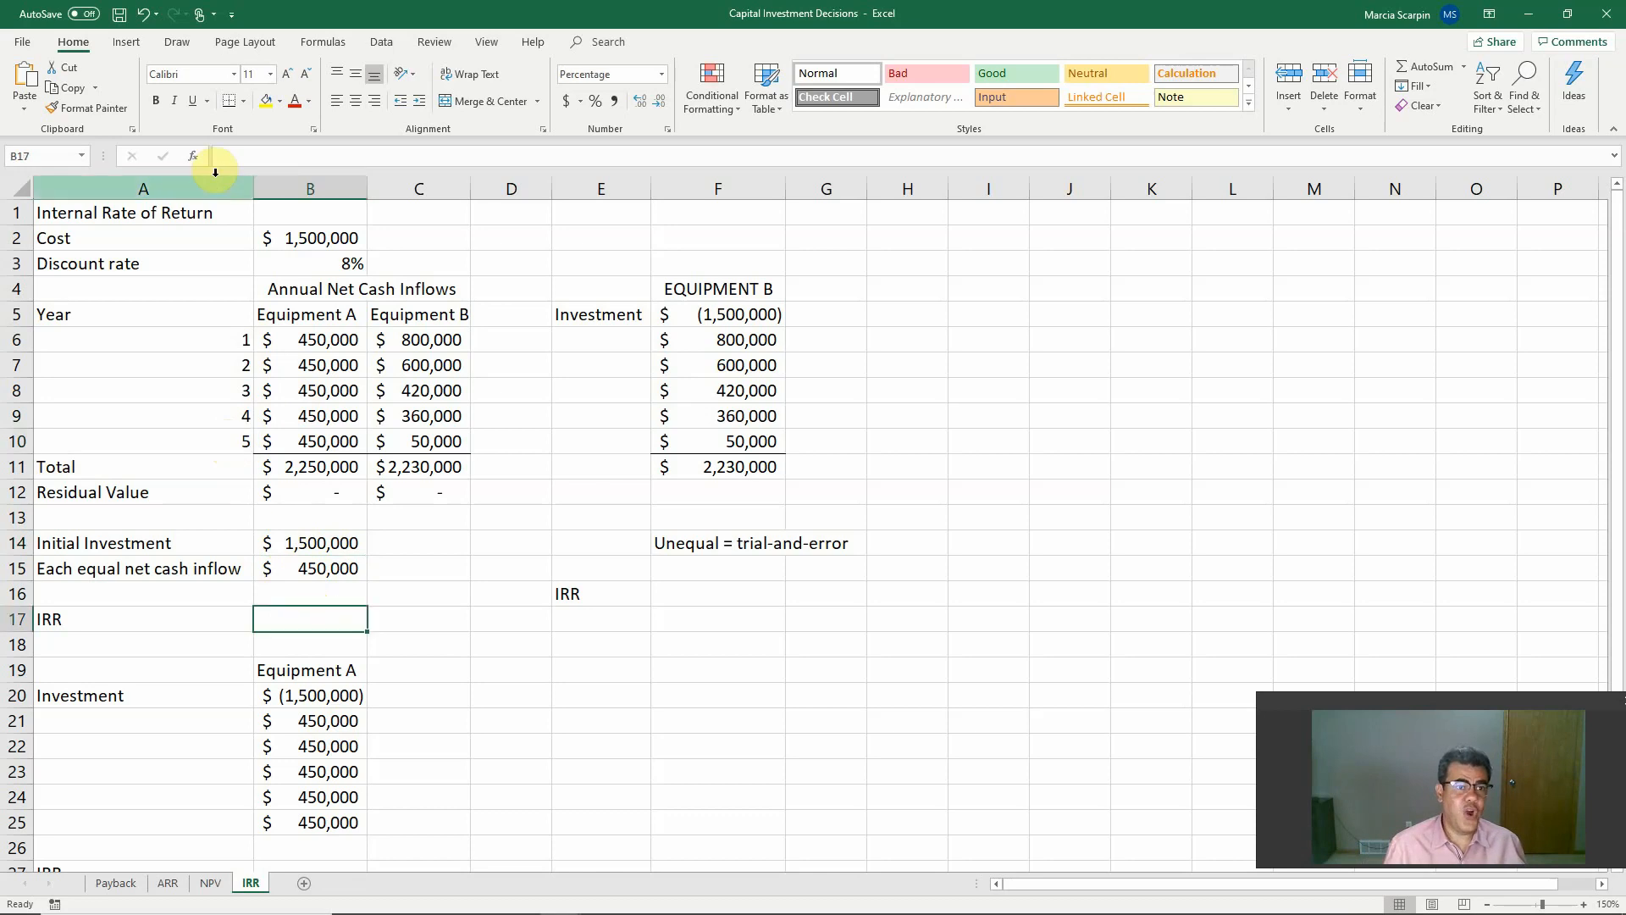
{"action": "left_click", "coordinate": [323, 41]}
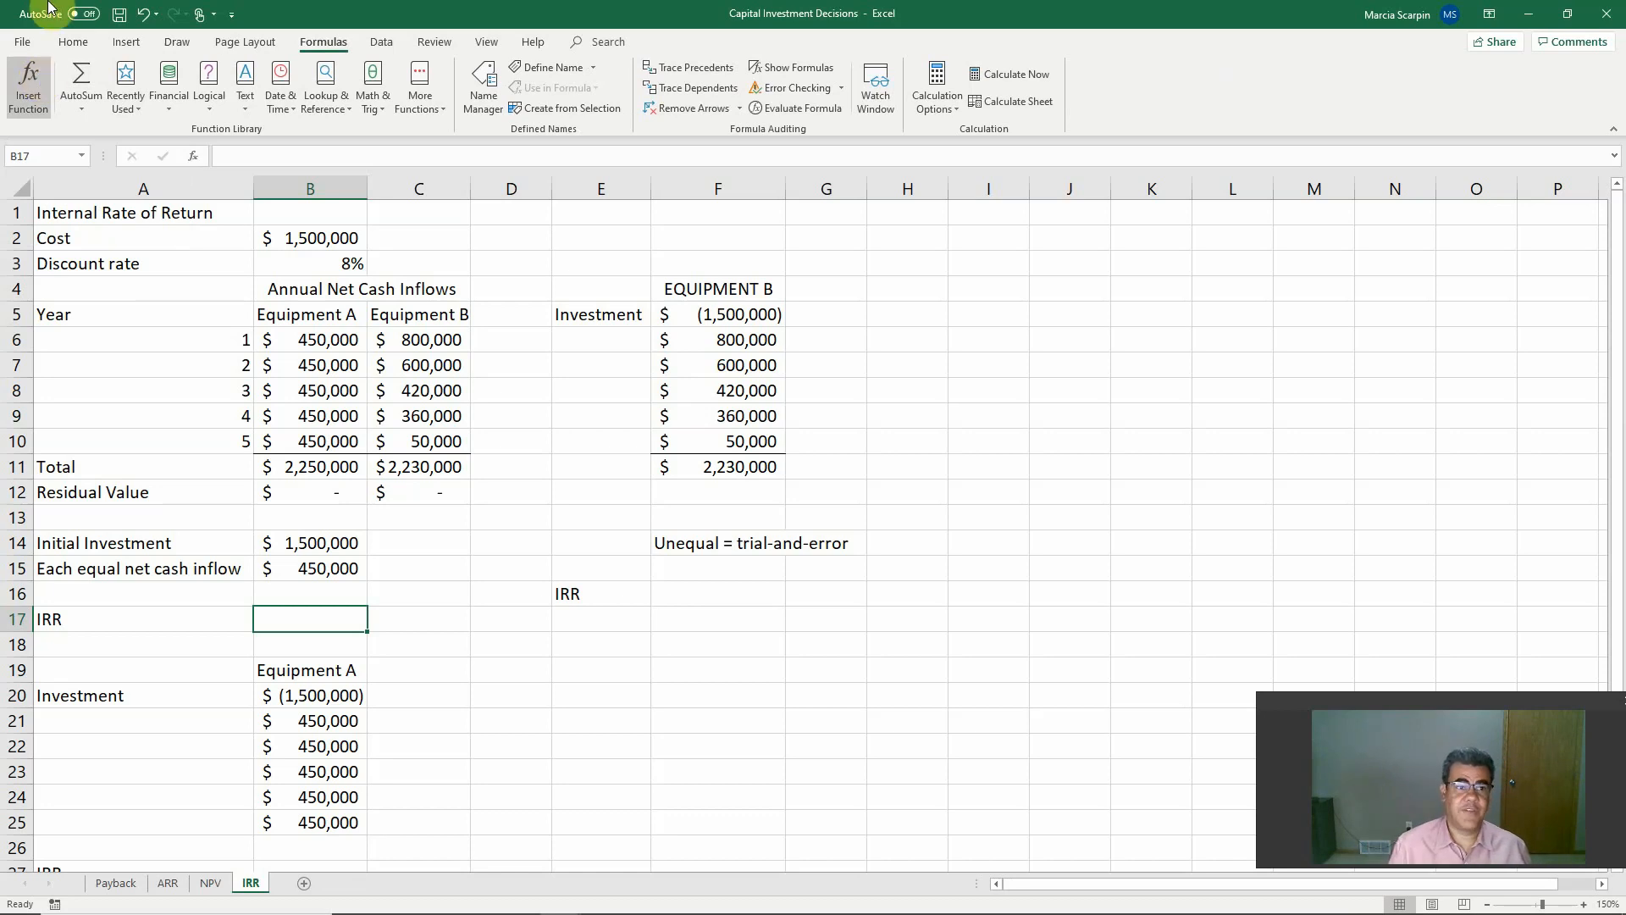
Enter RATE in B17 with arguments A10, -B6, B14, -B12, giving 15%
{"action": "left_click", "coordinate": [28, 85]}
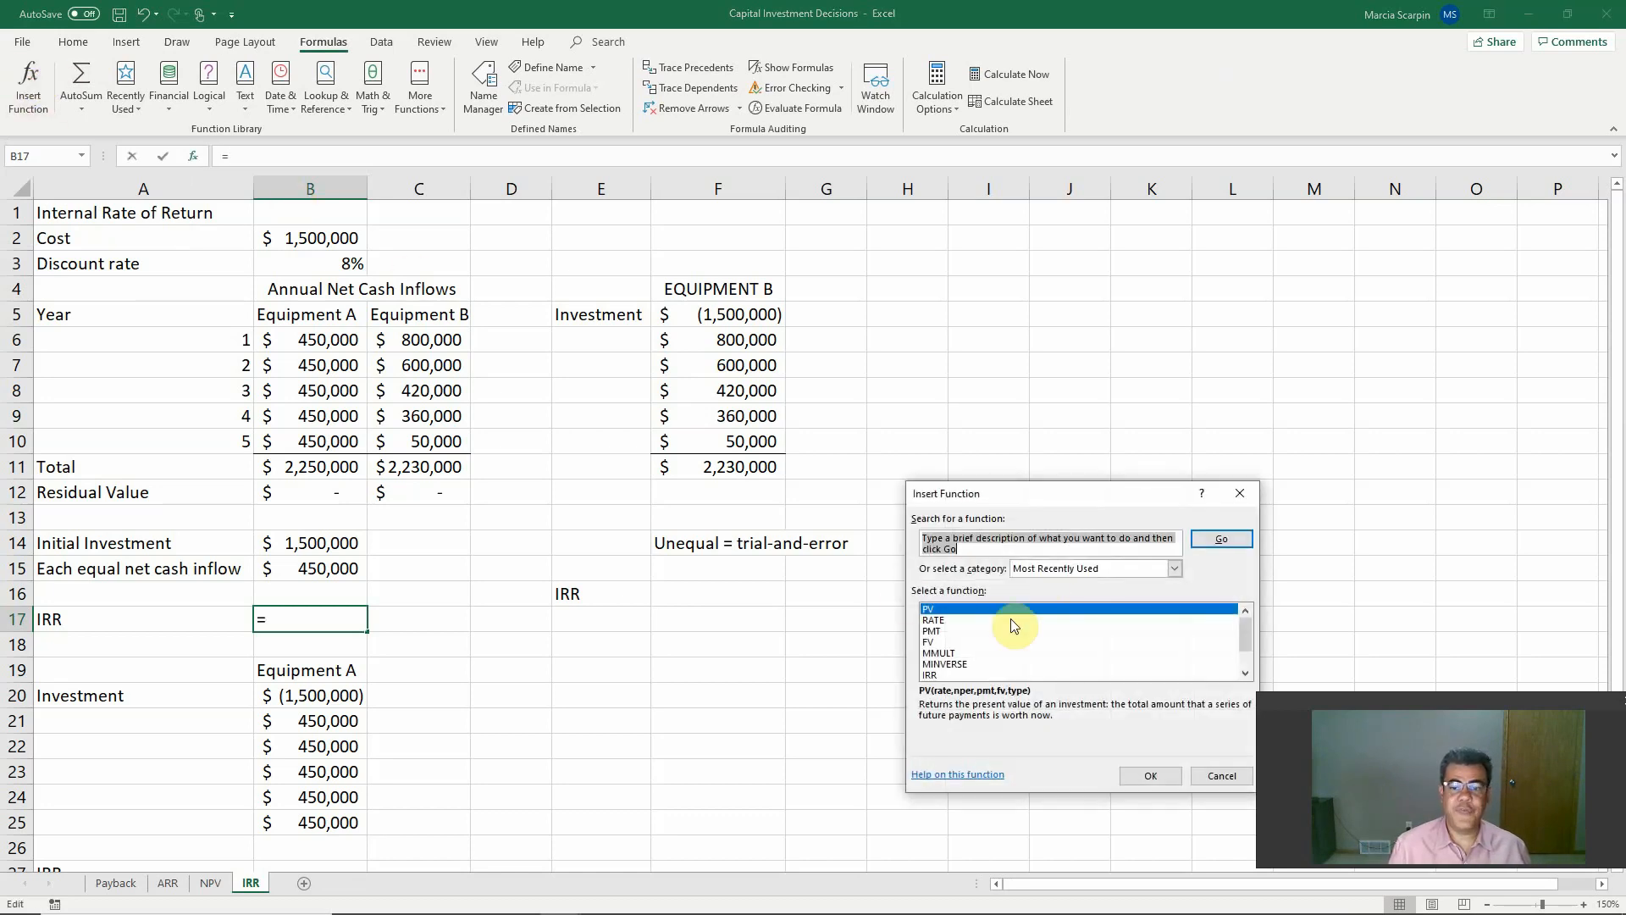
{"action": "left_click", "coordinate": [1174, 568]}
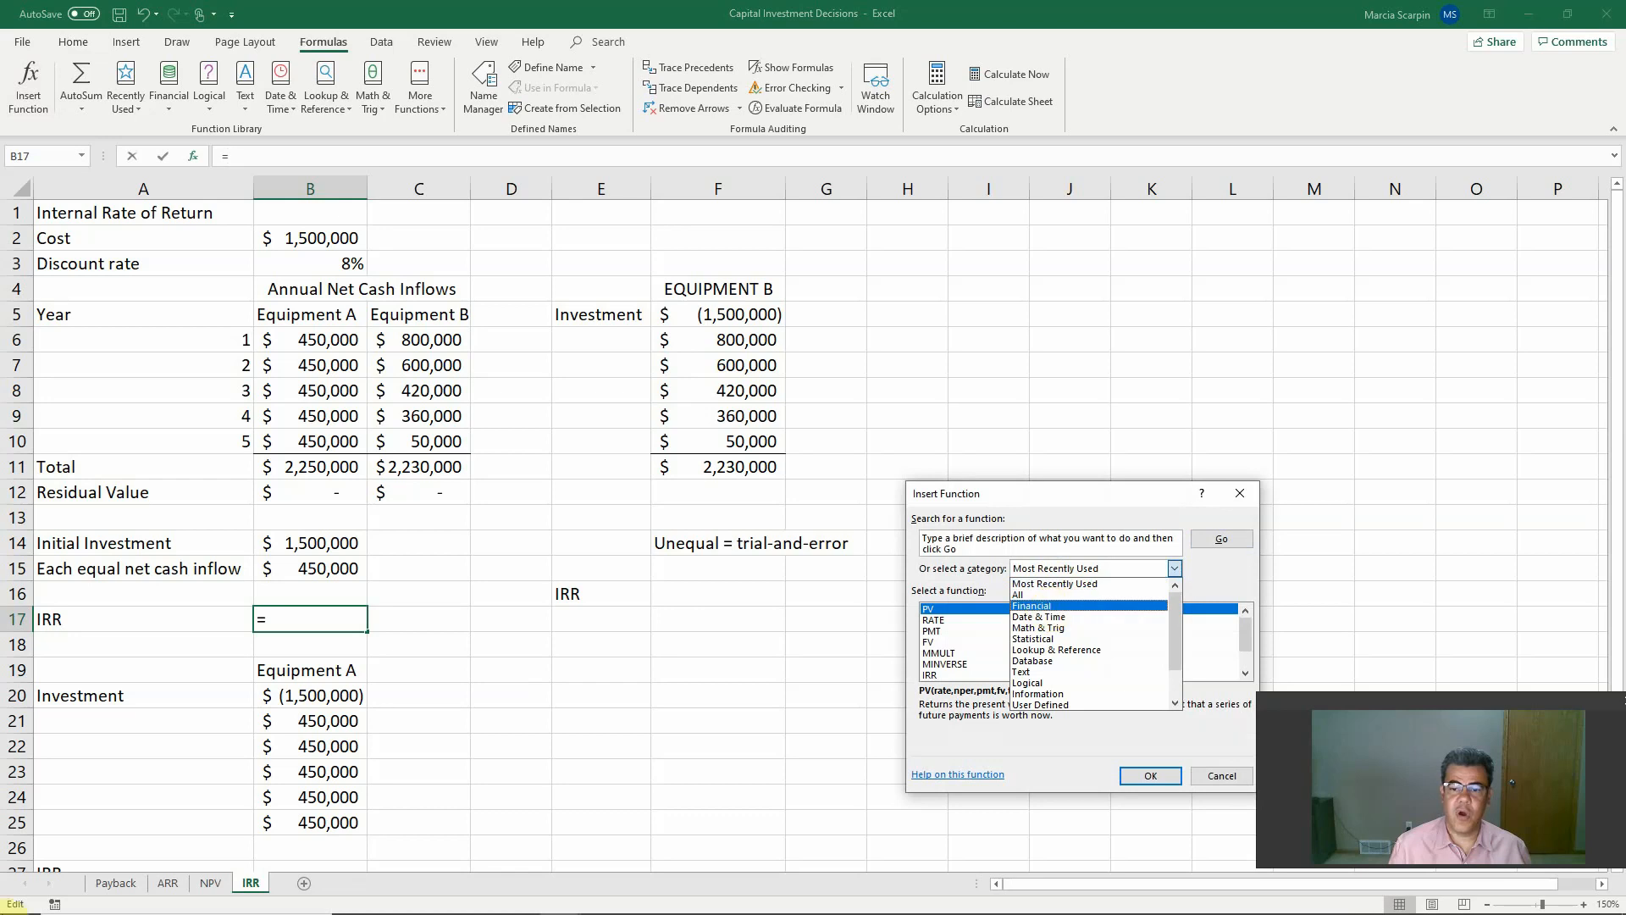
{"action": "mouse_move", "coordinate": [1045, 734]}
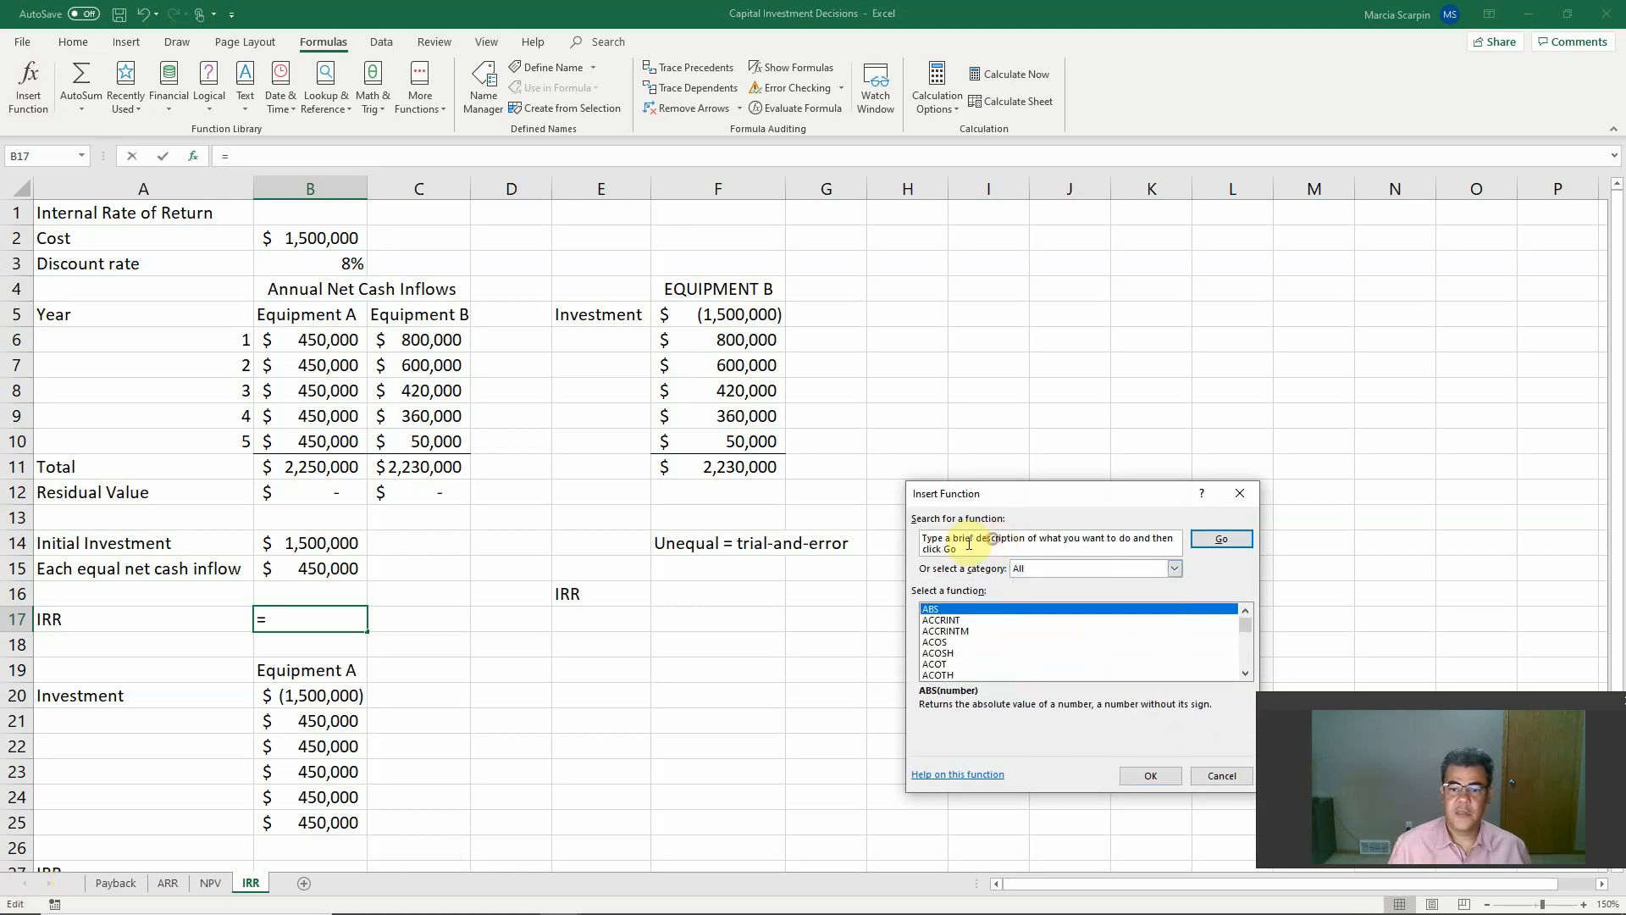
{"action": "scroll", "scroll_direction": "down", "scroll_amount": 3}
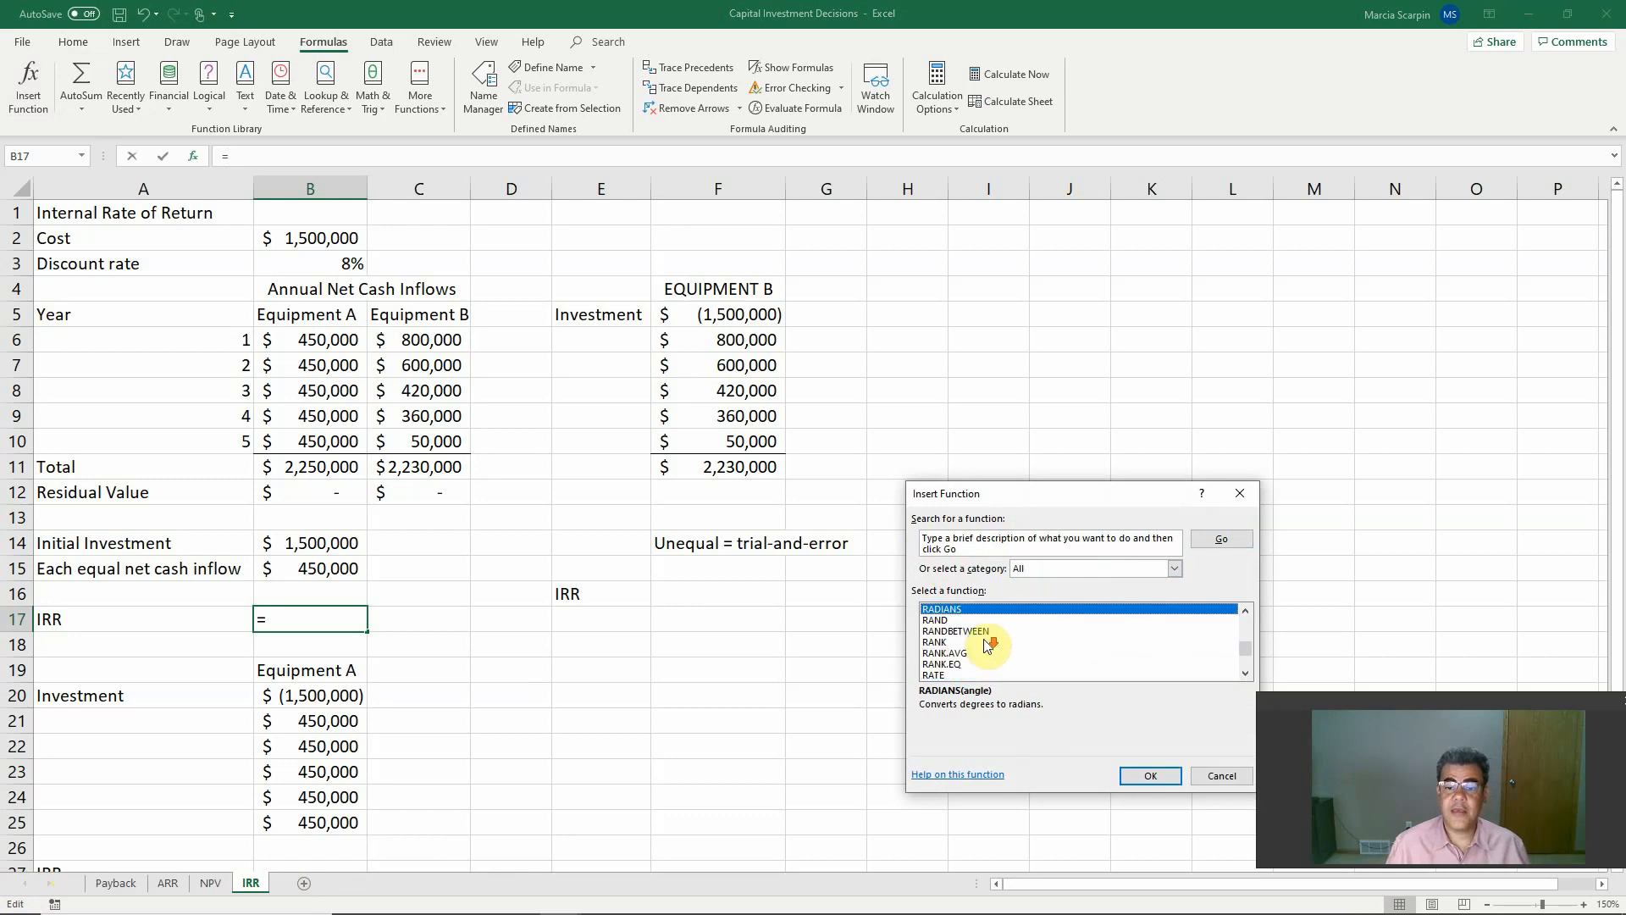
{"action": "left_click", "coordinate": [933, 642]}
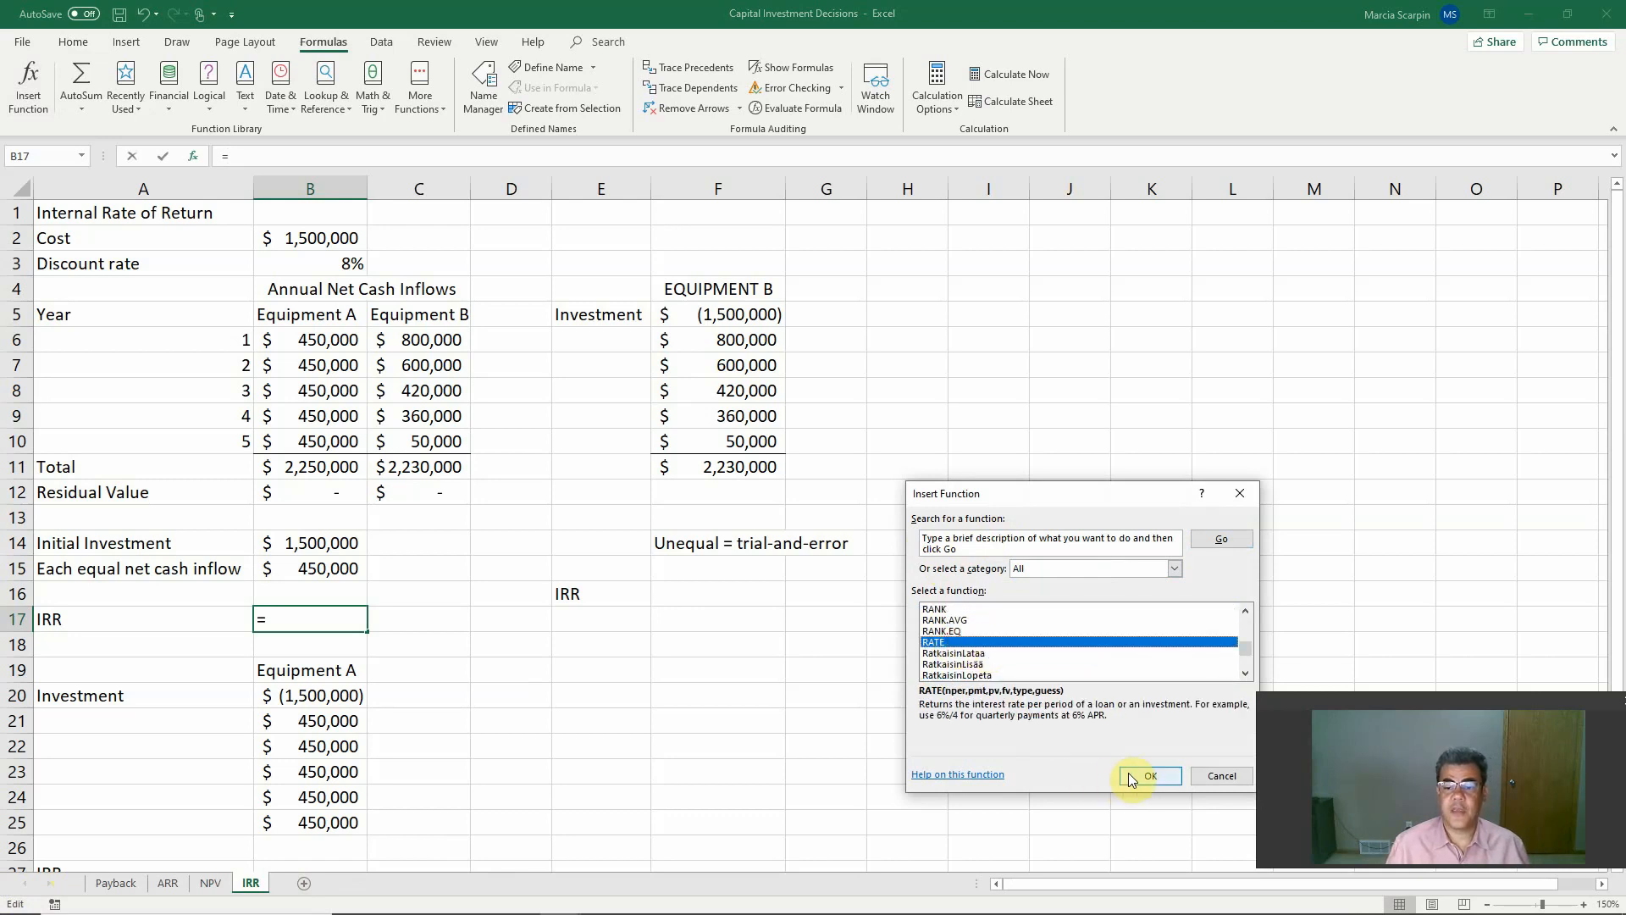
{"action": "left_click", "coordinate": [1151, 776]}
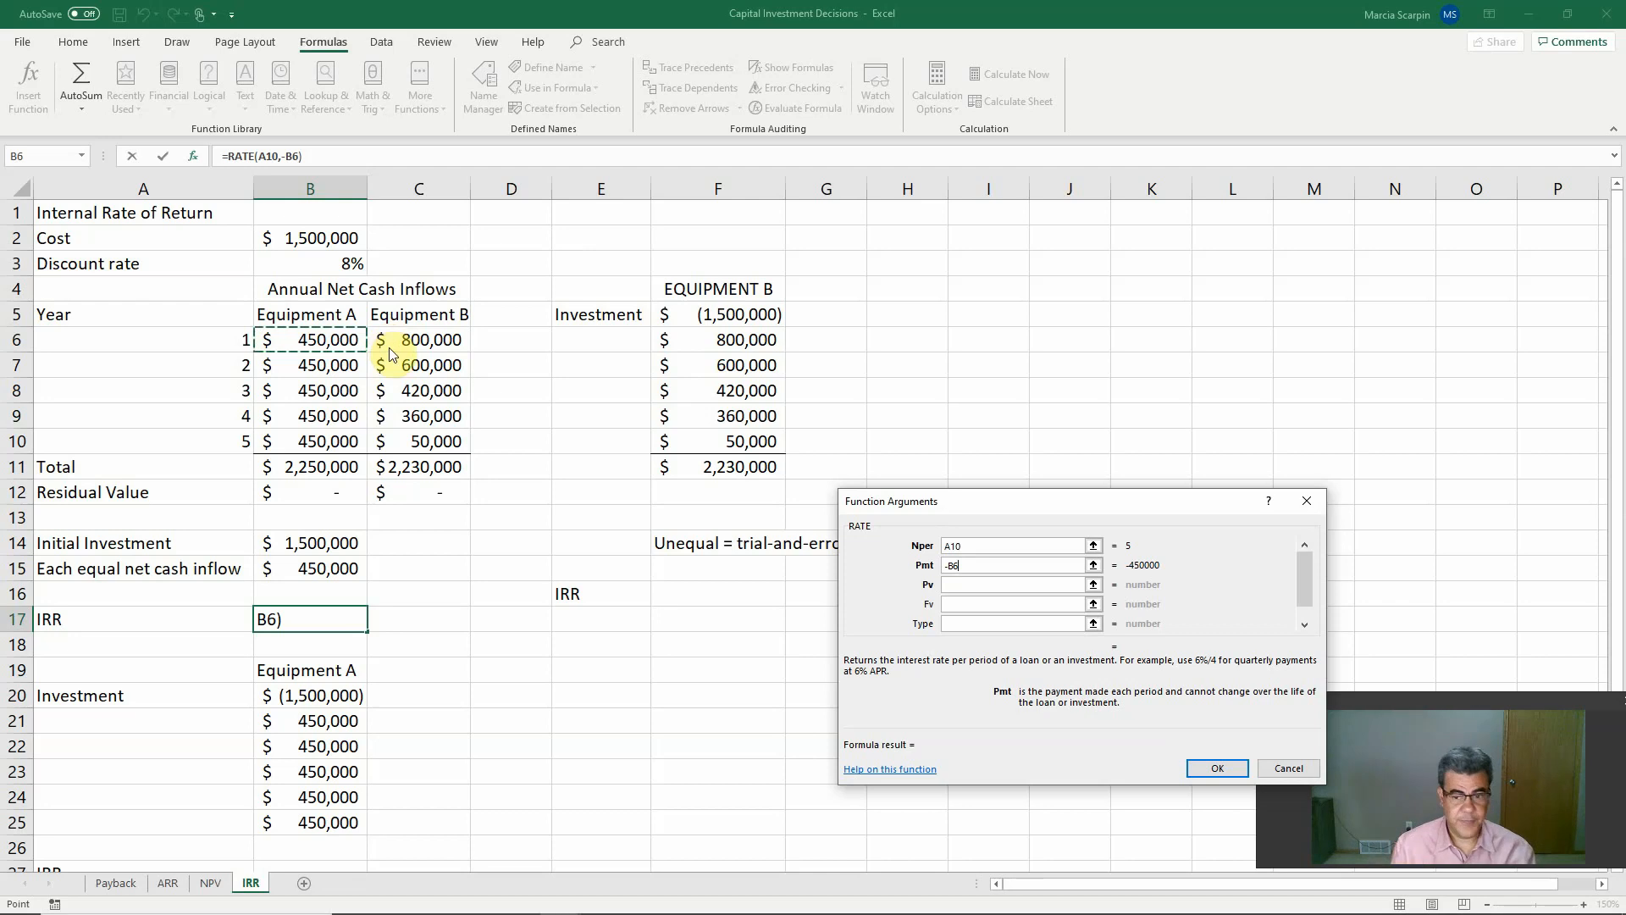
{"action": "left_click", "coordinate": [310, 542]}
{"action": "type", "text": "-B12"}
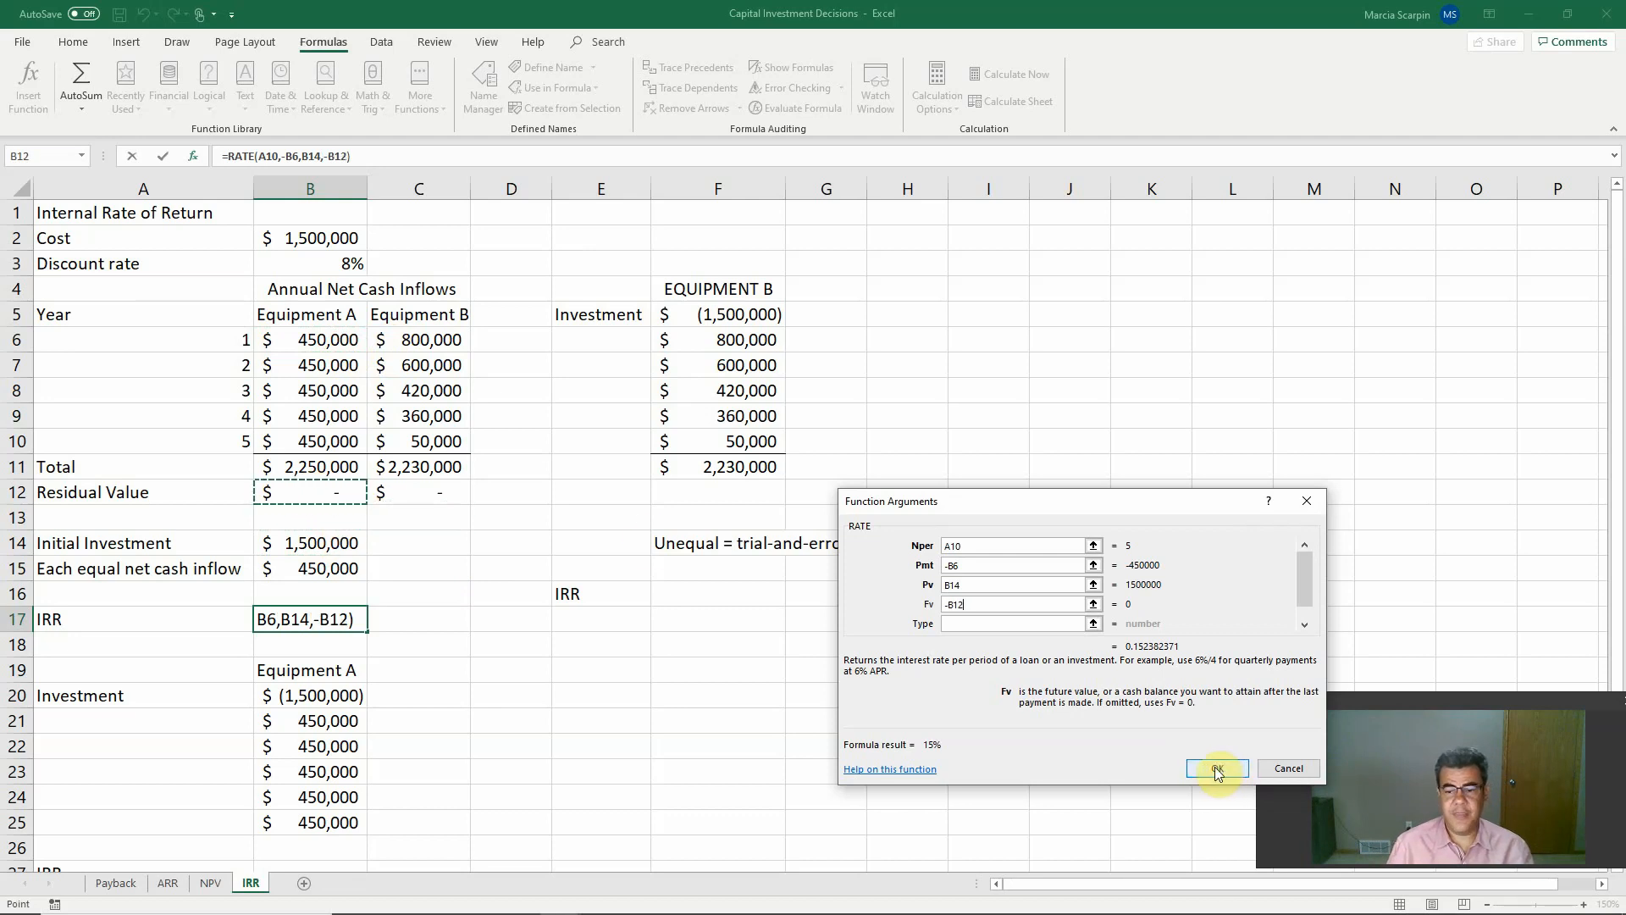
{"action": "left_click", "coordinate": [1216, 768]}
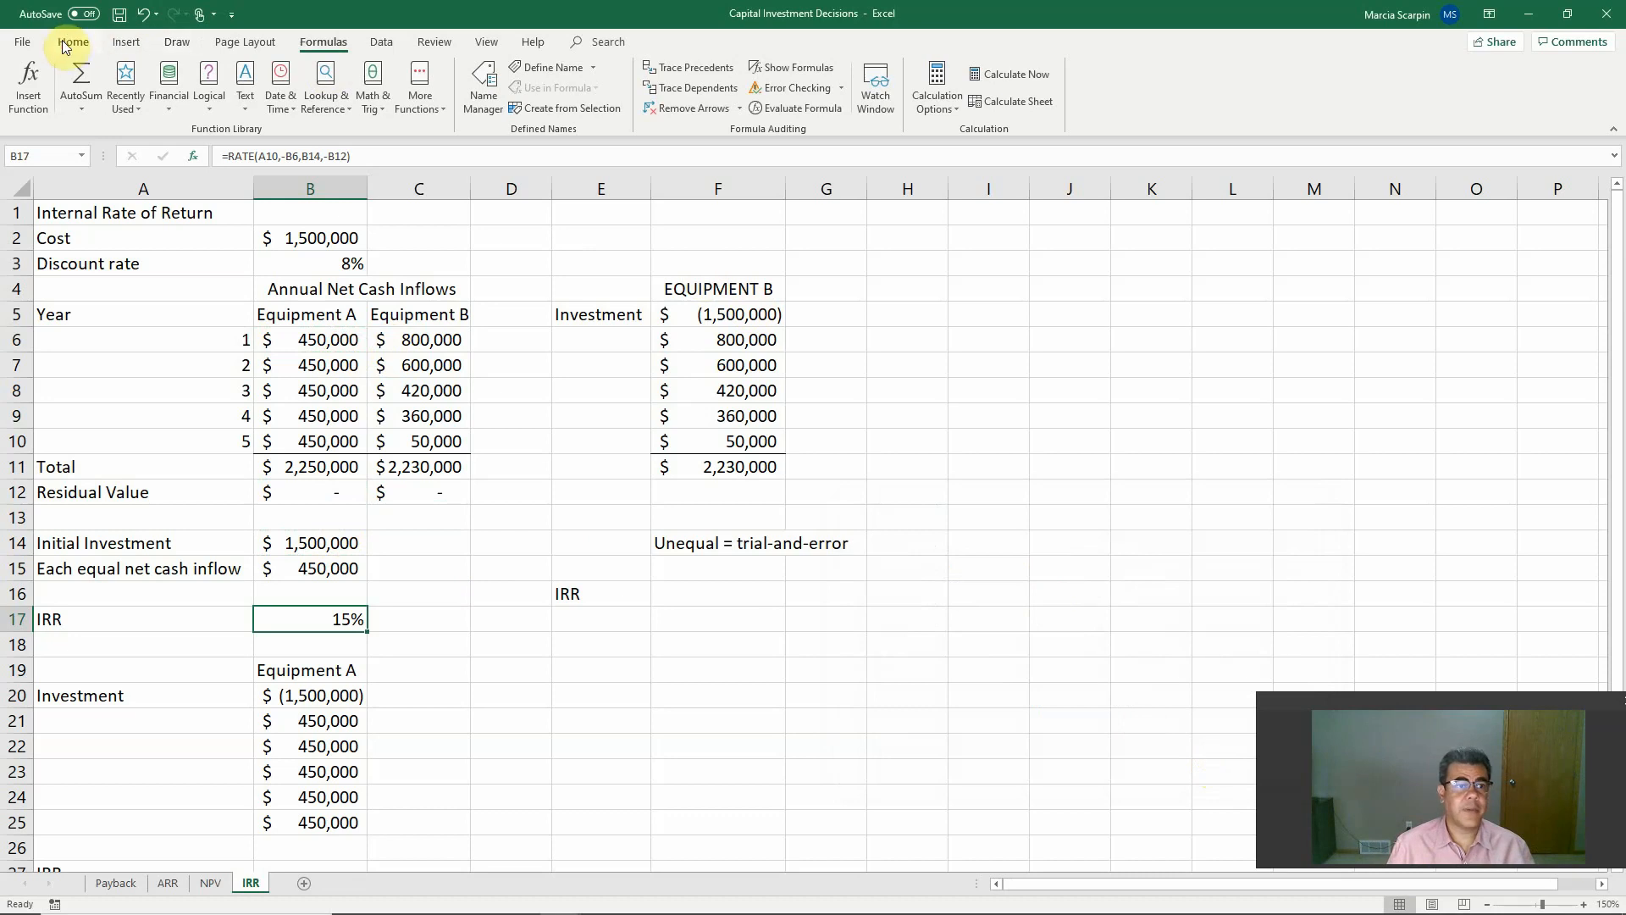
Increase B17's decimals to two places so it reads 15.24%
{"action": "left_click", "coordinate": [73, 41]}
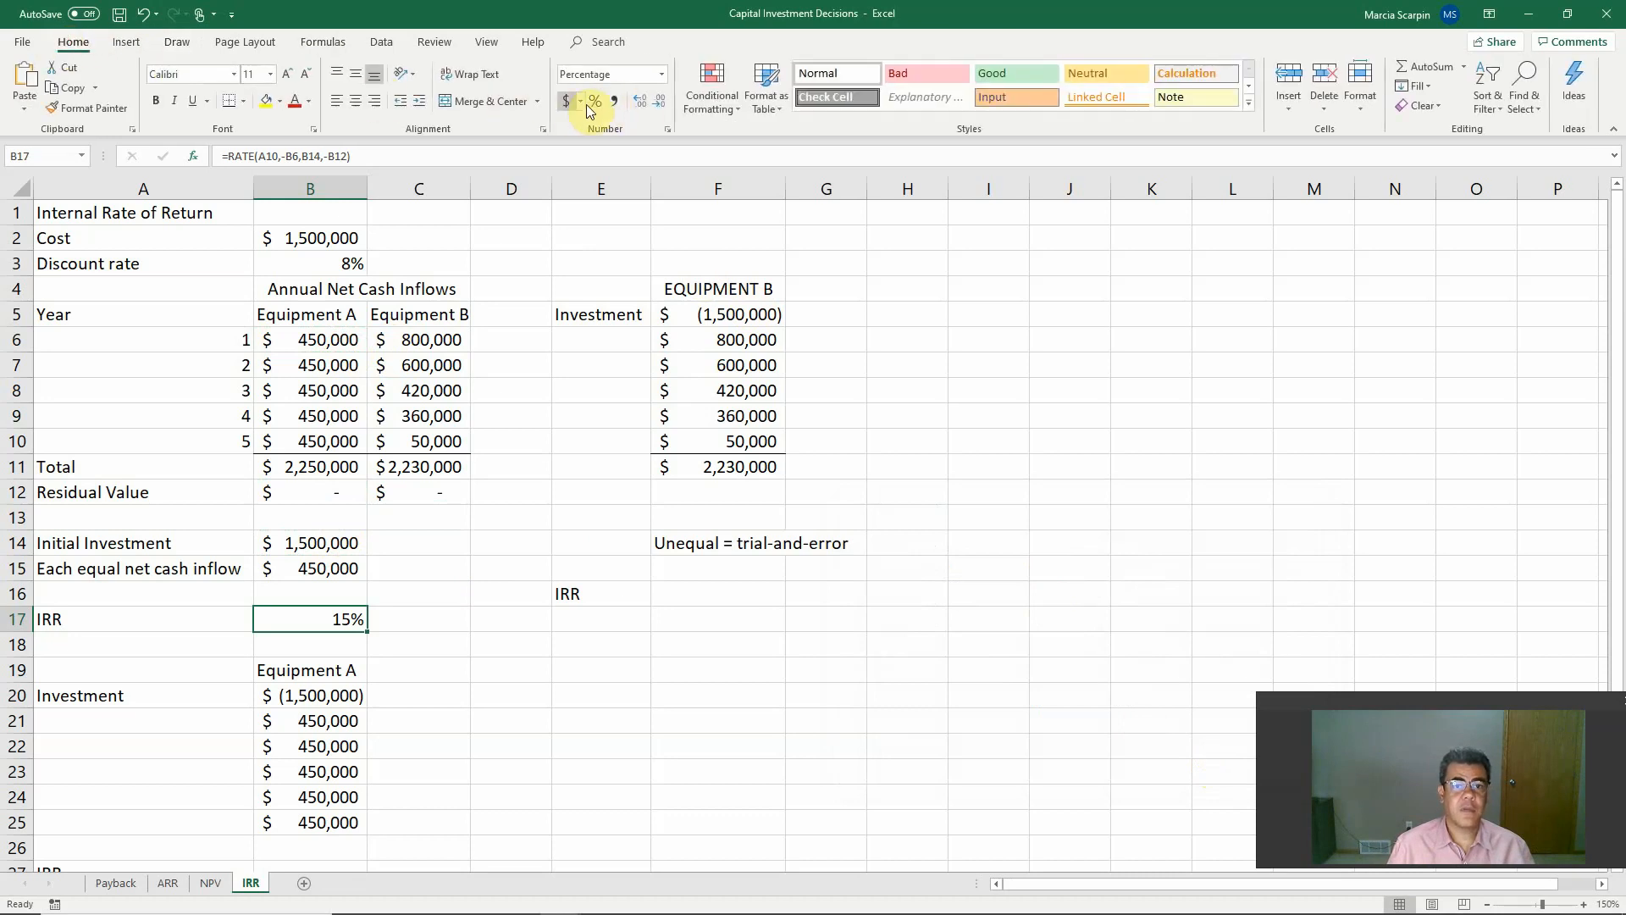
{"action": "left_click", "coordinate": [640, 101]}
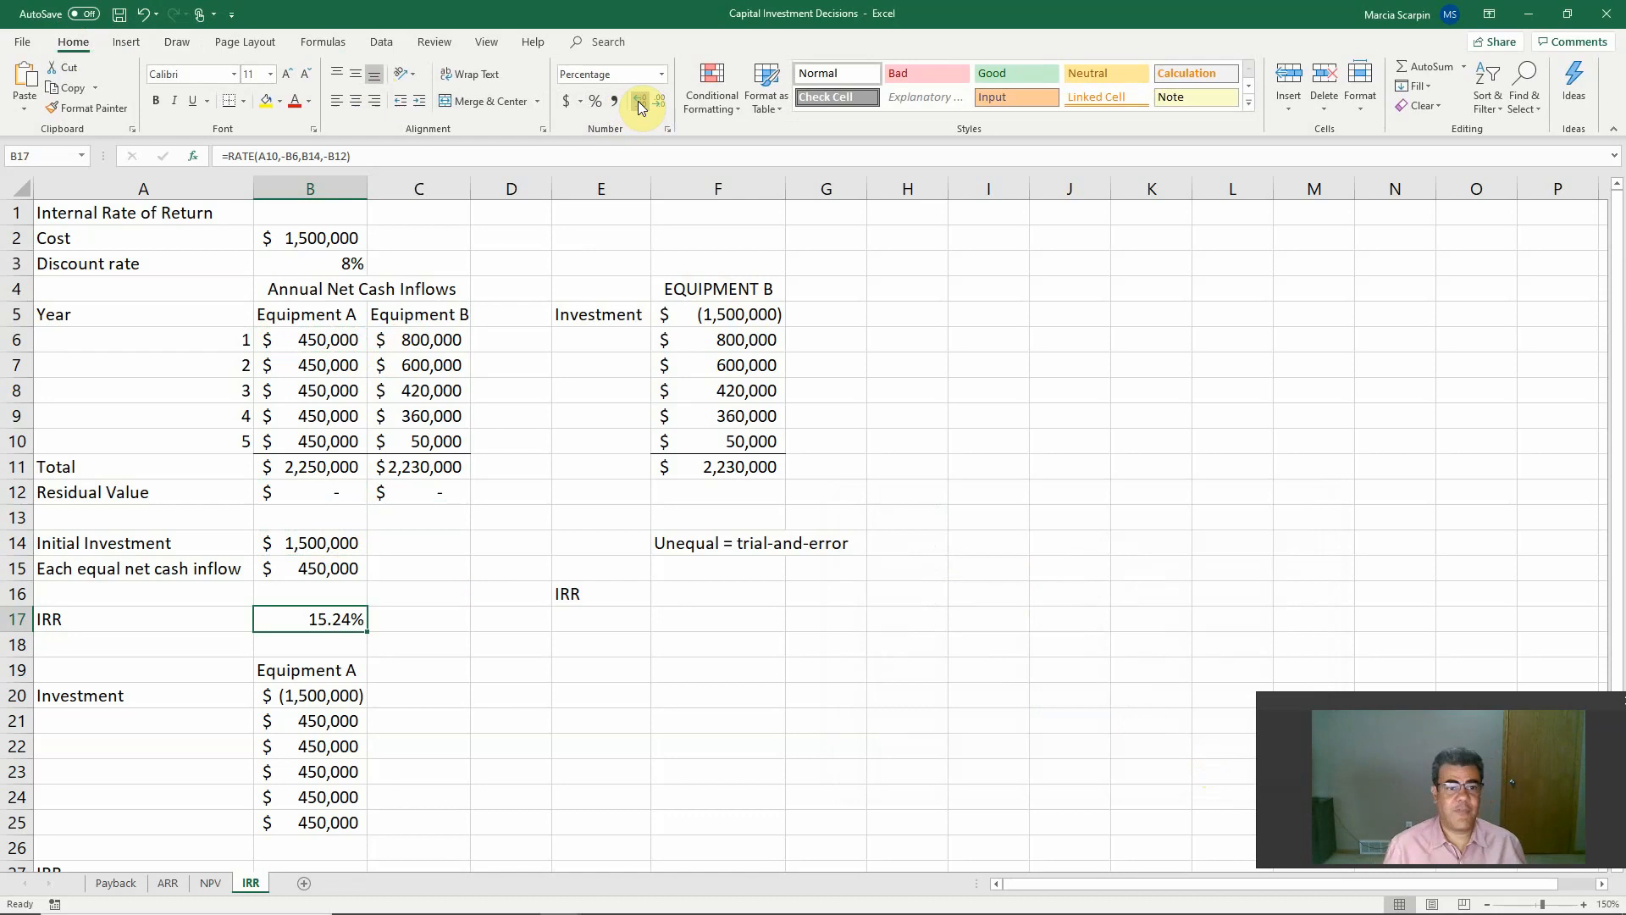
{"action": "mouse_move", "coordinate": [316, 317]}
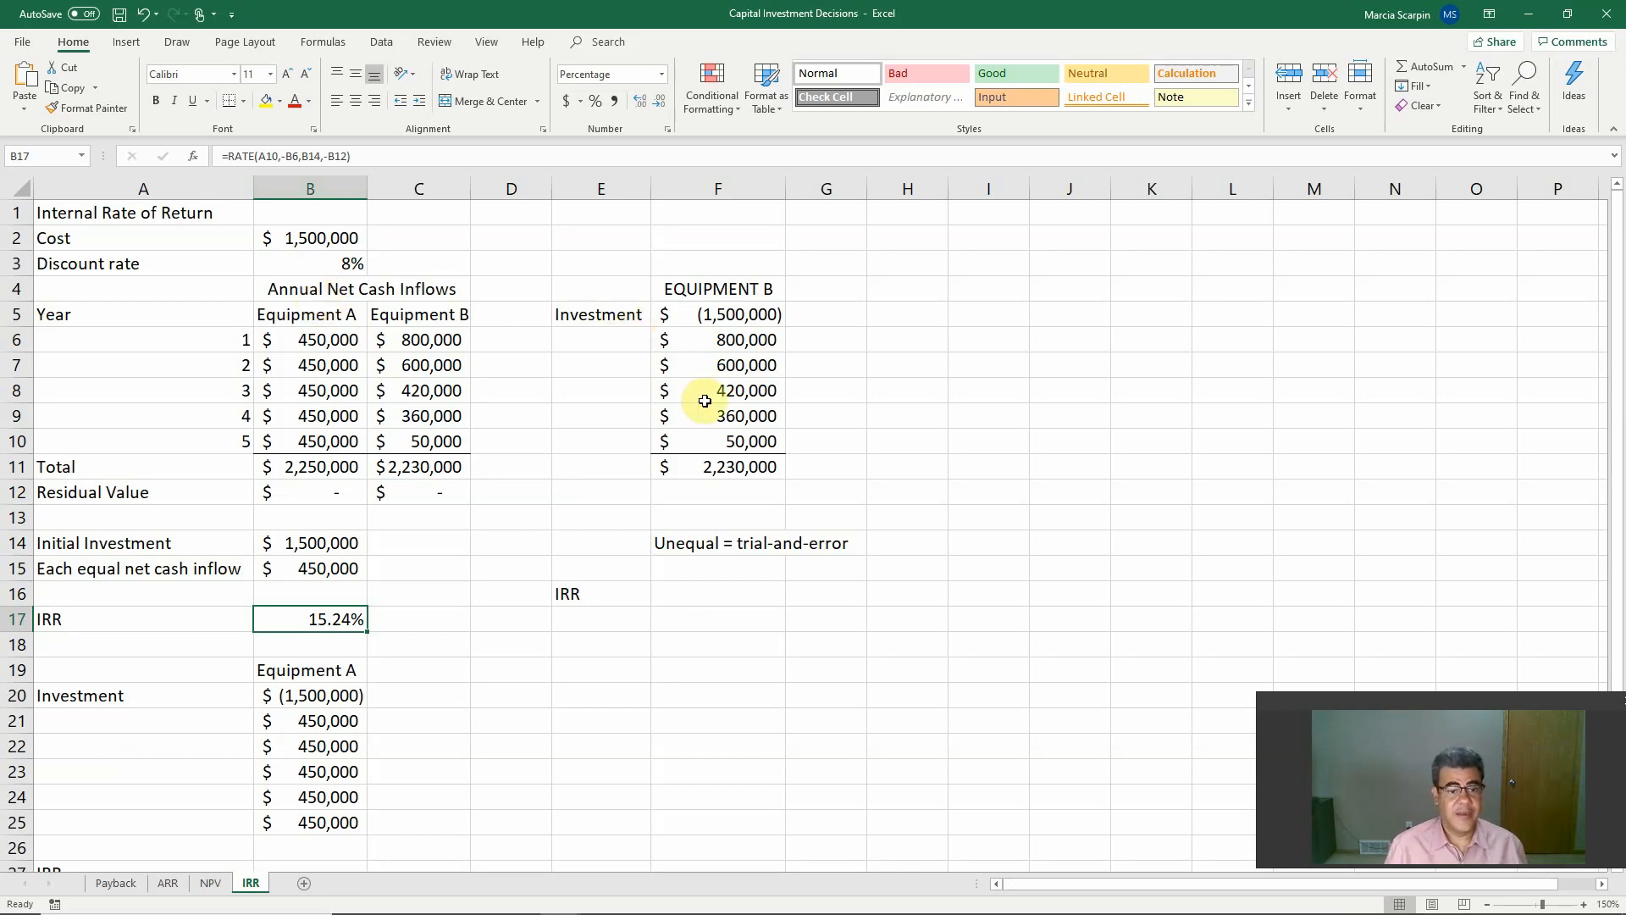
{"action": "left_click_drag", "start_coordinate": [420, 339], "coordinate": [420, 390]}
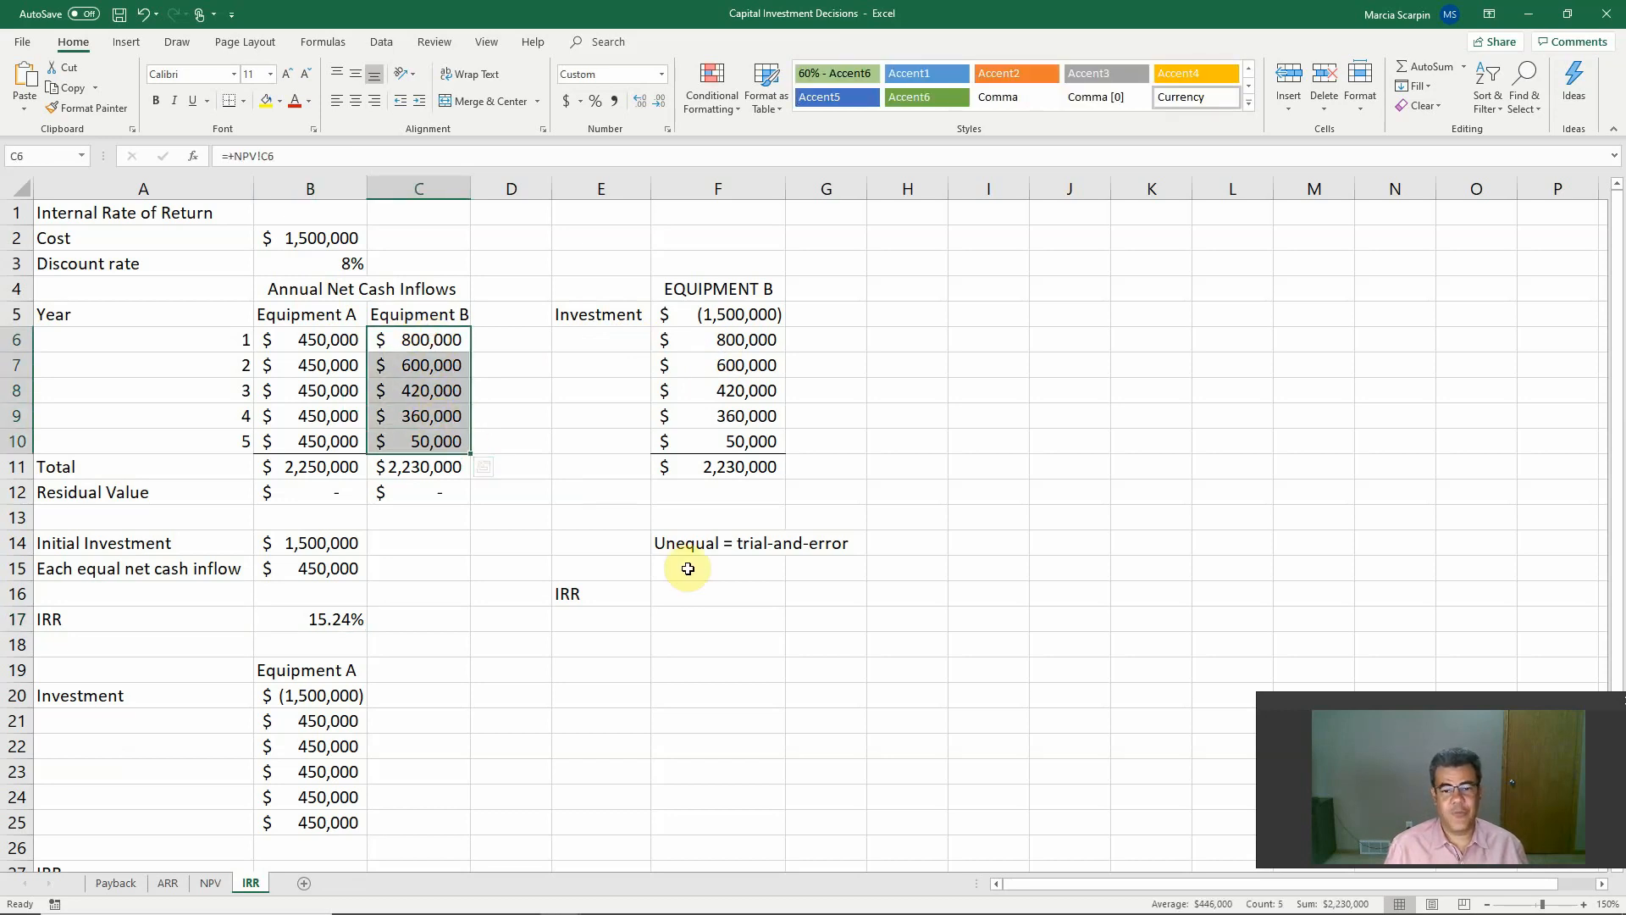
{"action": "mouse_move", "coordinate": [717, 557]}
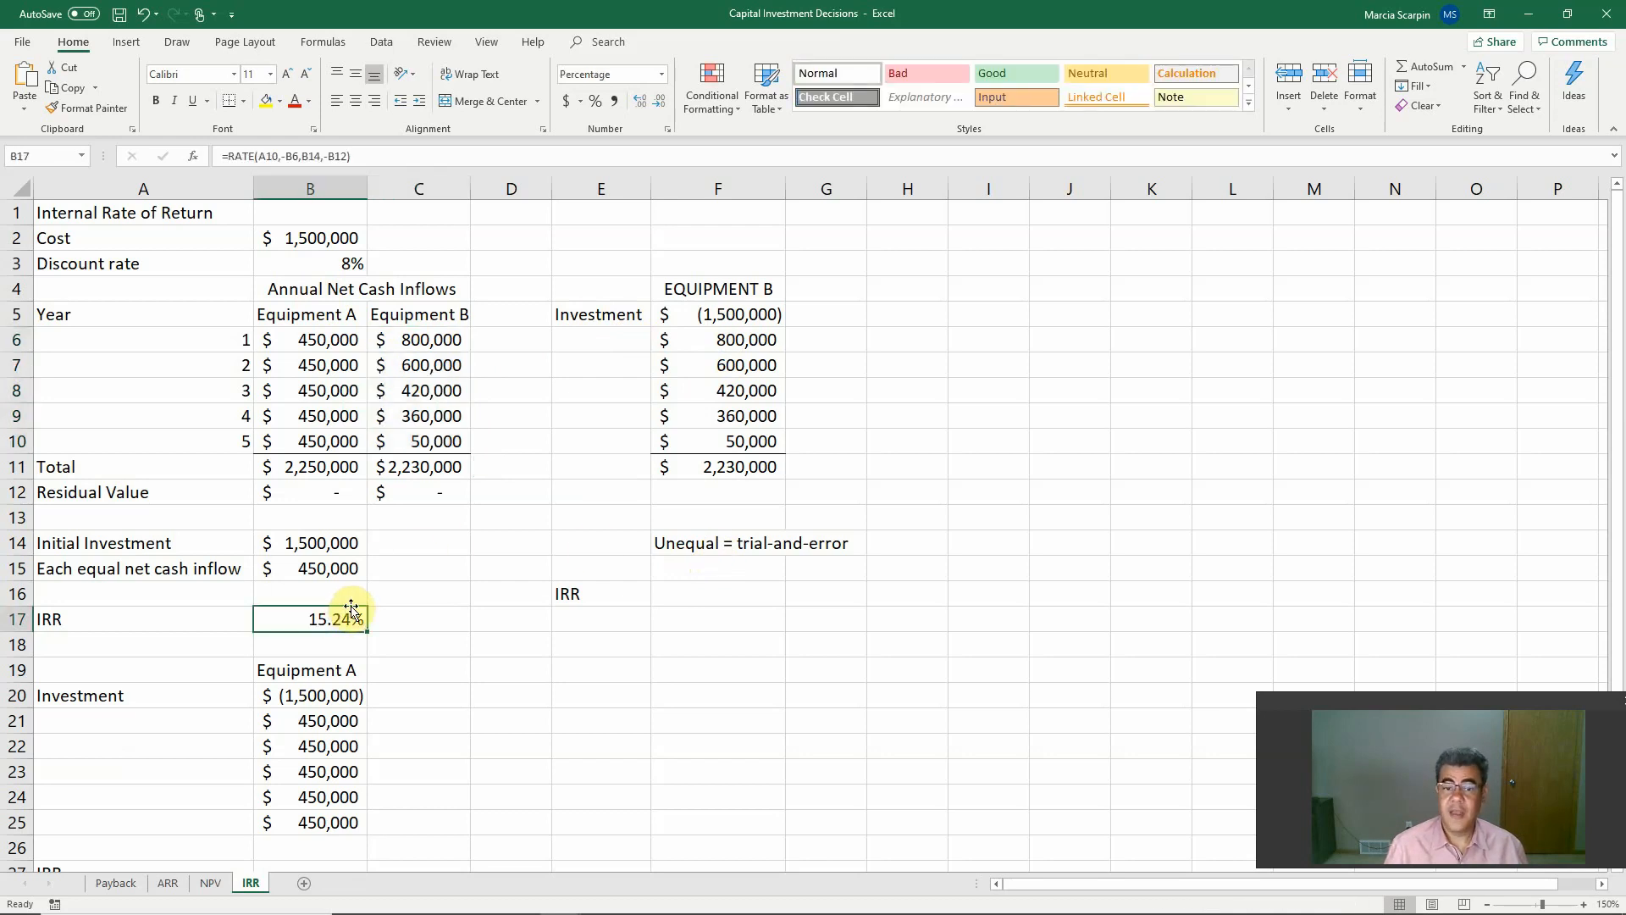
{"action": "mouse_move", "coordinate": [608, 568]}
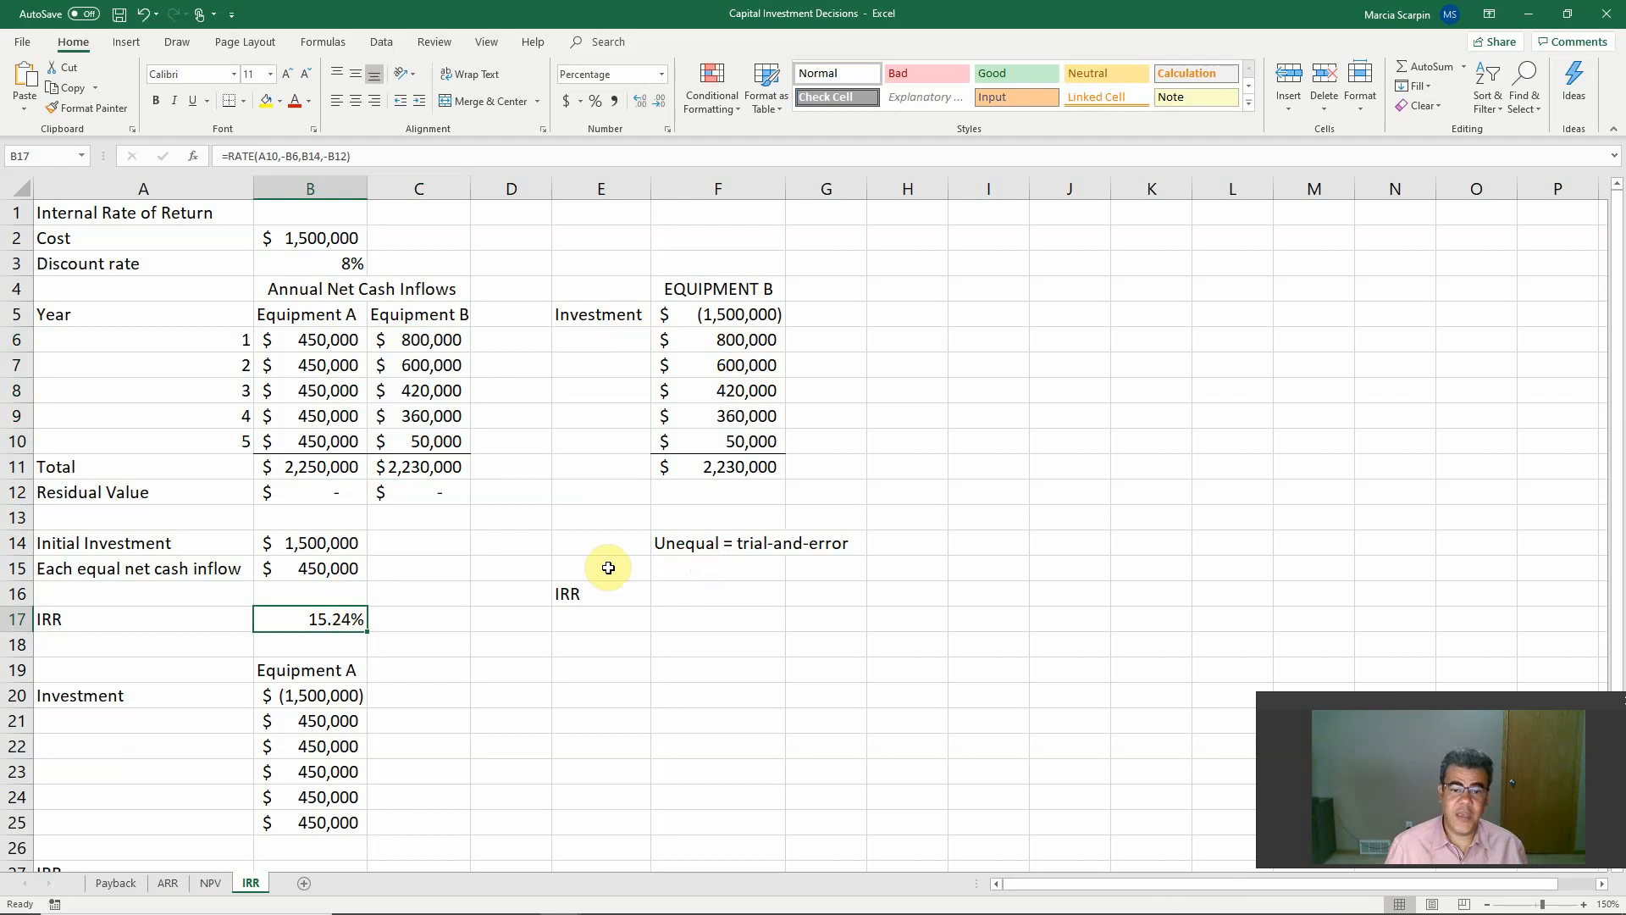
{"action": "left_click", "coordinate": [717, 593]}
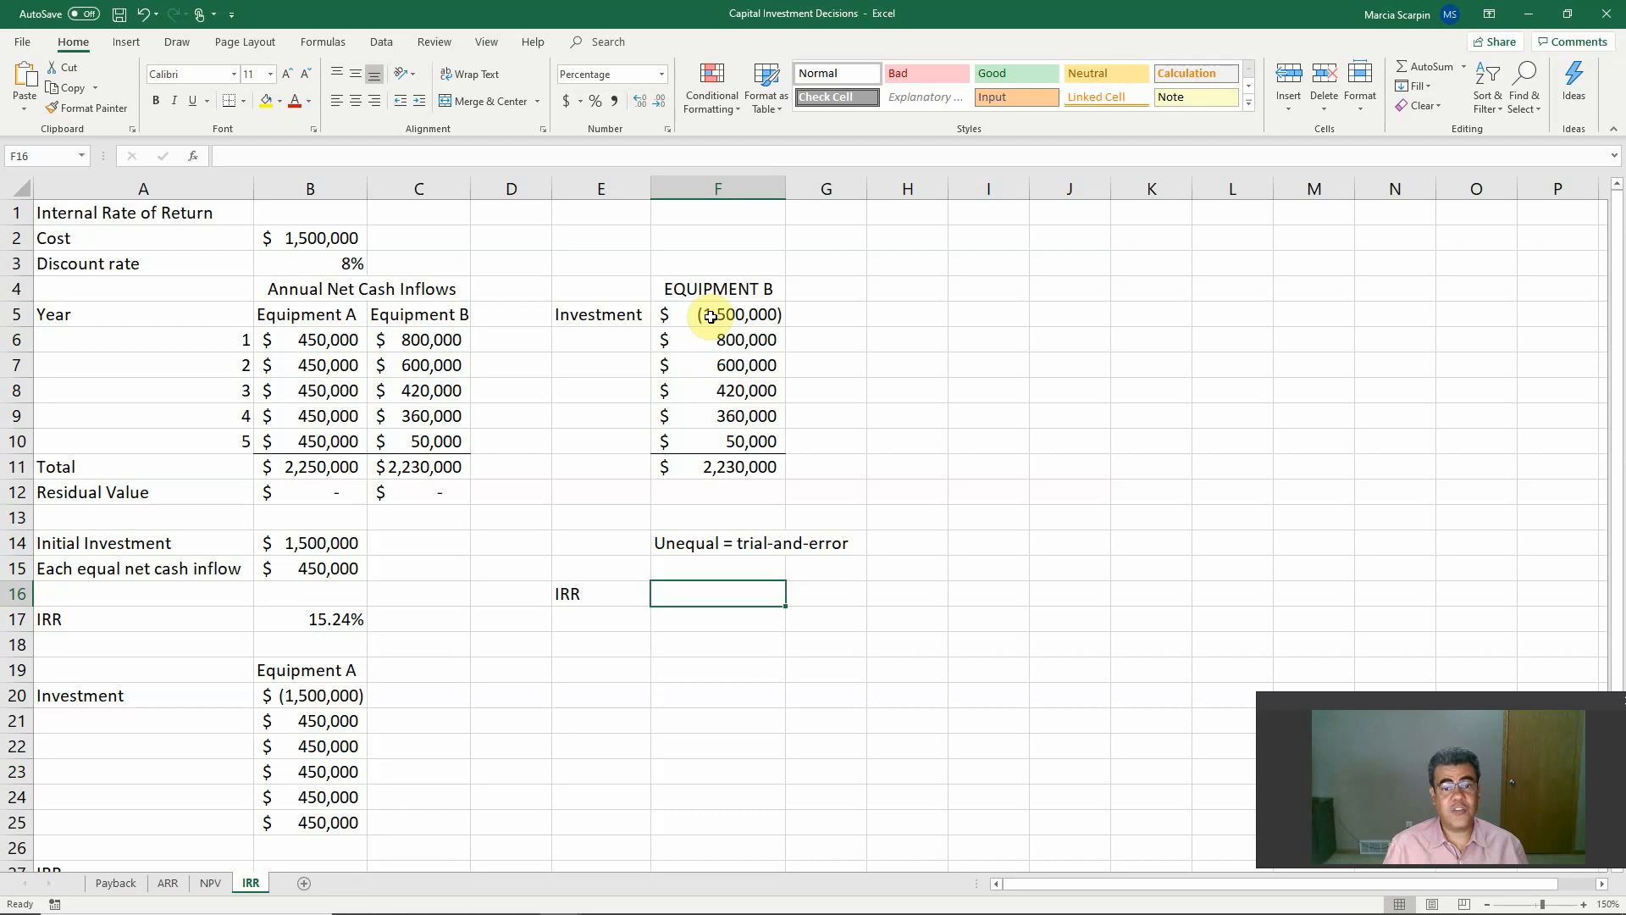
{"action": "left_click", "coordinate": [718, 315]}
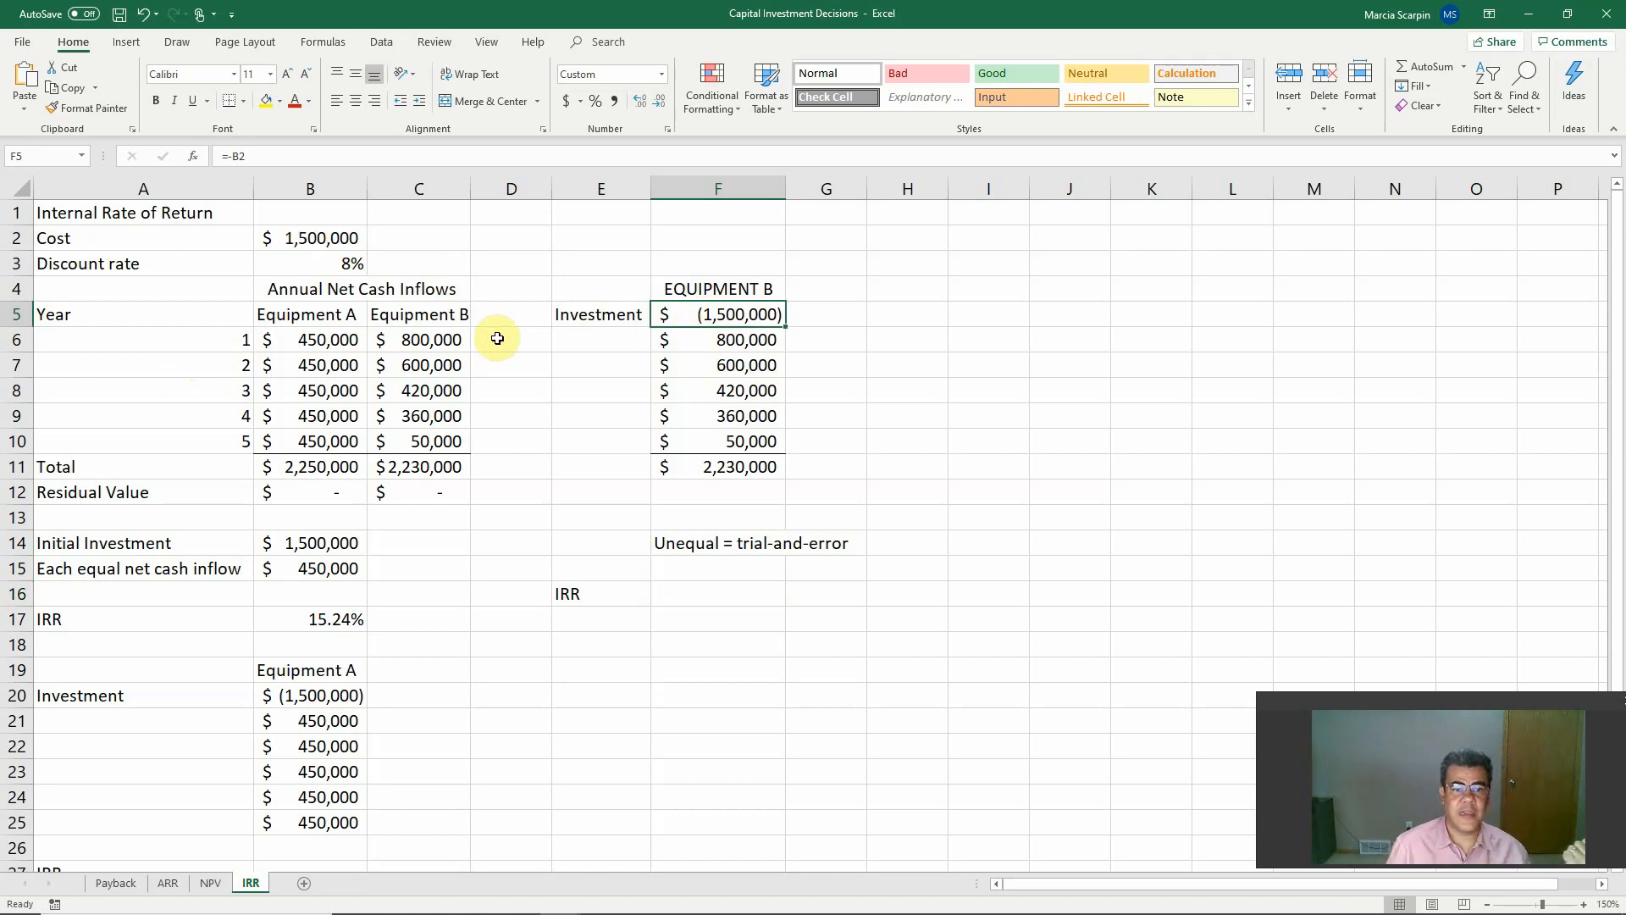
{"action": "mouse_move", "coordinate": [727, 338]}
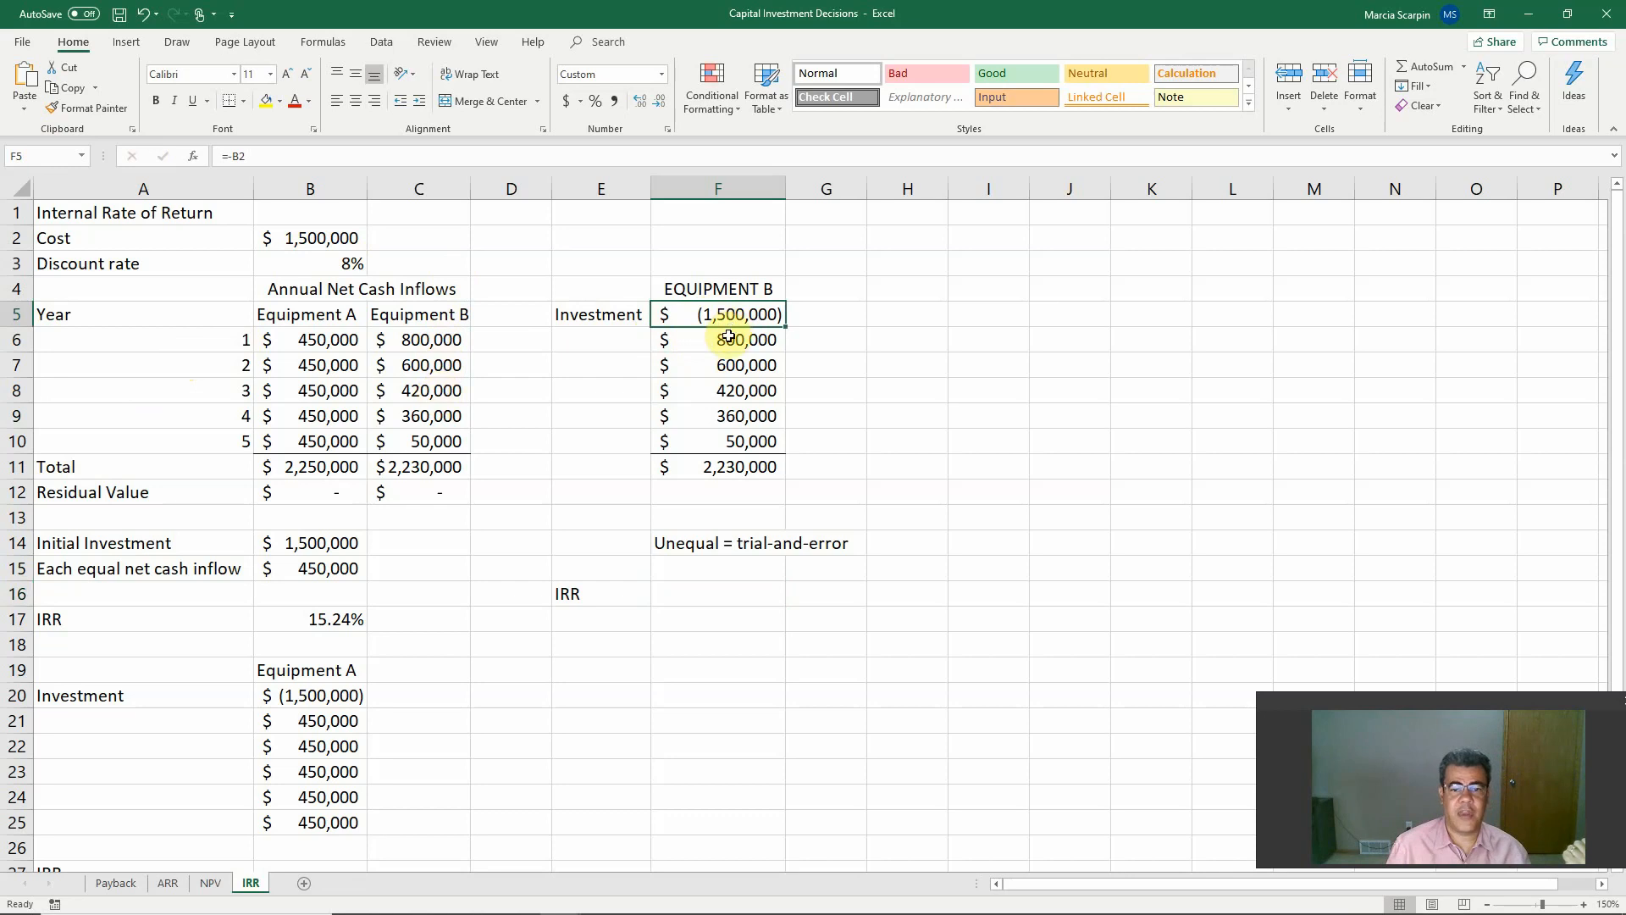
{"action": "left_click_drag", "start_coordinate": [718, 338], "coordinate": [718, 440]}
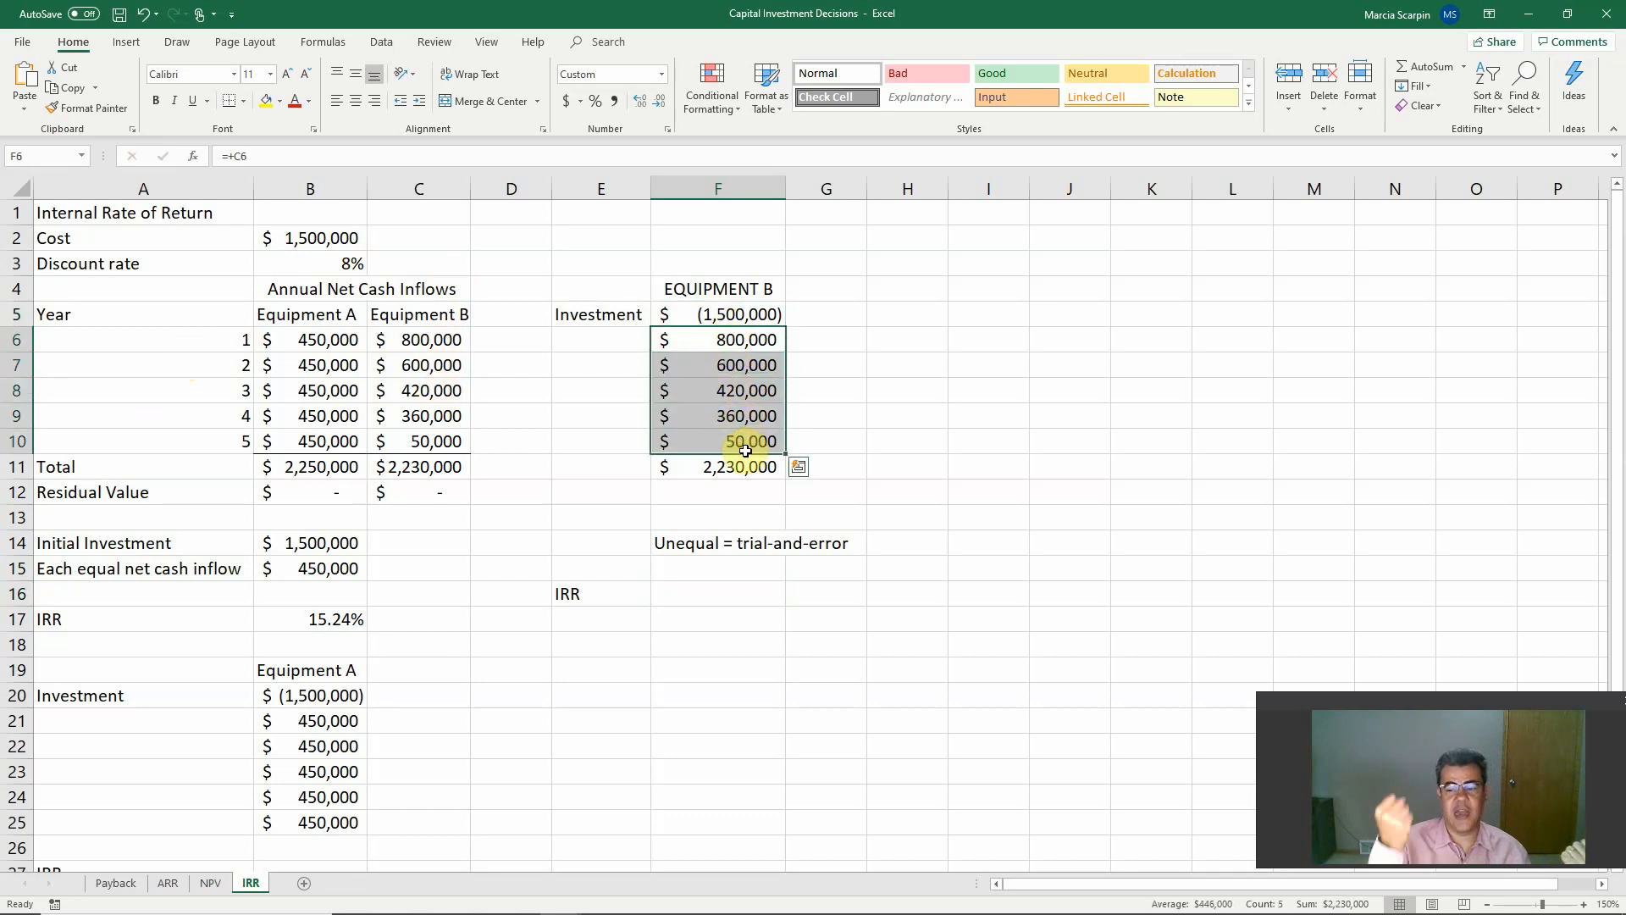
{"action": "left_click", "coordinate": [718, 441]}
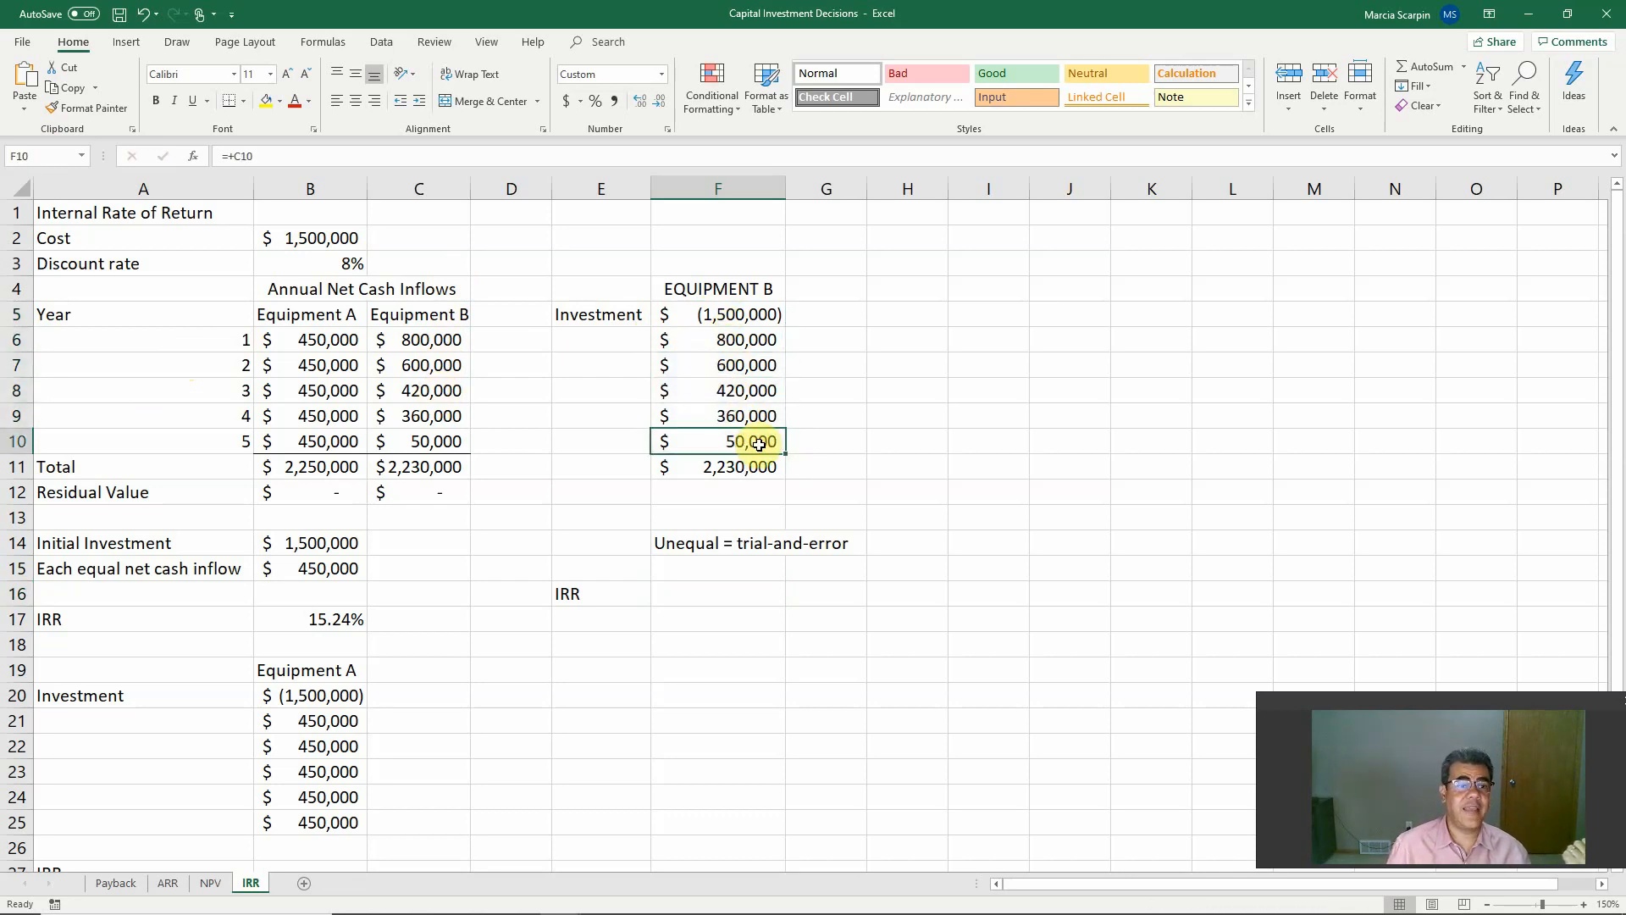
{"action": "type", "text": "+"}
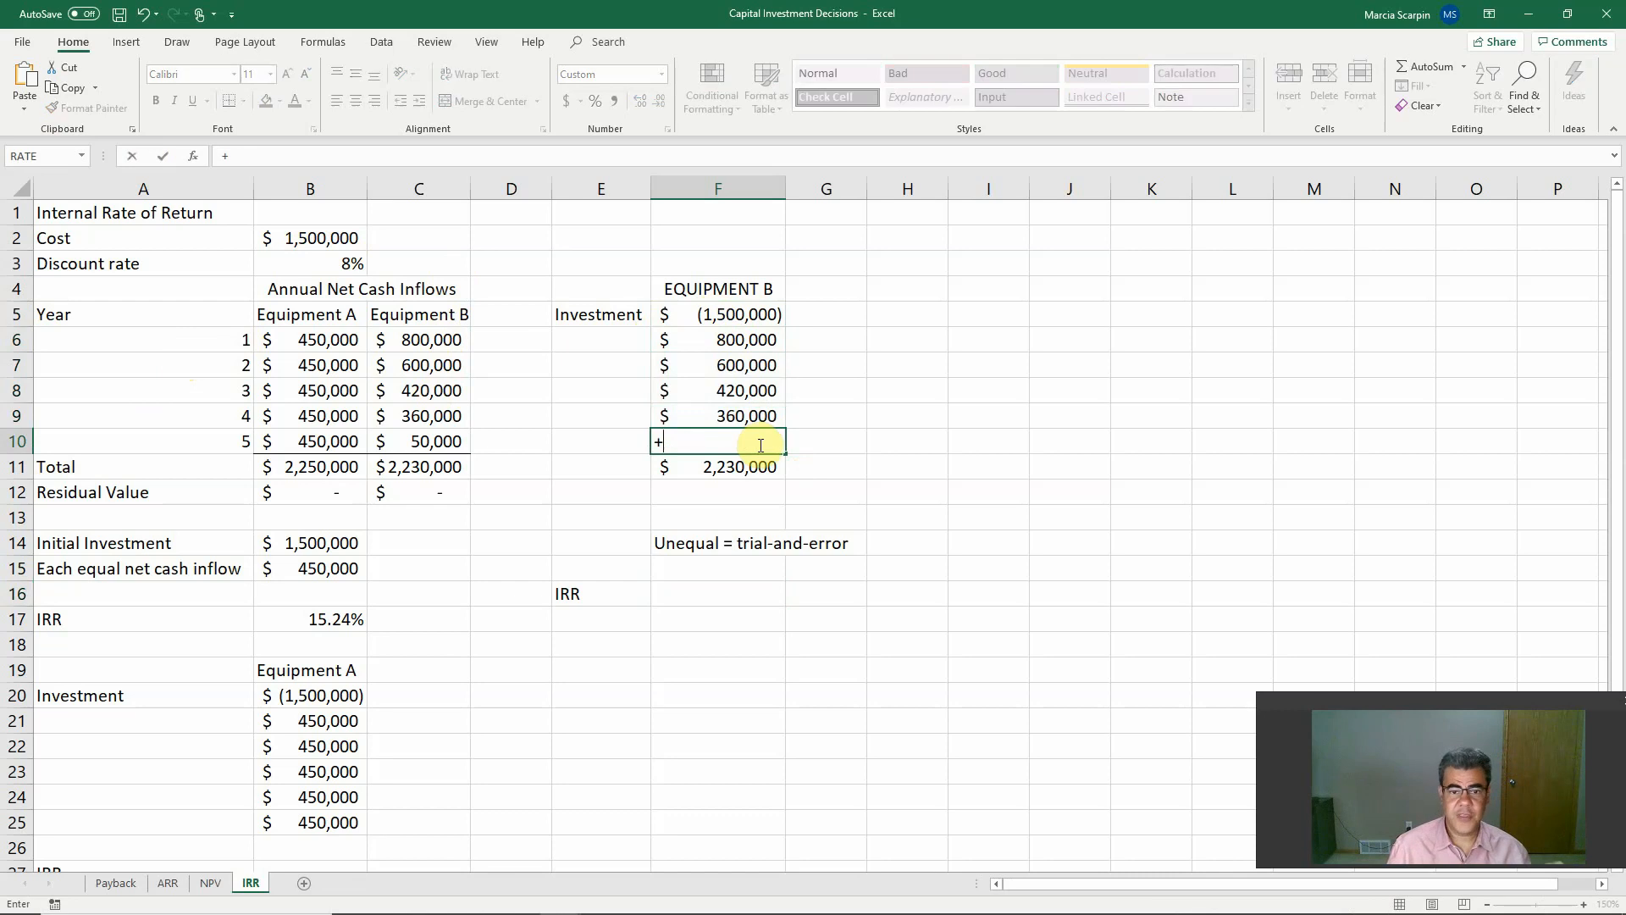
{"action": "left_click", "coordinate": [419, 440]}
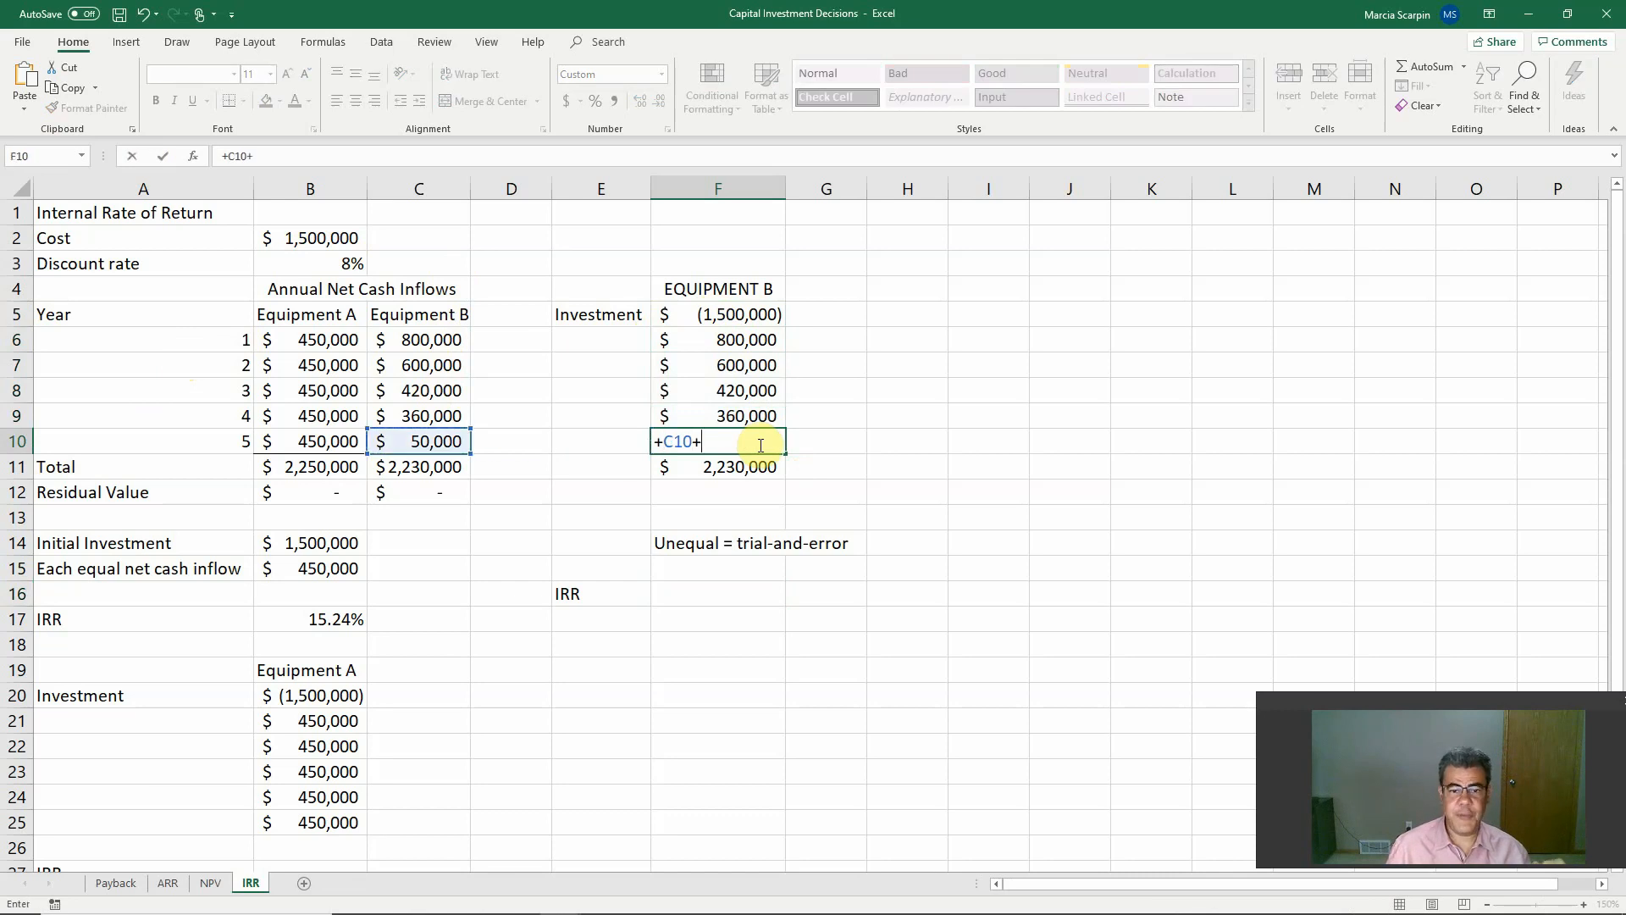
{"action": "left_click", "coordinate": [418, 492]}
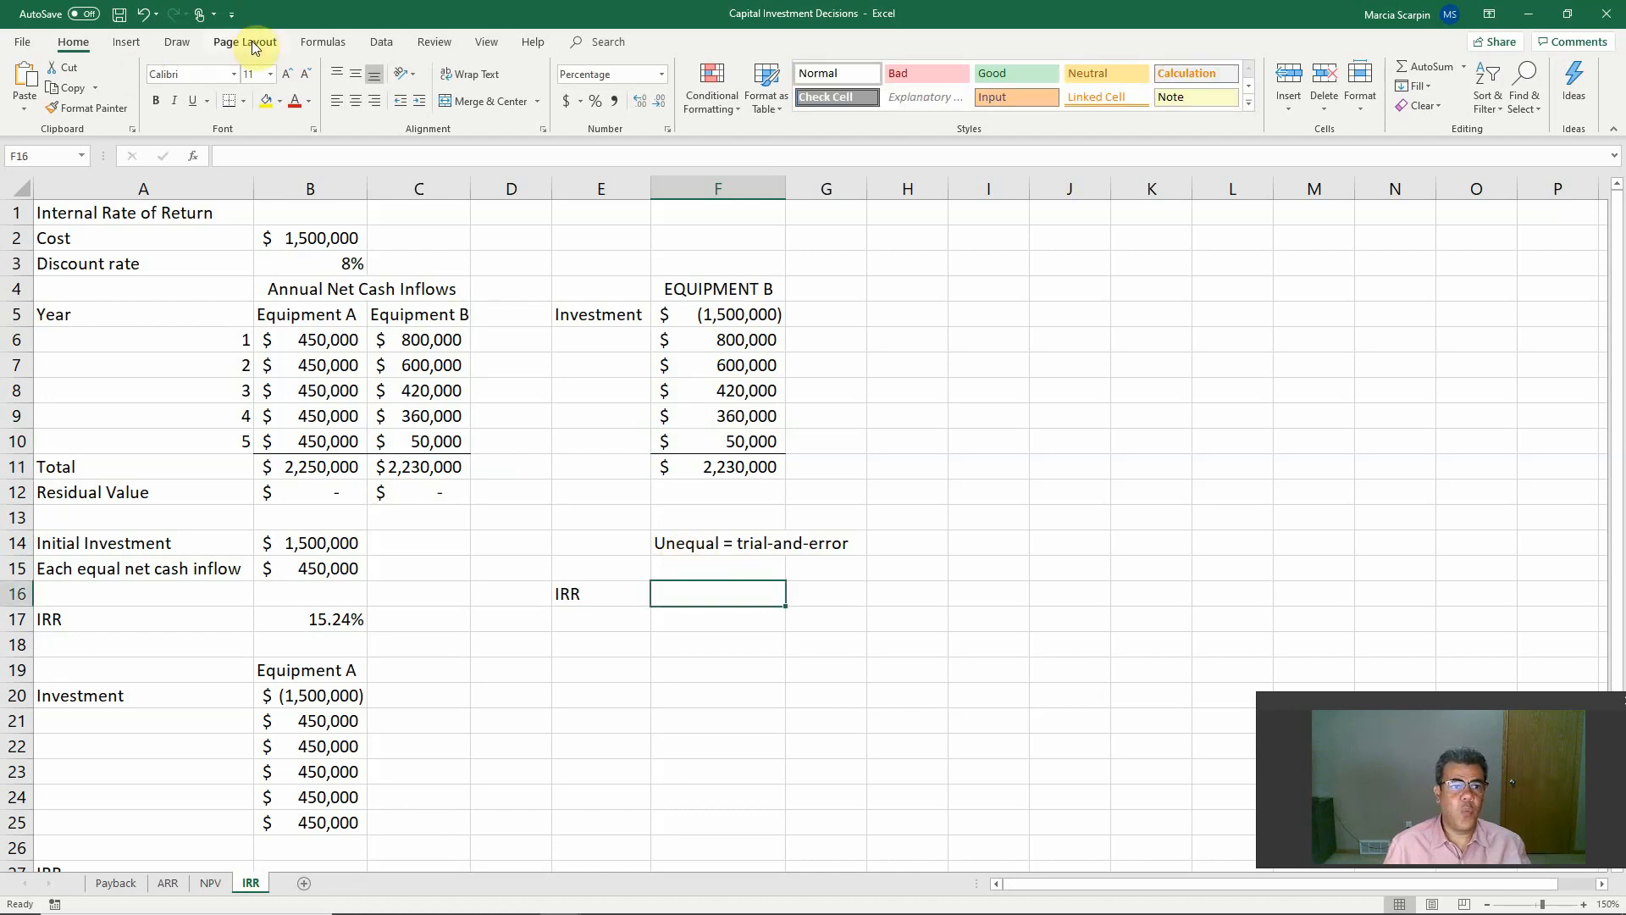
Pick IRR from the All functions list for cell F16
{"action": "left_click", "coordinate": [323, 42]}
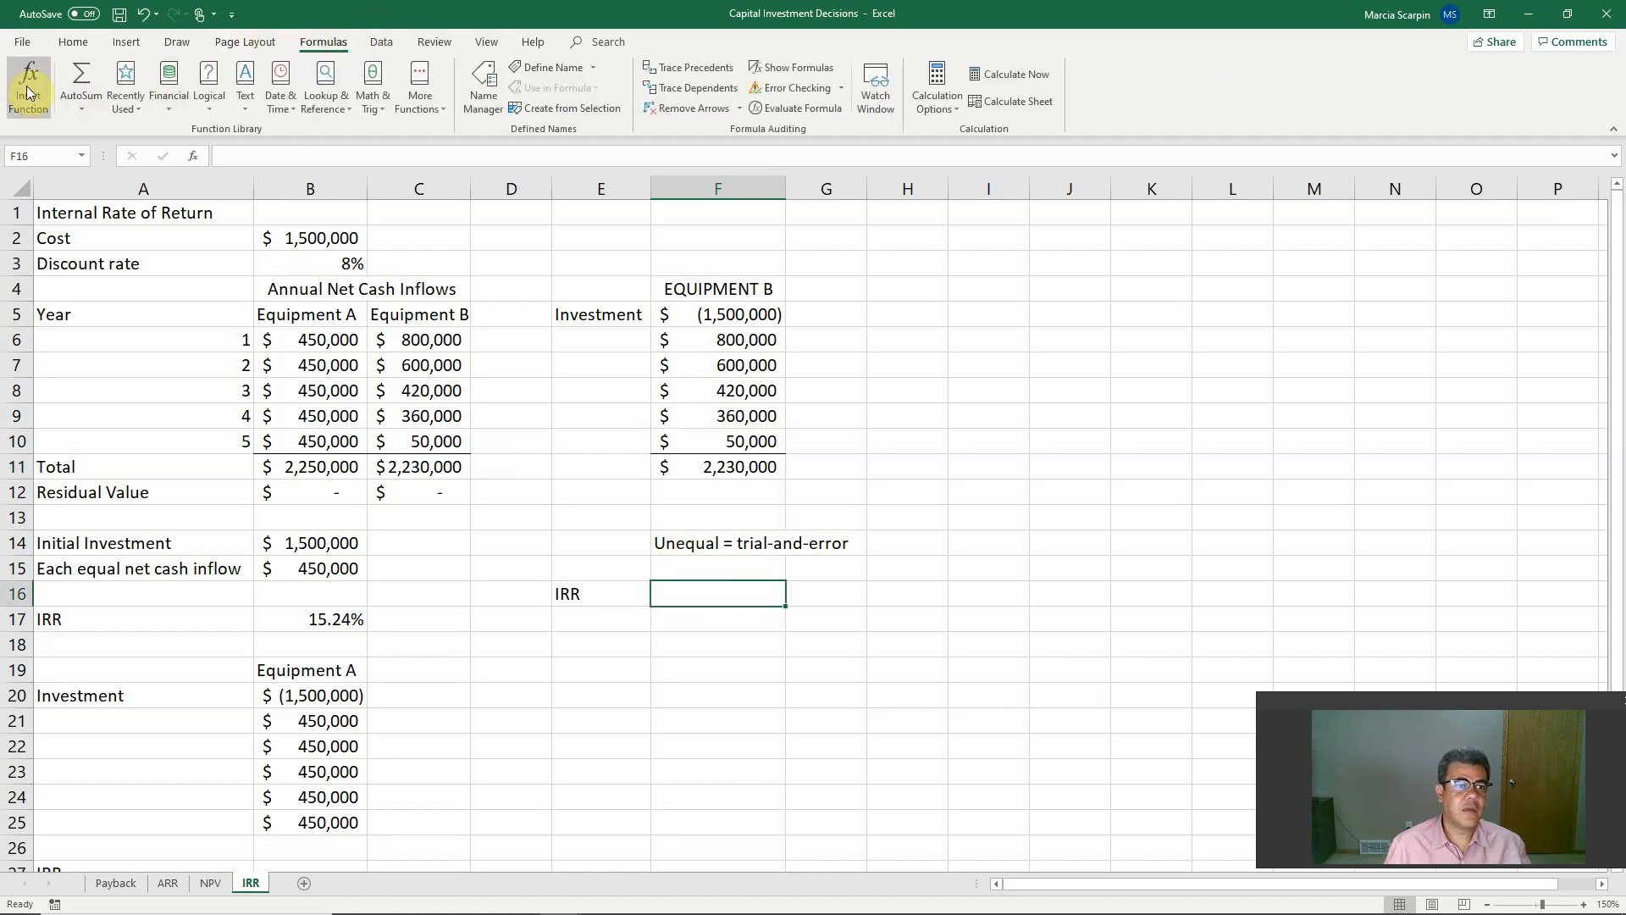
{"action": "left_click", "coordinate": [28, 84]}
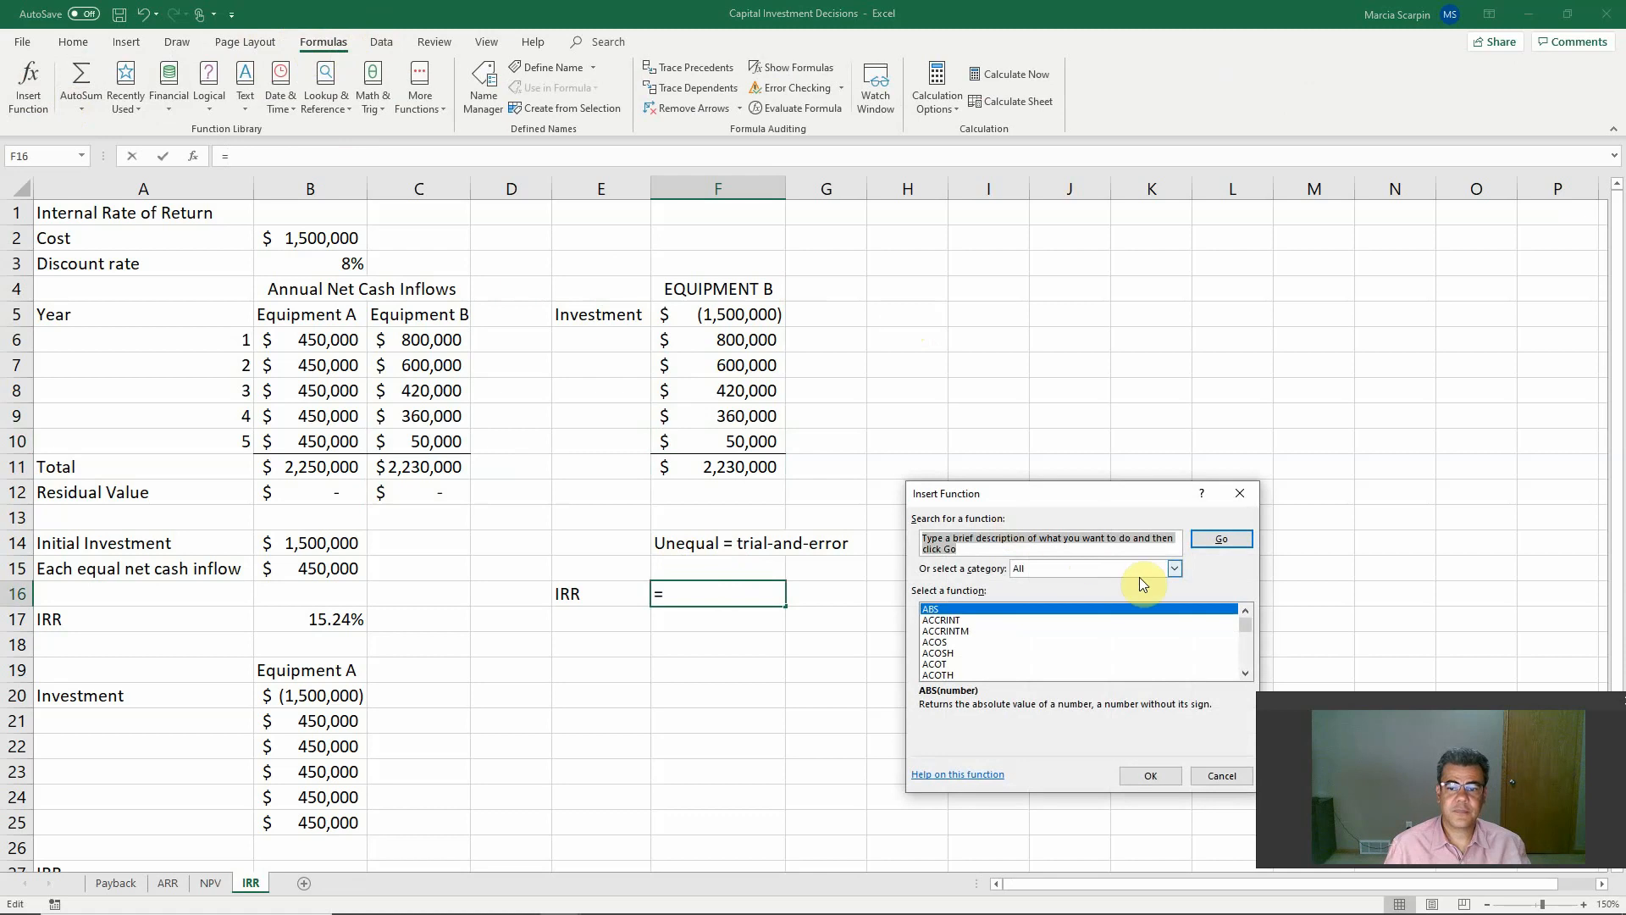
{"action": "left_click", "coordinate": [1173, 568]}
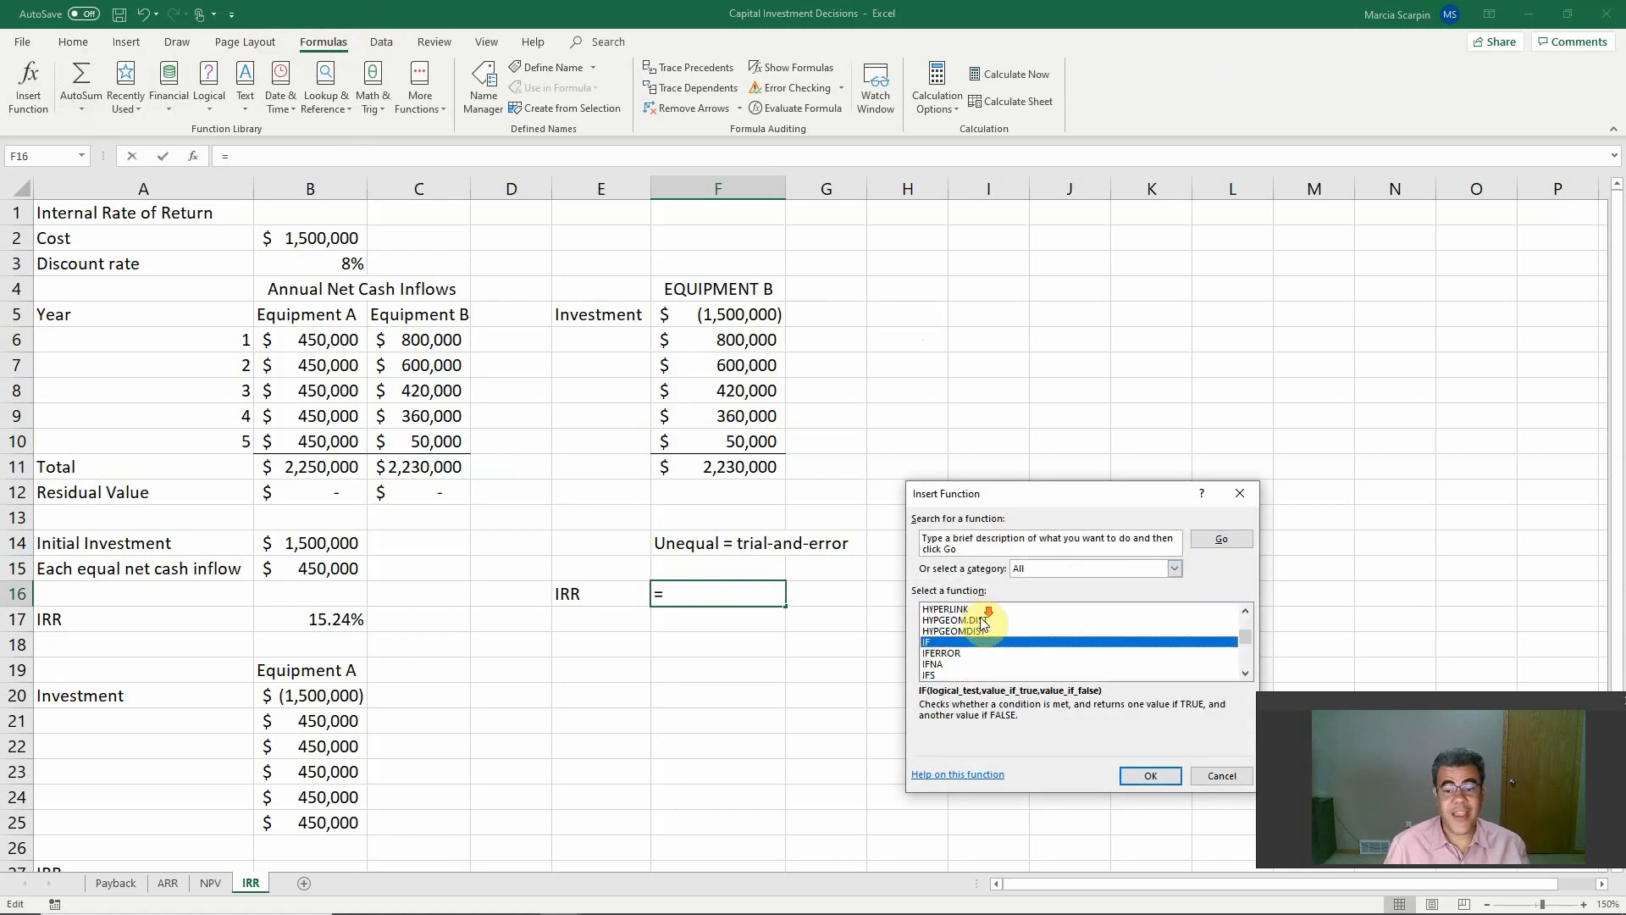
{"action": "scroll", "scroll_direction": "down", "scroll_amount": 3}
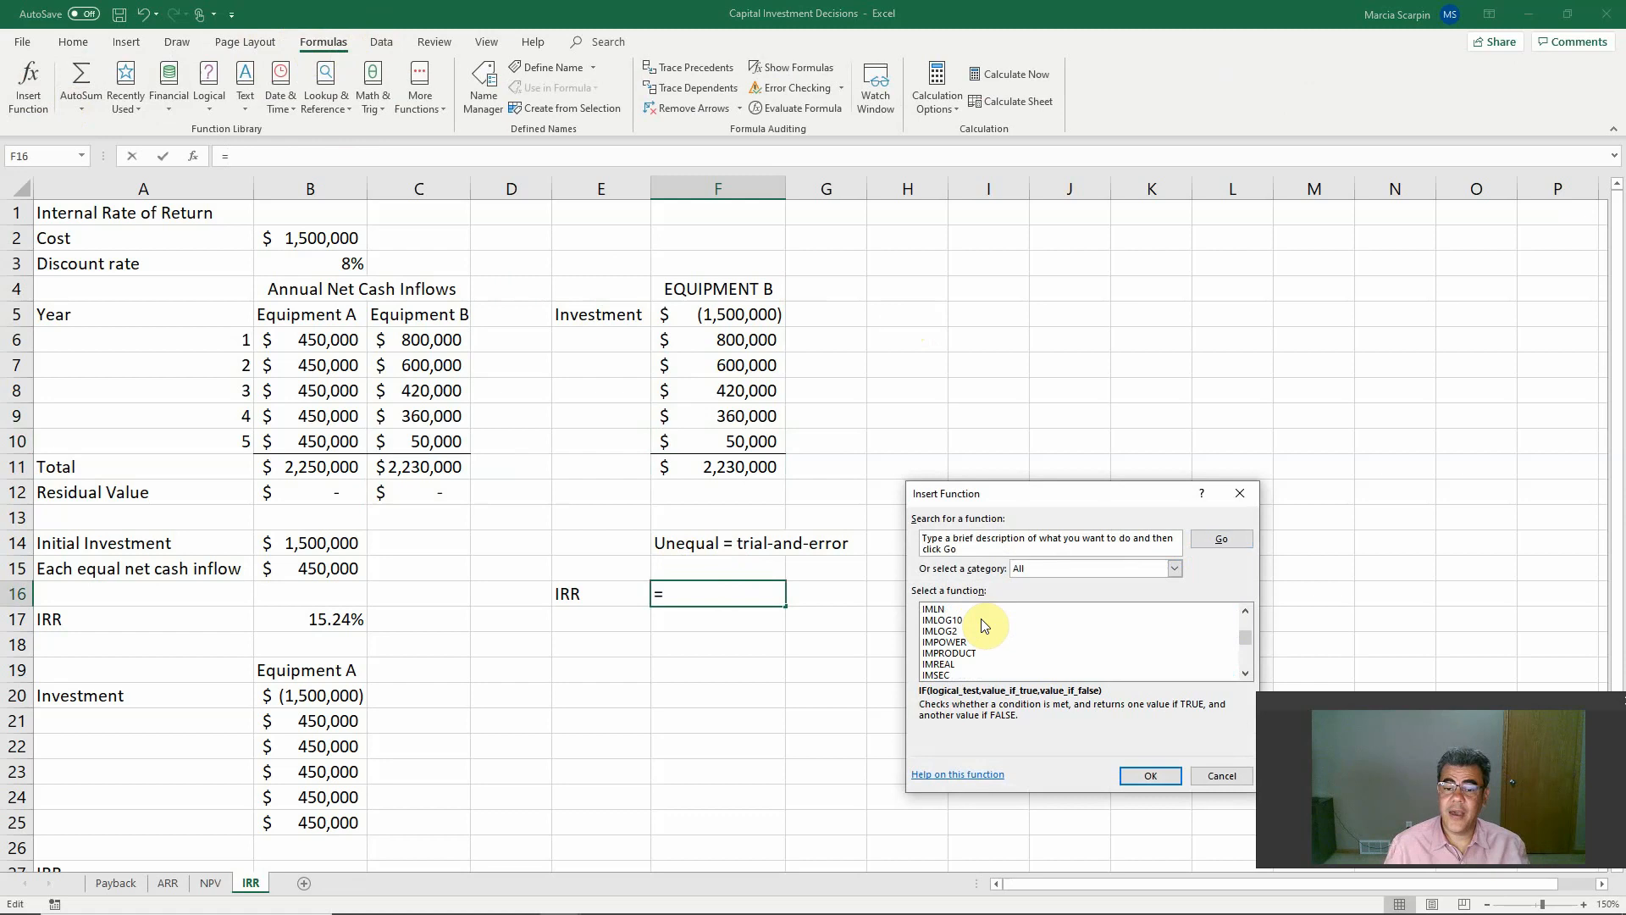
{"action": "scroll", "scroll_direction": "down", "scroll_amount": 3}
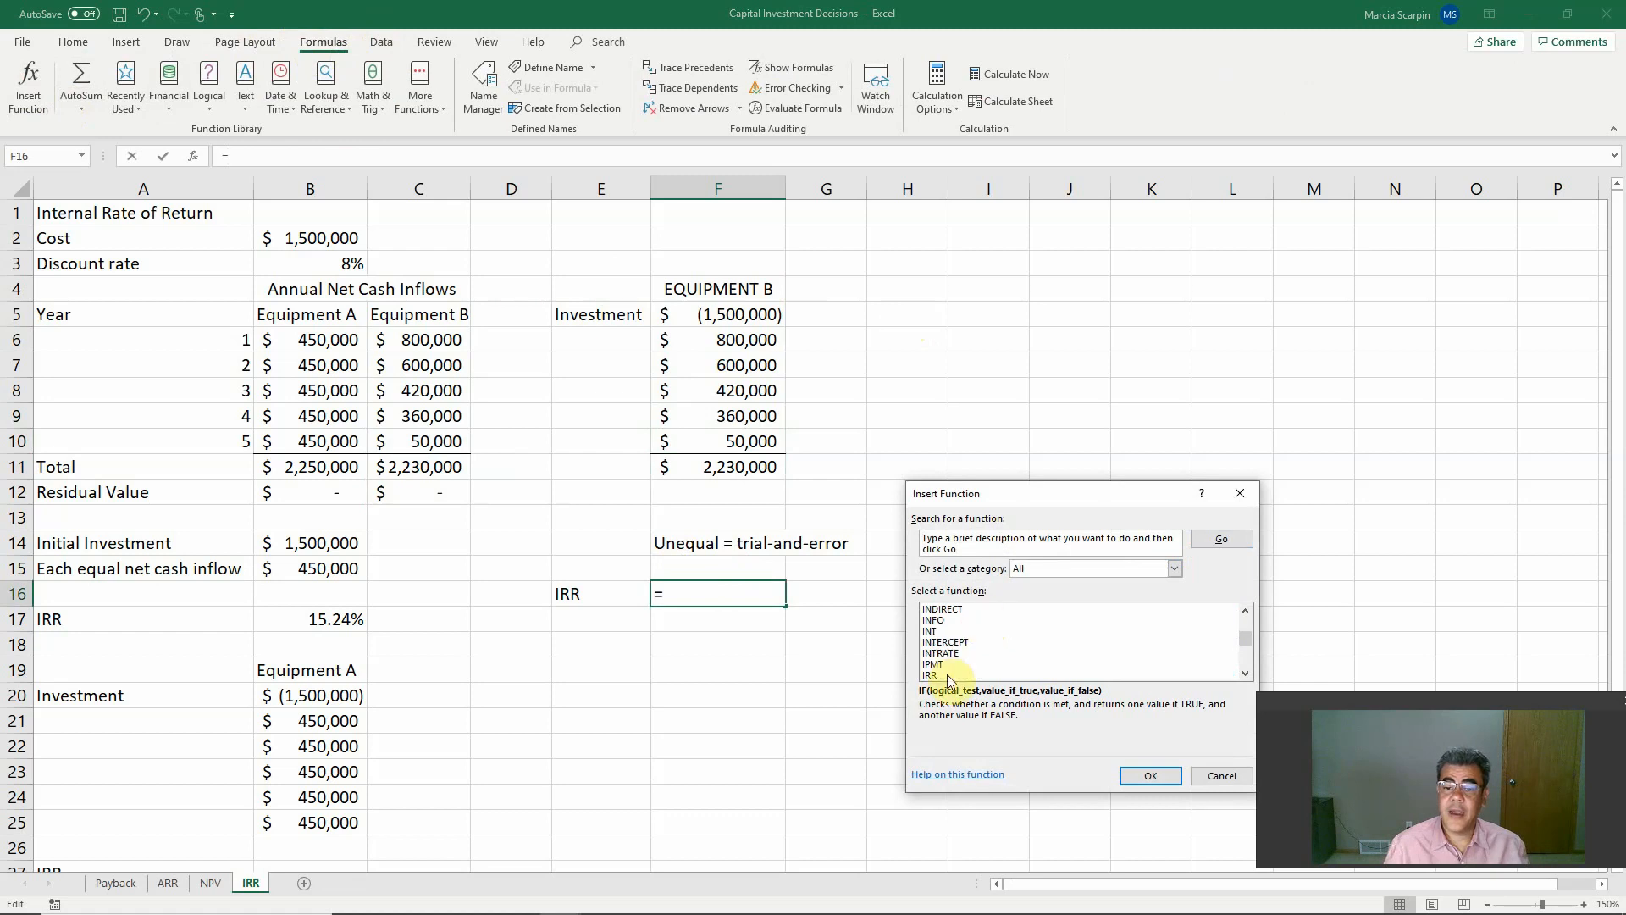
{"action": "left_click", "coordinate": [1149, 776]}
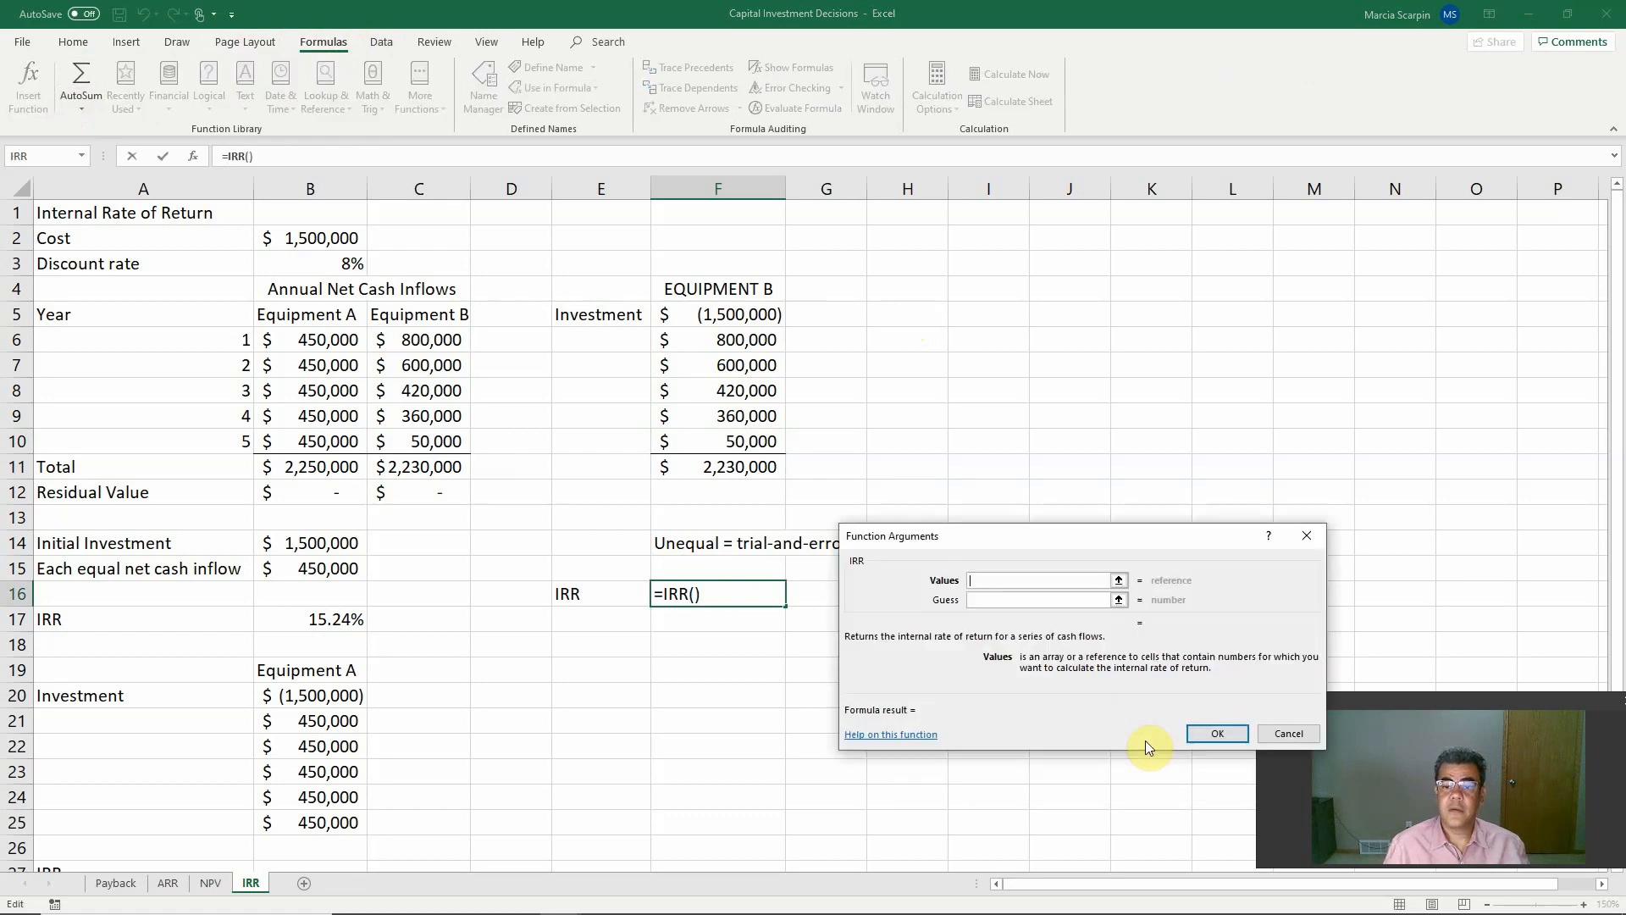
{"action": "mouse_move", "coordinate": [700, 302]}
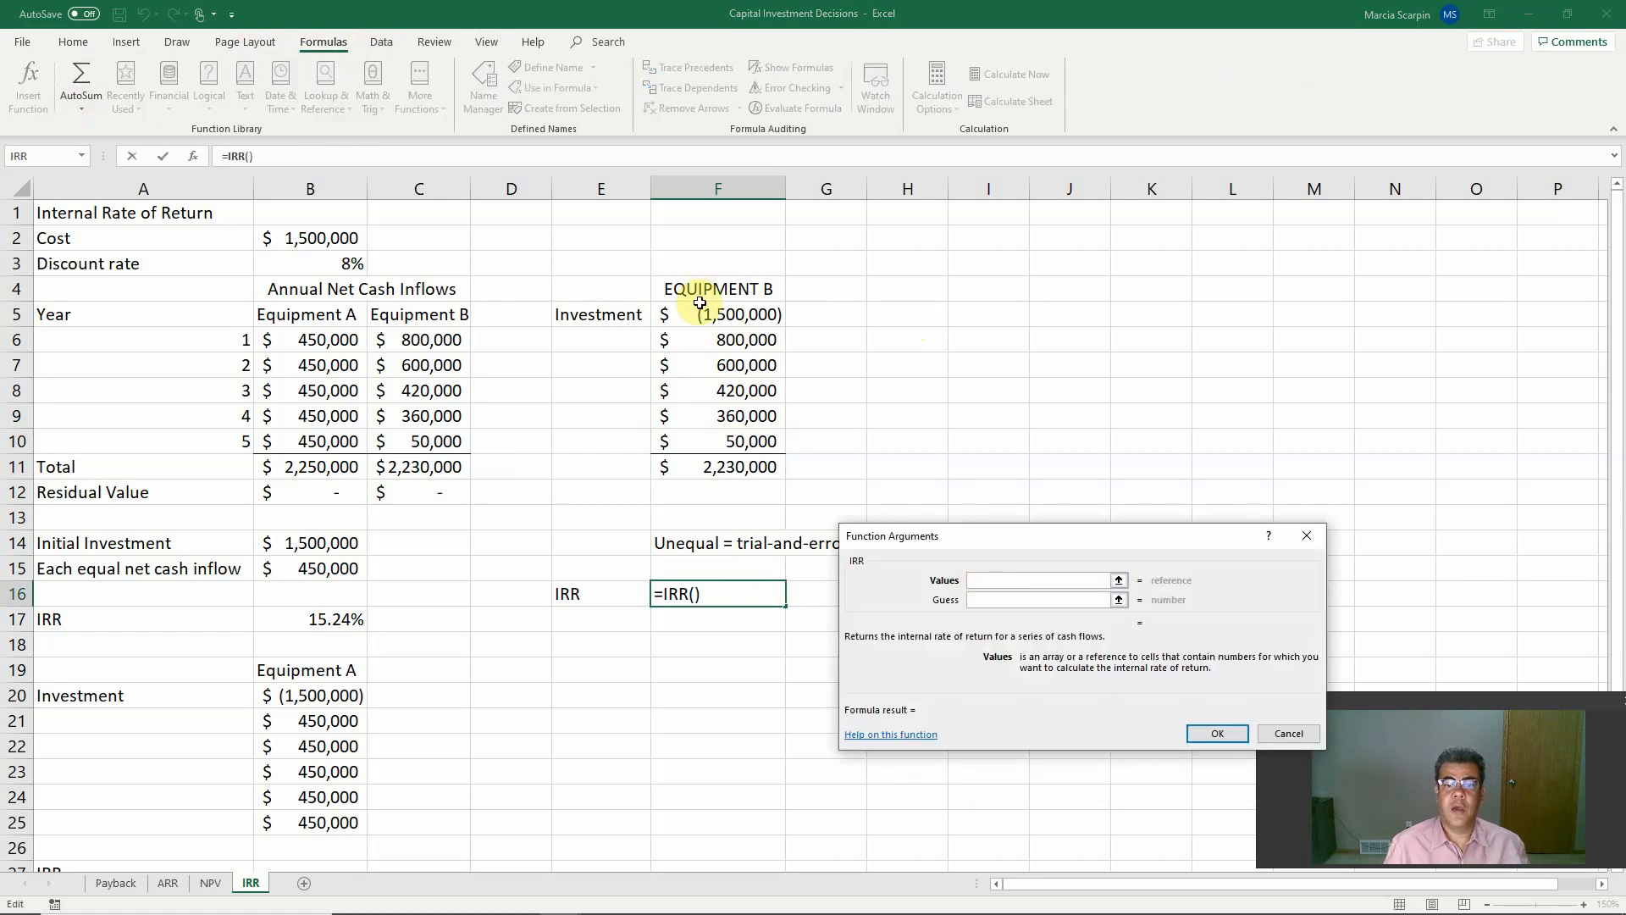
Set IRR Values to F5:F10 so F16 shows 20.81%, then review B17
{"action": "left_click_drag", "start_coordinate": [717, 314], "coordinate": [717, 416]}
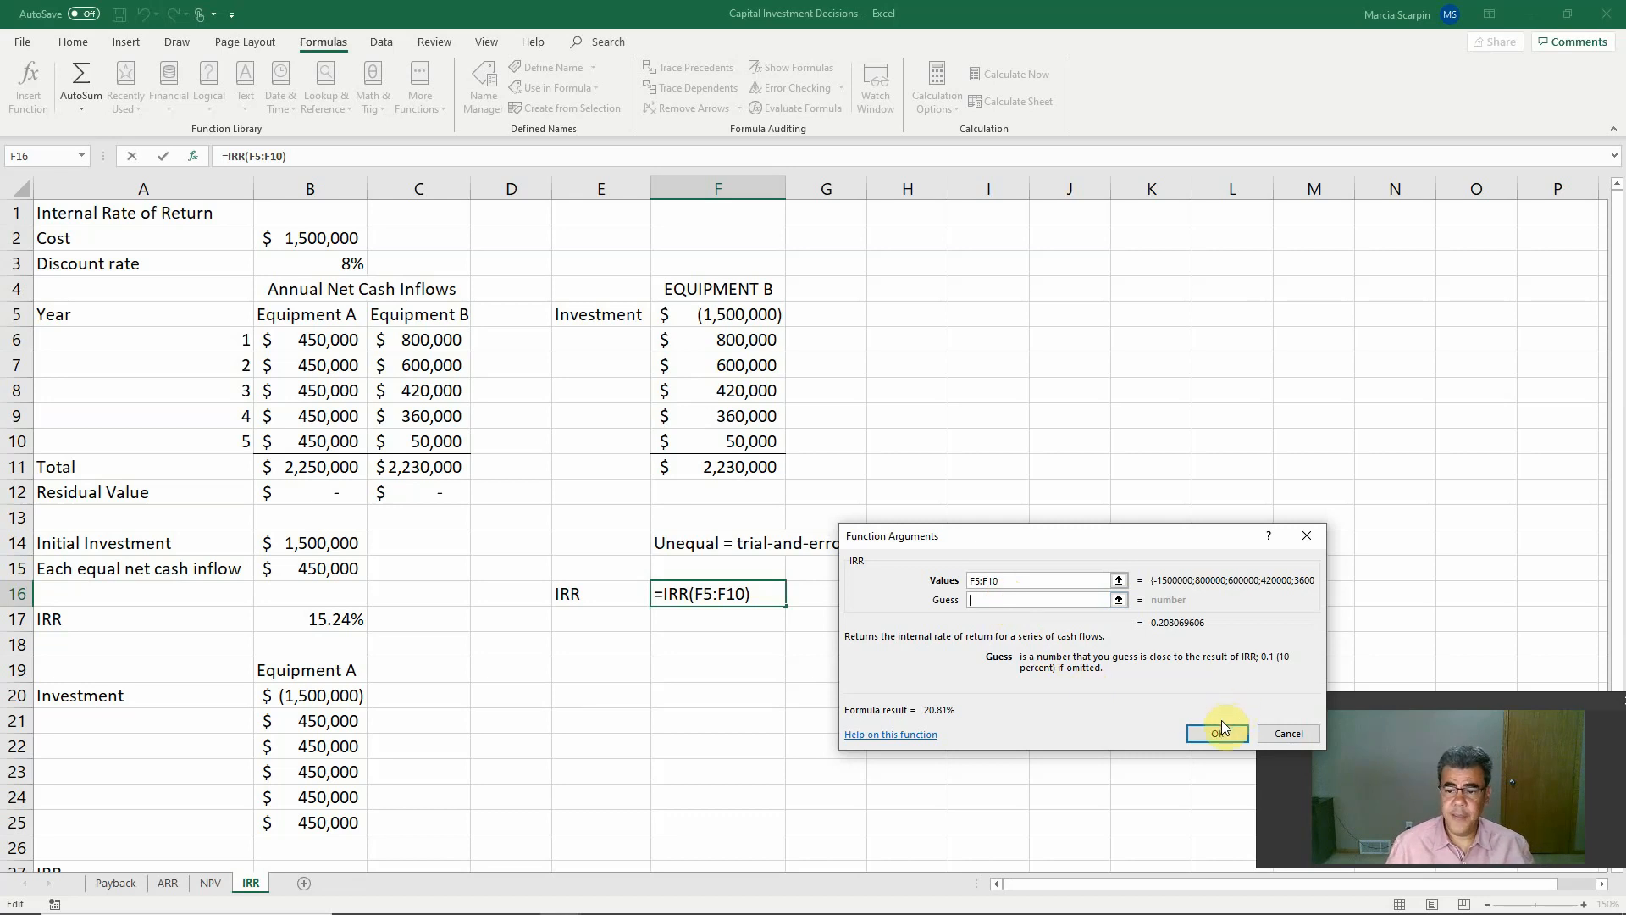
{"action": "left_click", "coordinate": [1217, 733]}
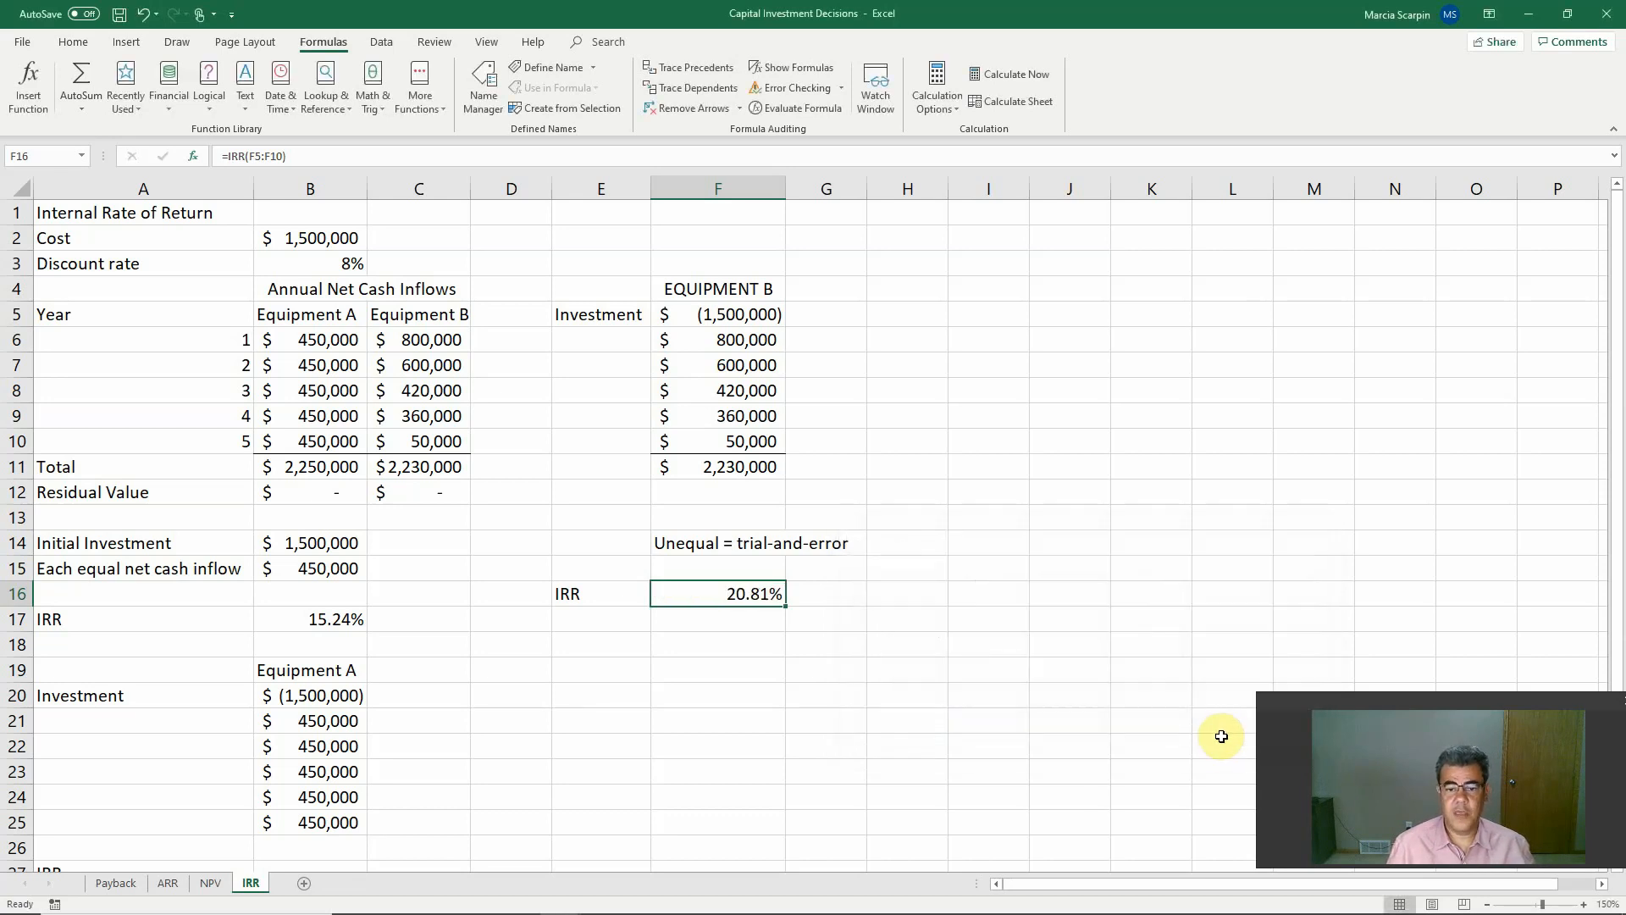
{"action": "mouse_move", "coordinate": [1221, 729]}
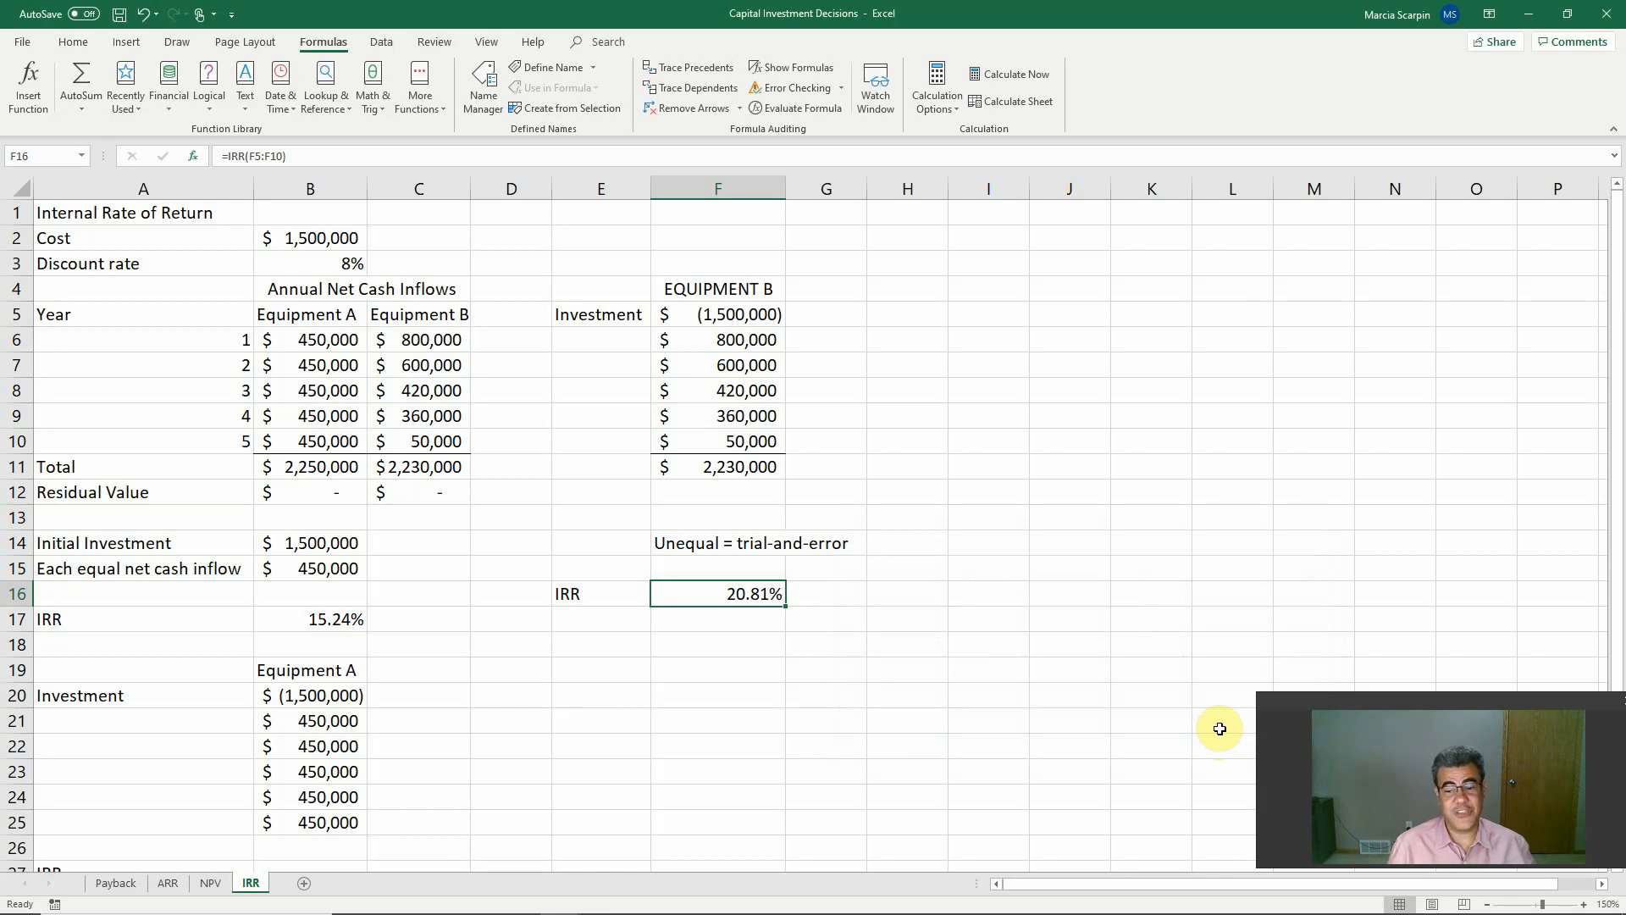
{"action": "mouse_move", "coordinate": [707, 680]}
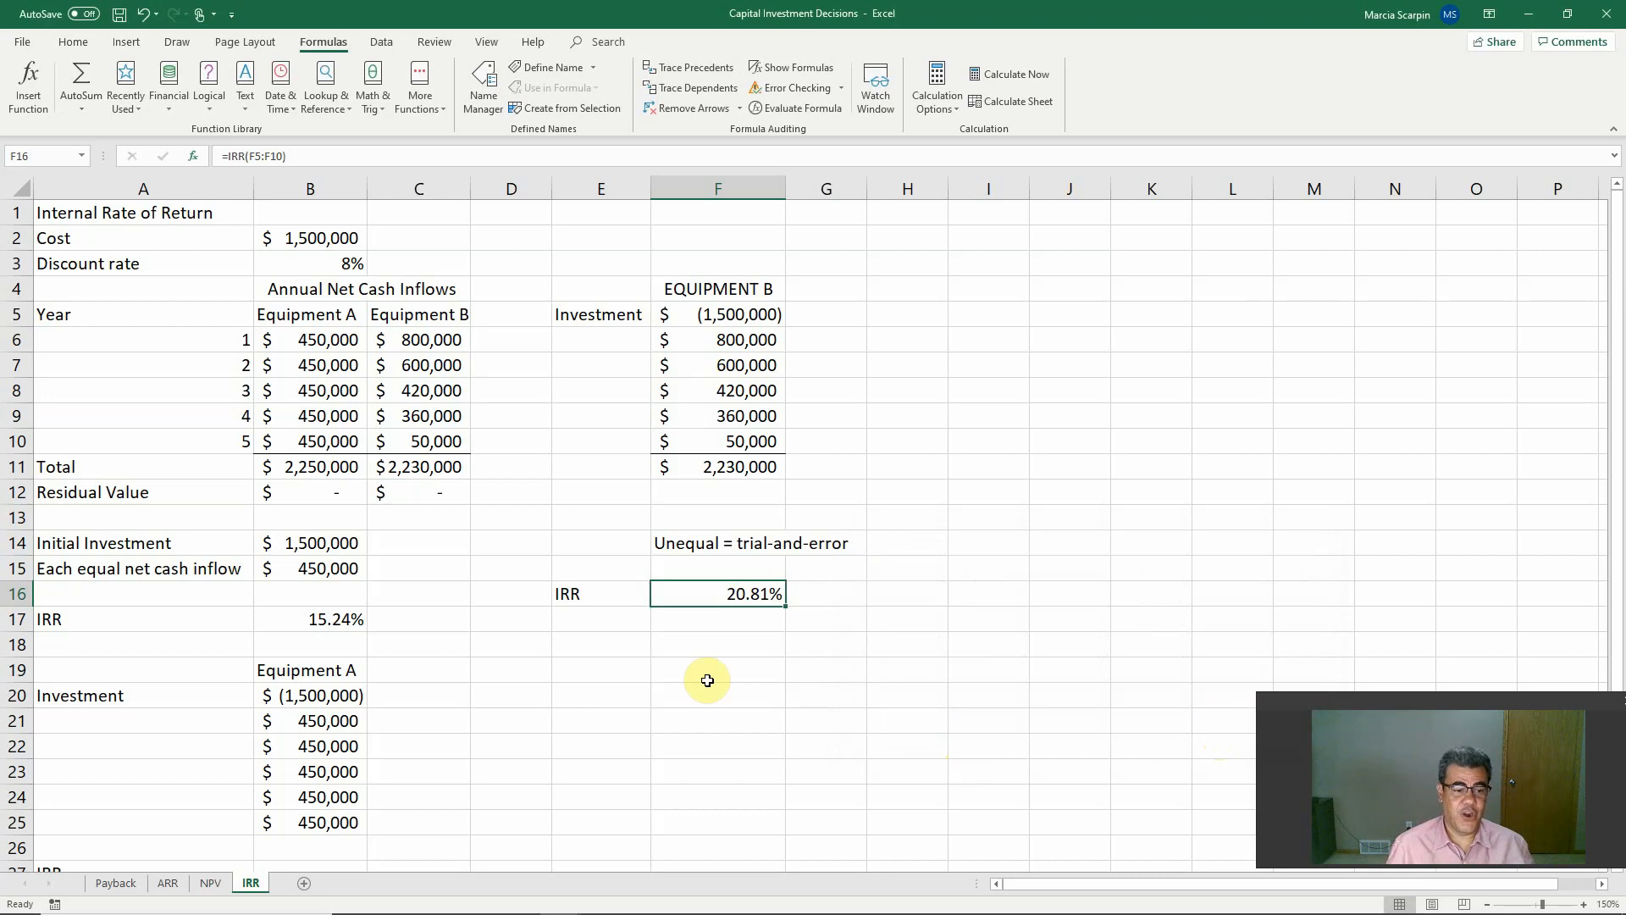
{"action": "left_click", "coordinate": [310, 619]}
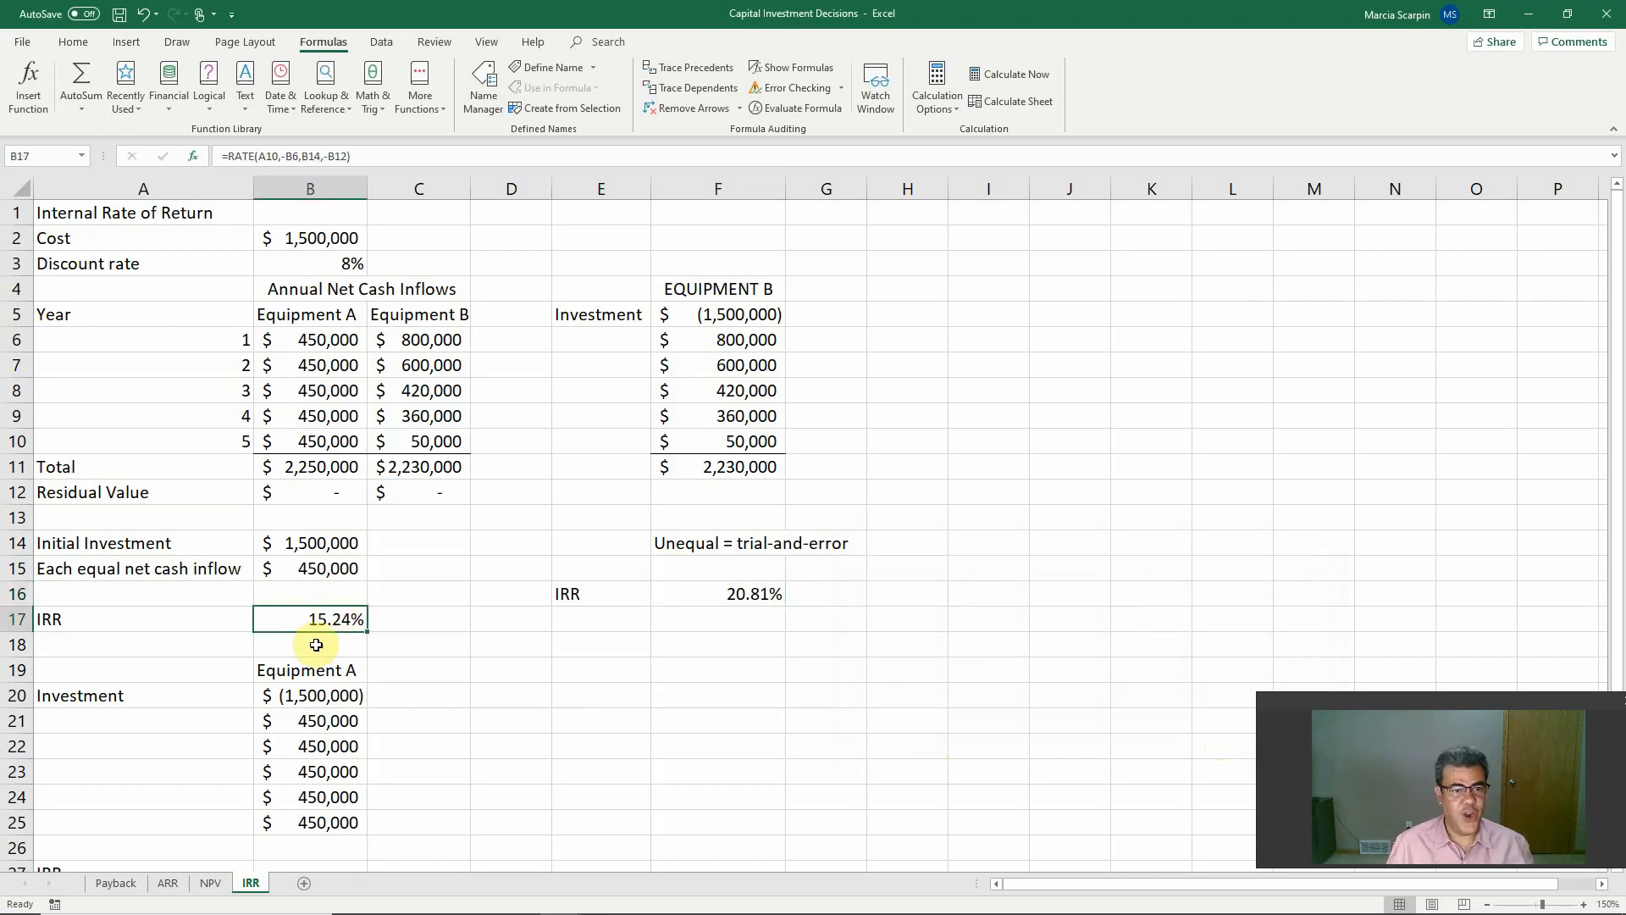
{"action": "mouse_move", "coordinate": [310, 619]}
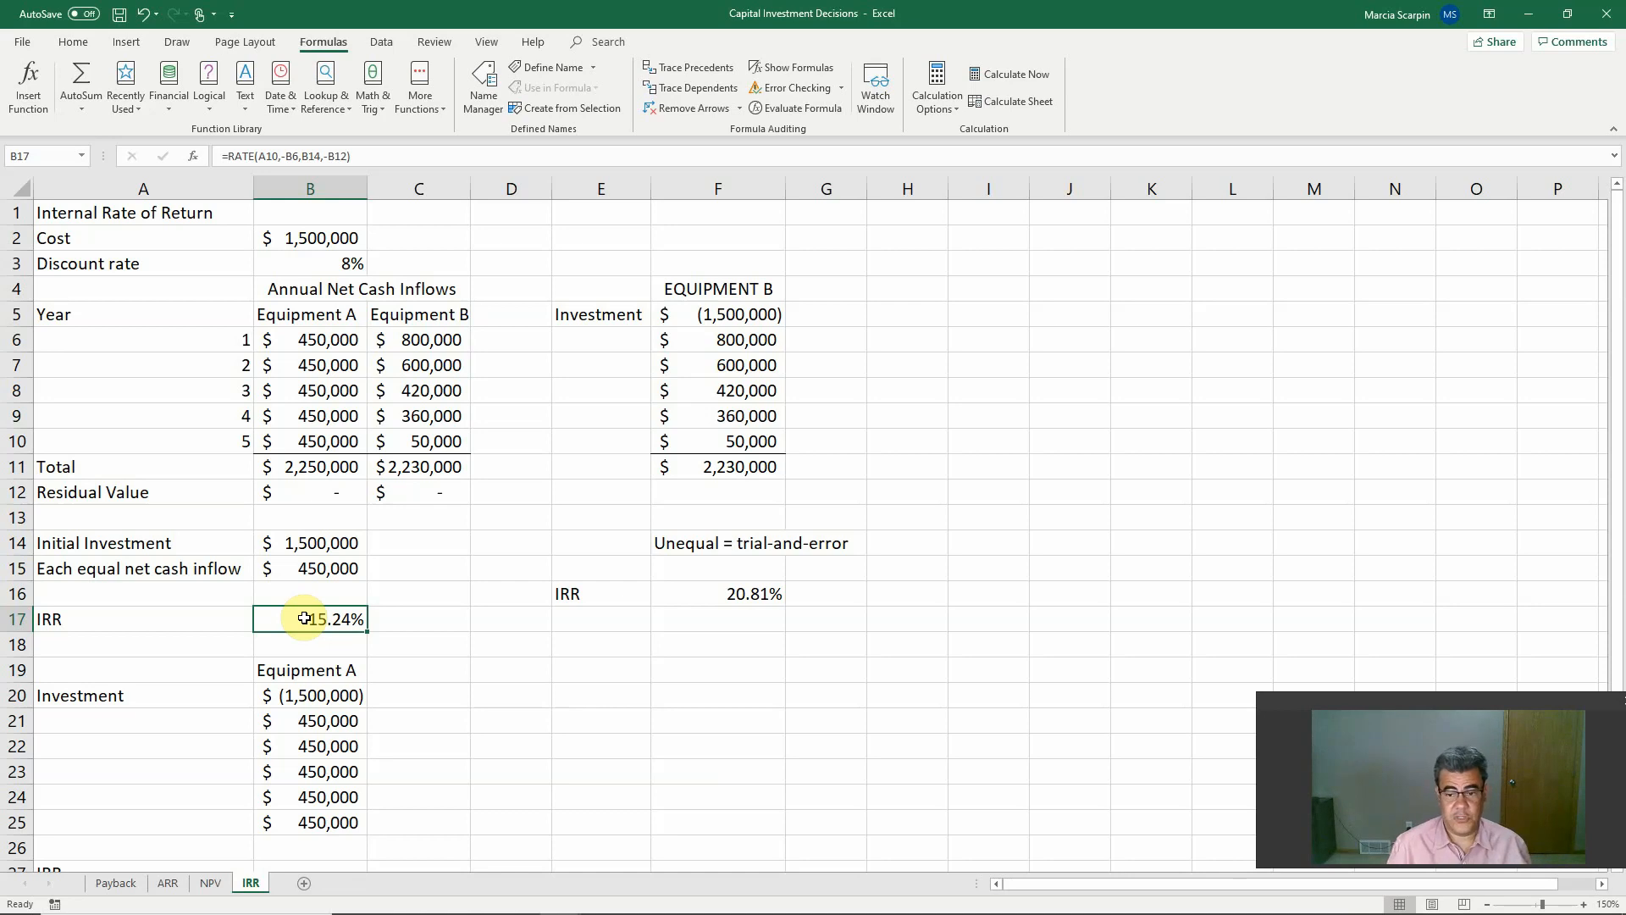
{"action": "mouse_move", "coordinate": [700, 618]}
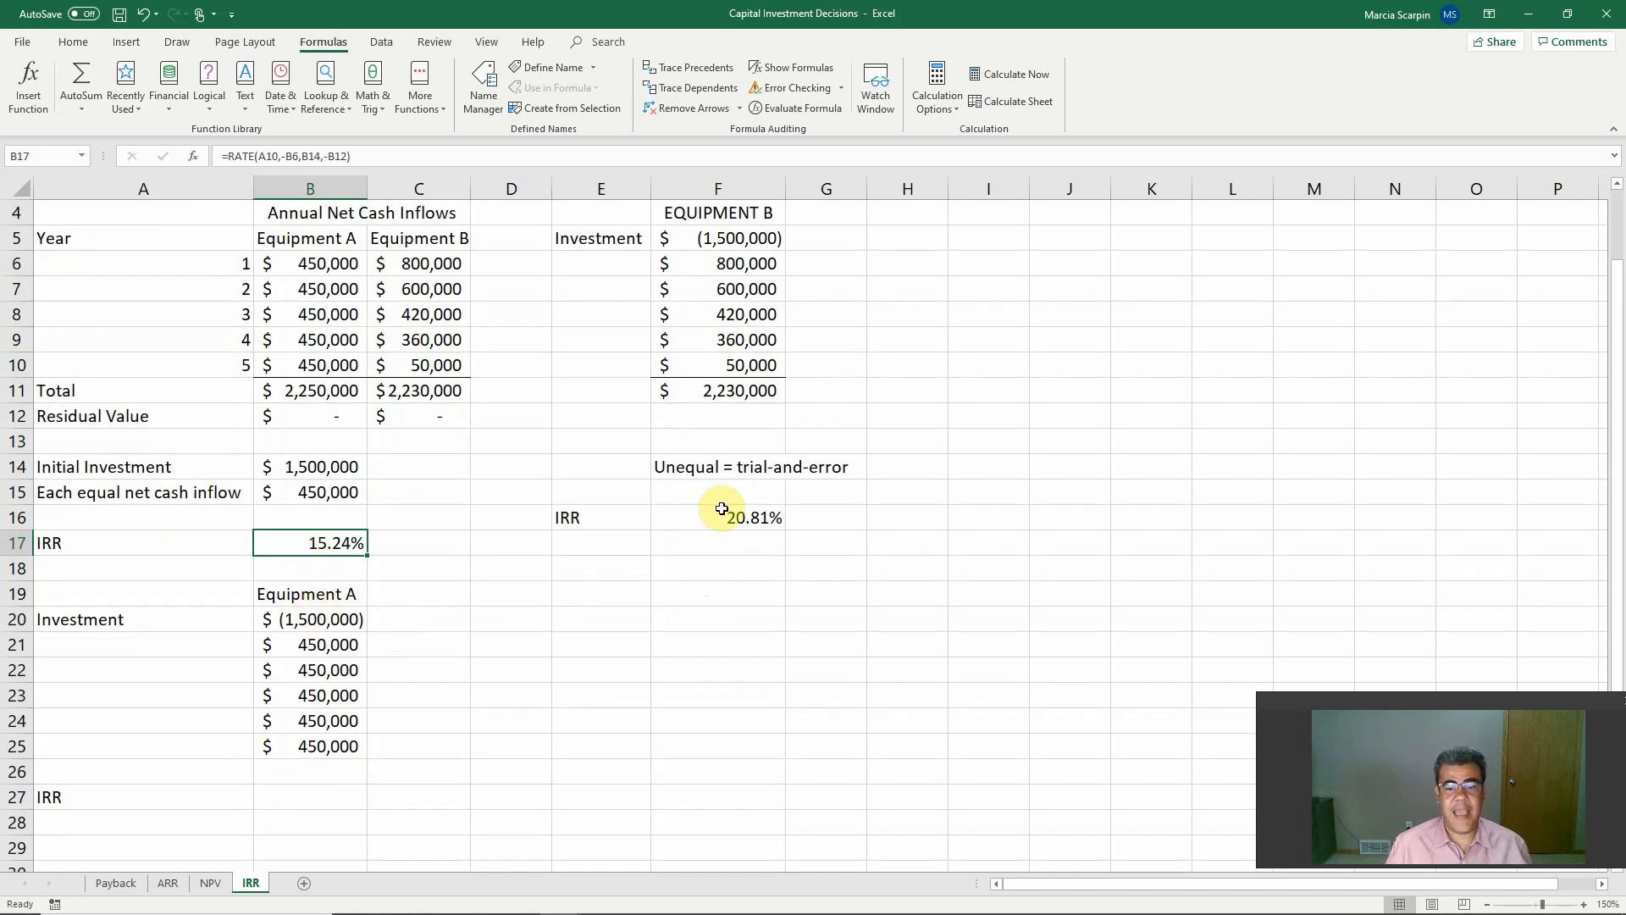
{"action": "left_click", "coordinate": [717, 518]}
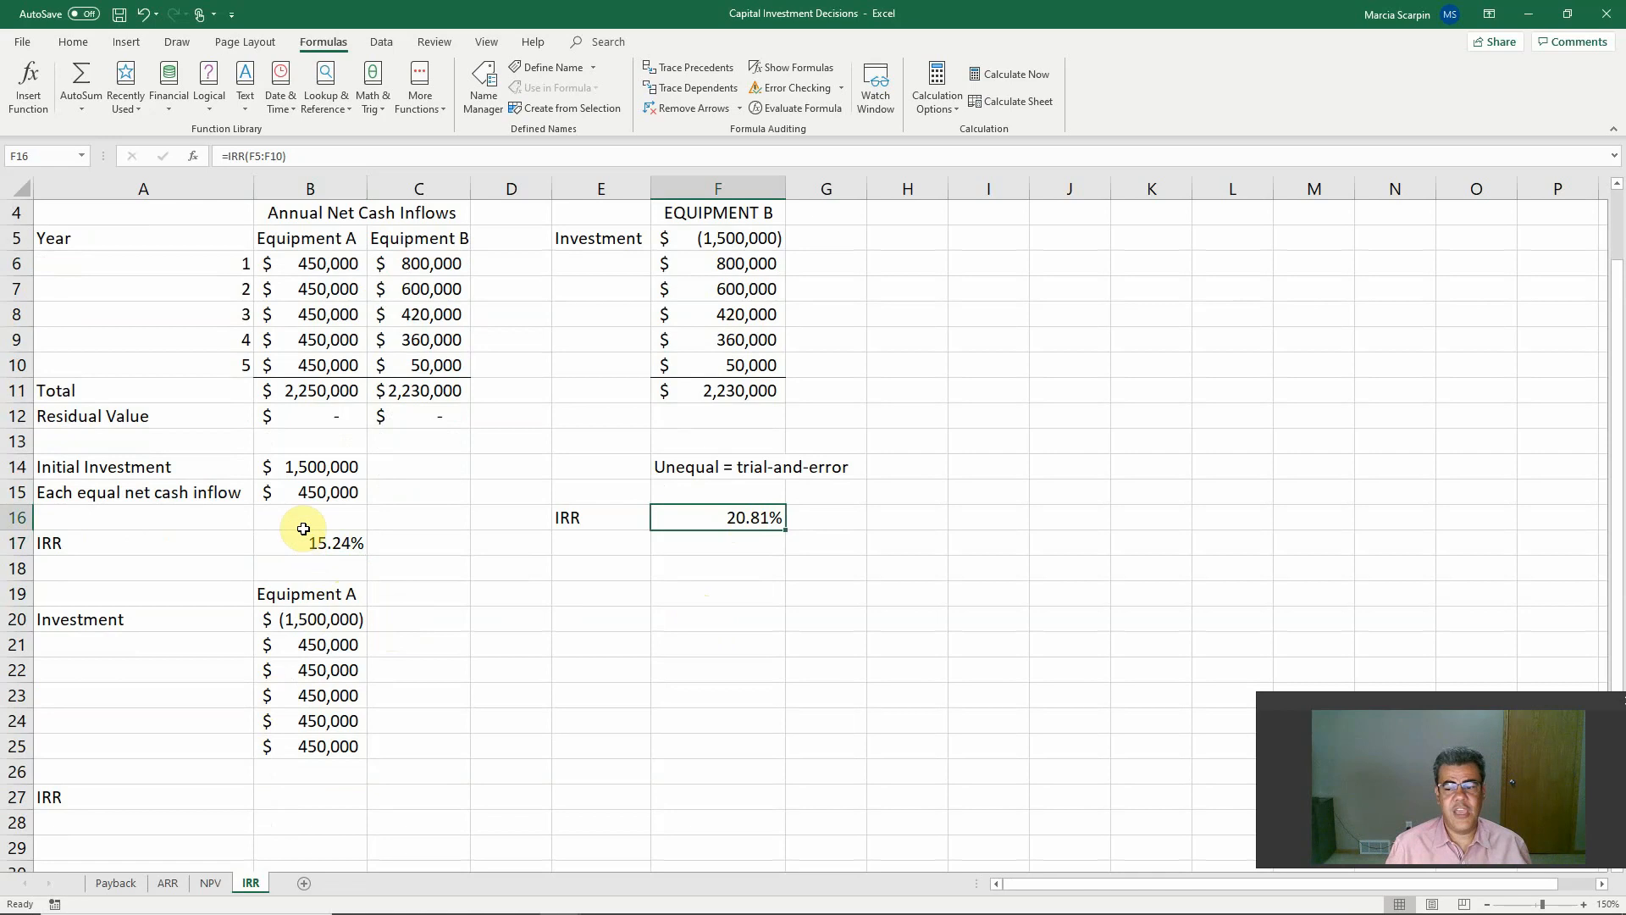
{"action": "left_click", "coordinate": [310, 745]}
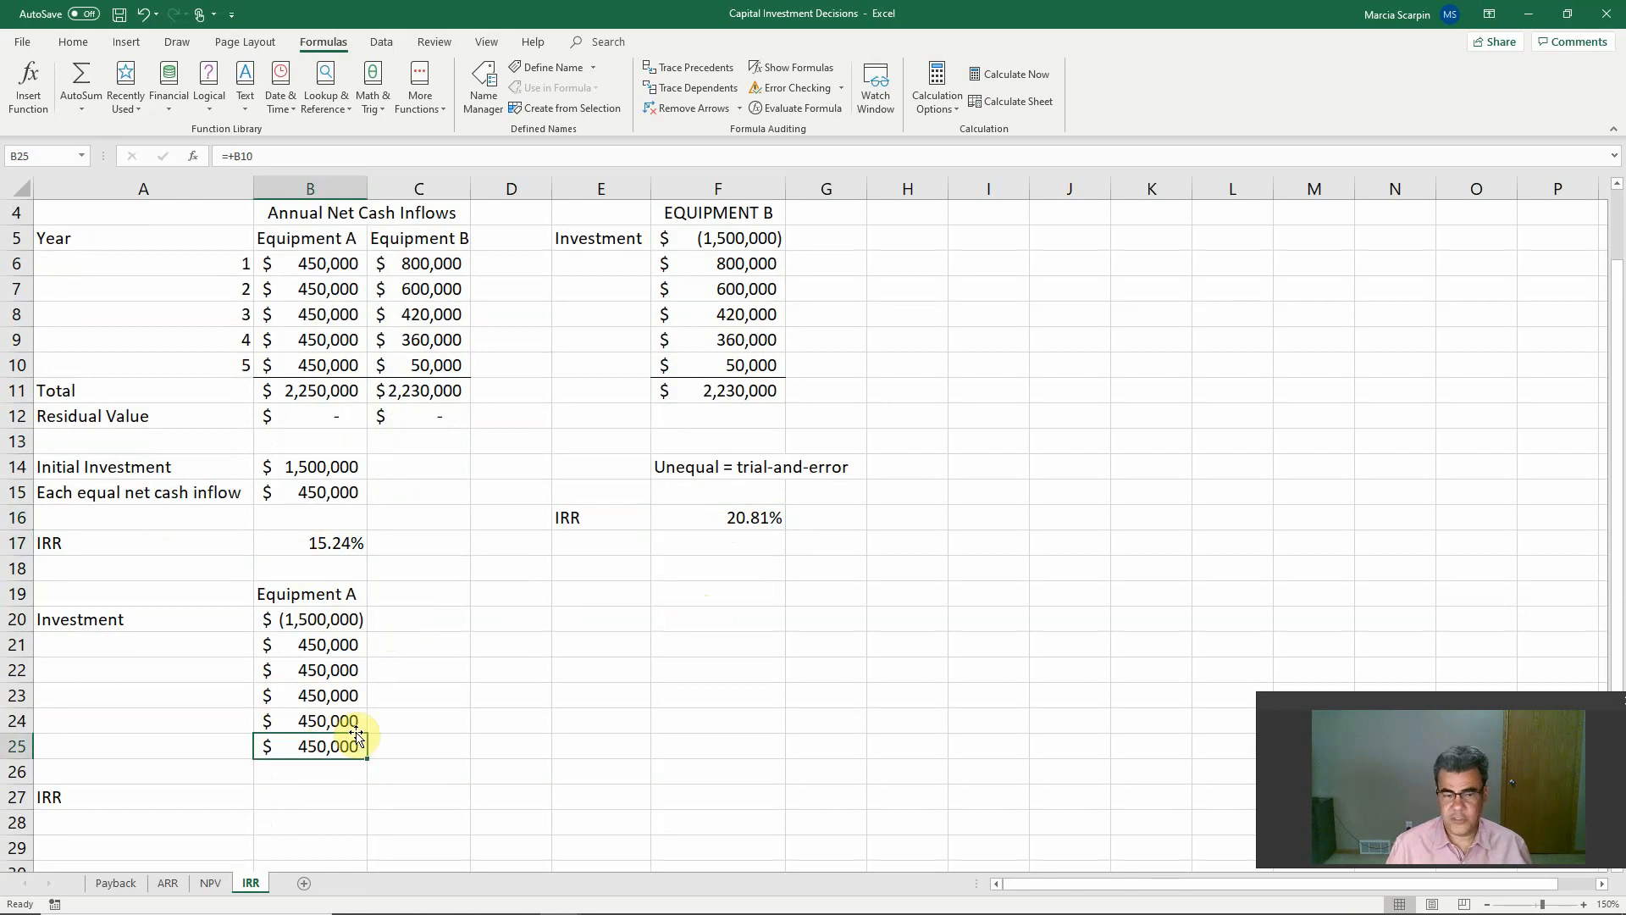
{"action": "left_click", "coordinate": [309, 365]}
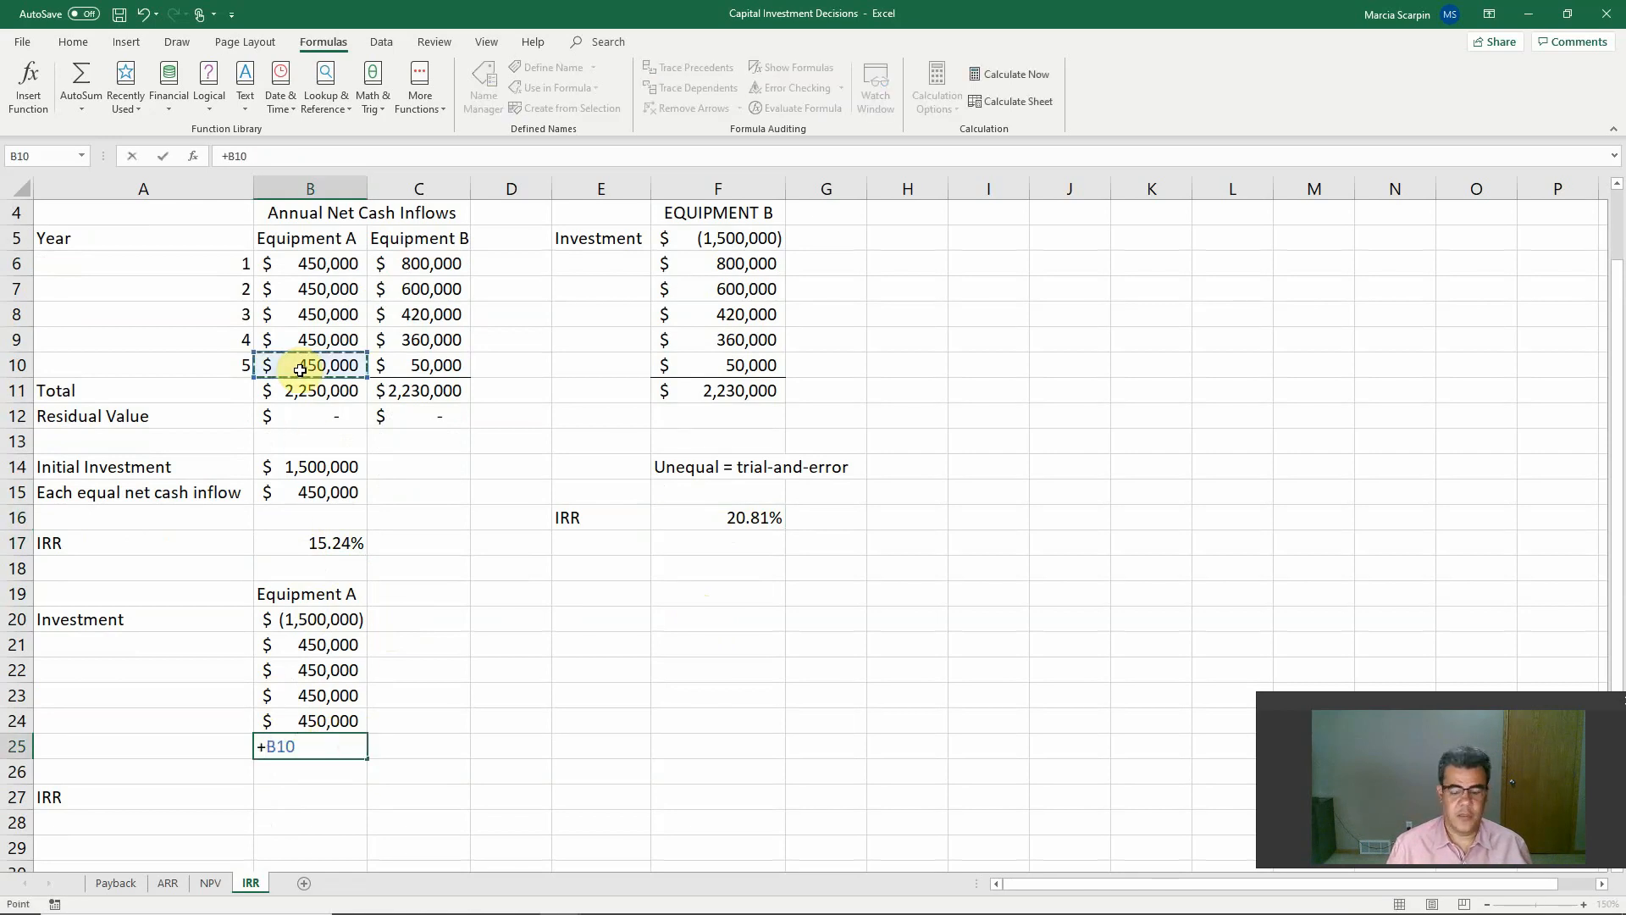
{"action": "left_click", "coordinate": [309, 416]}
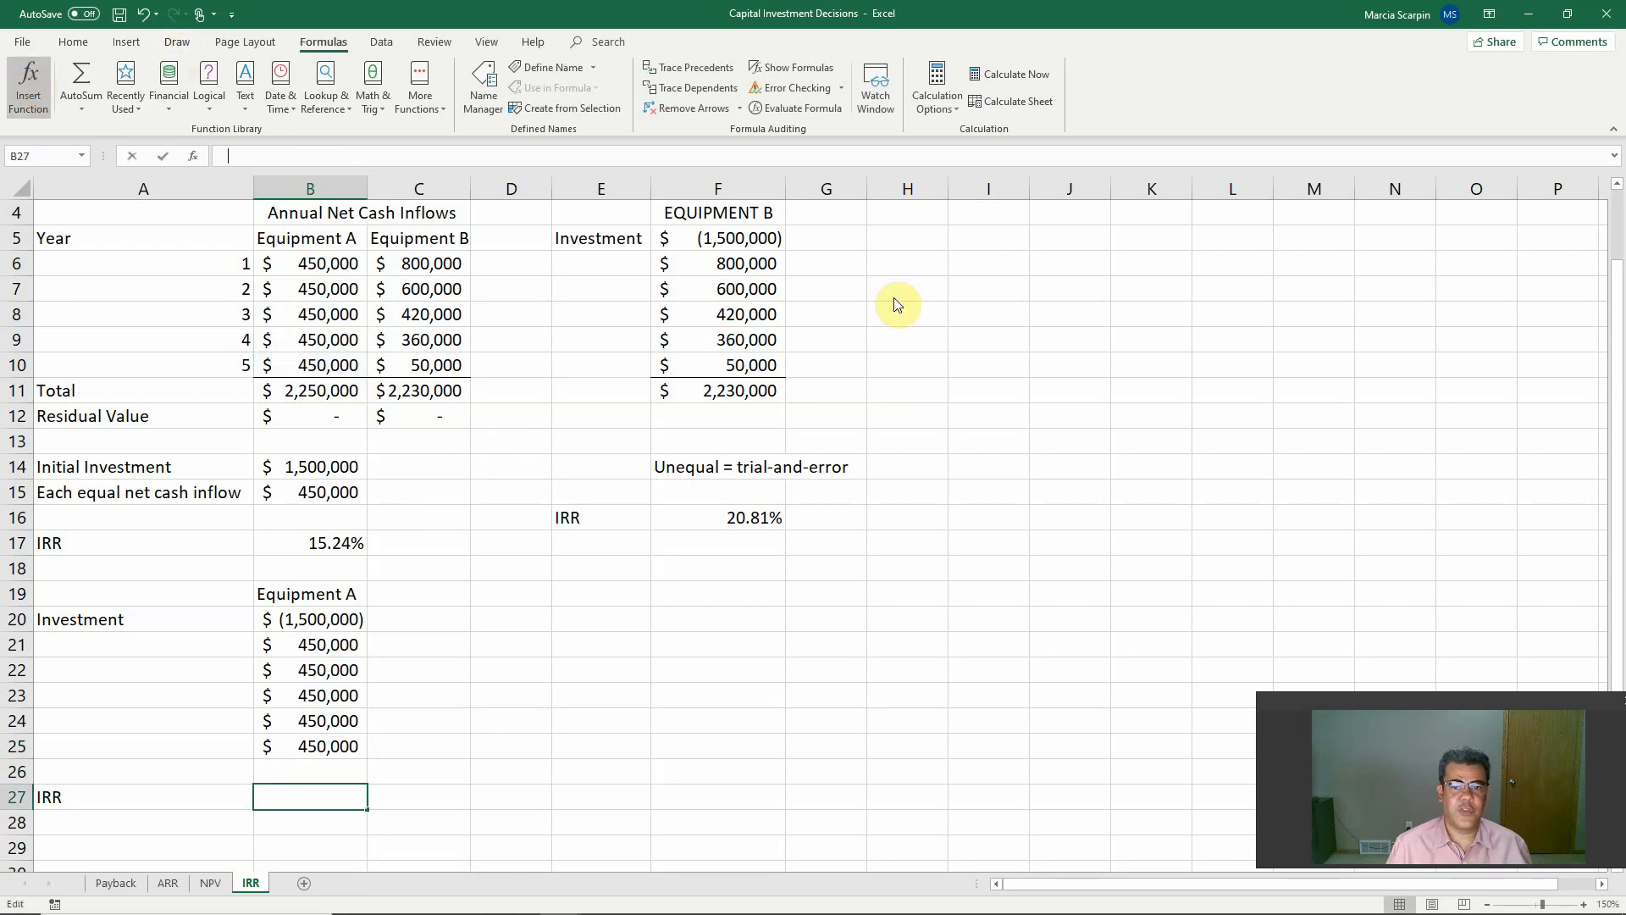
{"action": "left_click", "coordinate": [28, 80]}
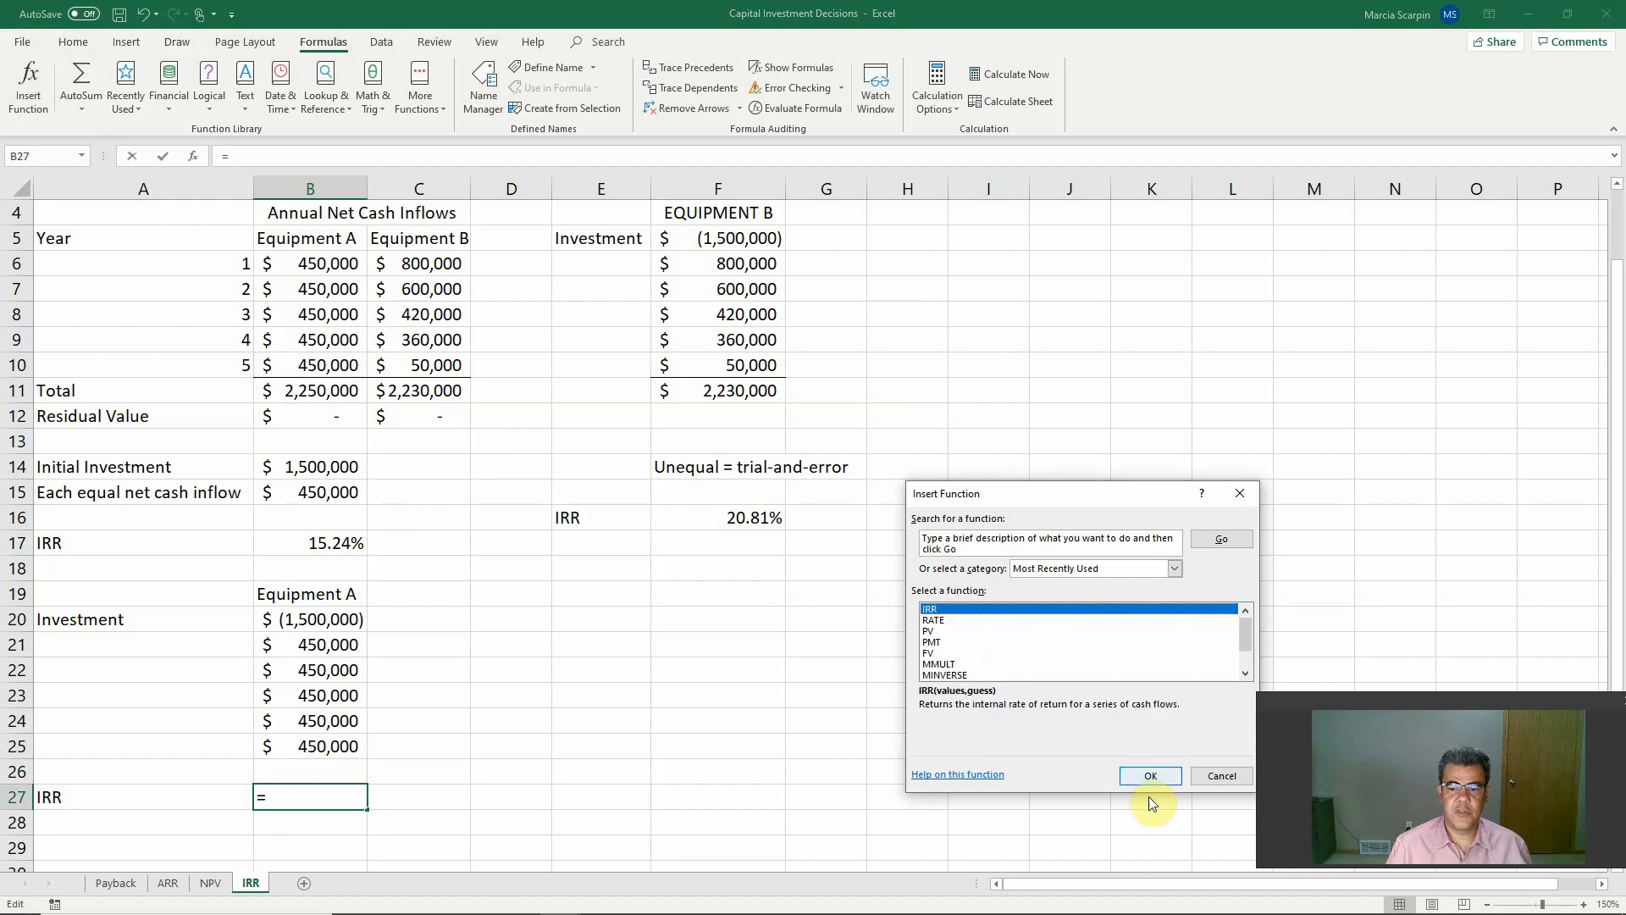
Insert IRR over B20:B25 into B27 for Equipment A, giving 15.24%
{"action": "left_click", "coordinate": [1149, 775]}
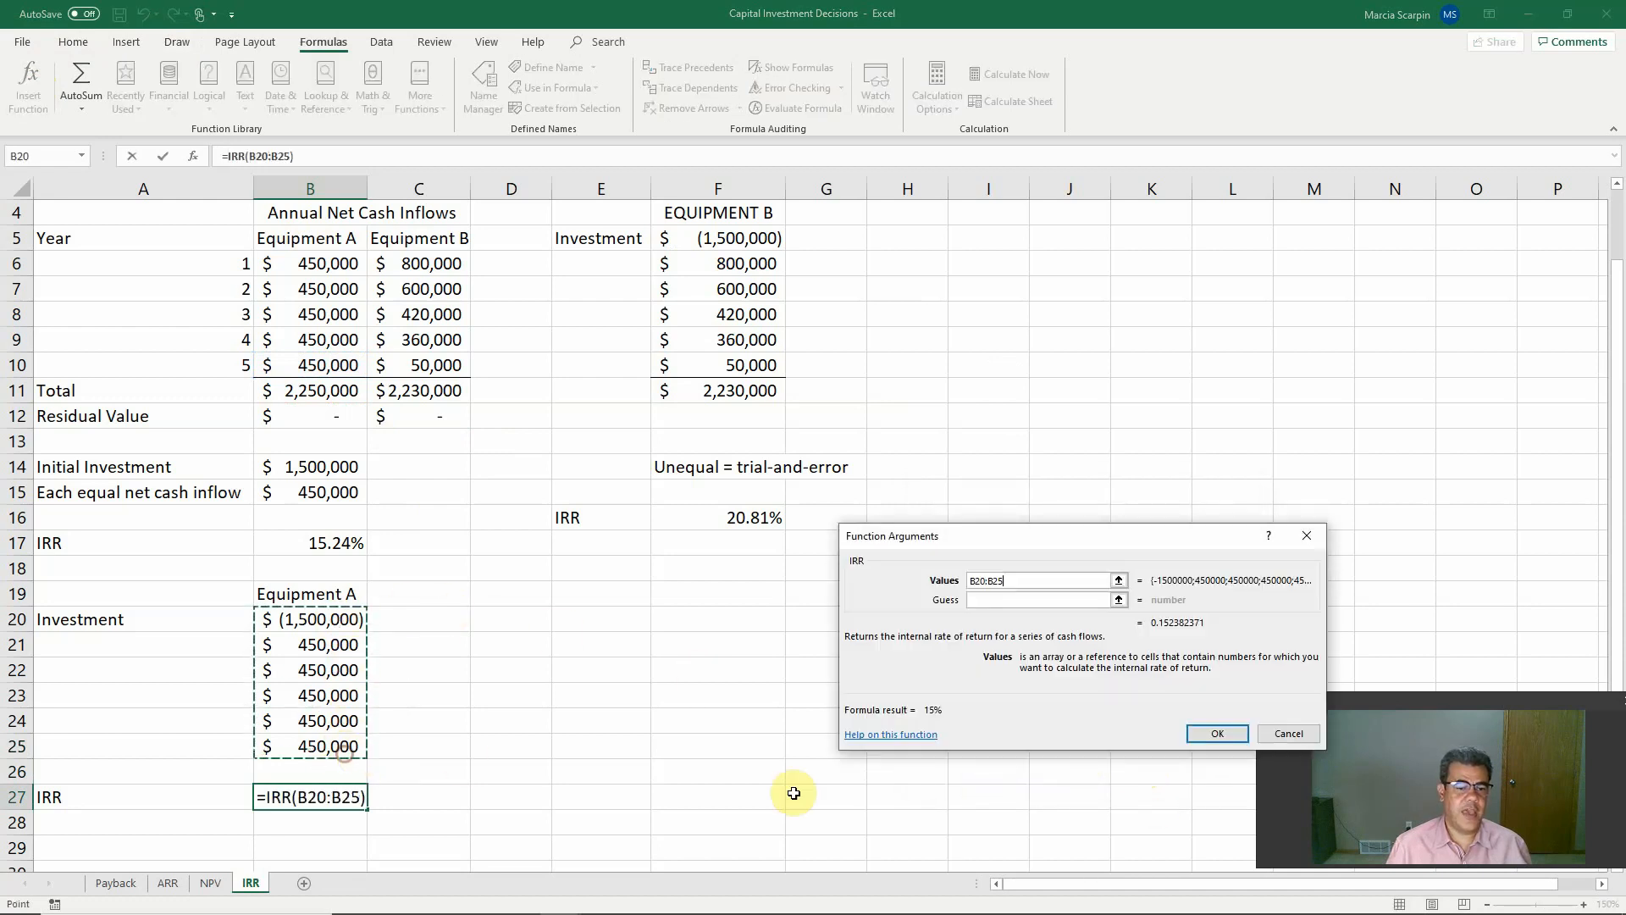
{"action": "left_click", "coordinate": [1216, 734]}
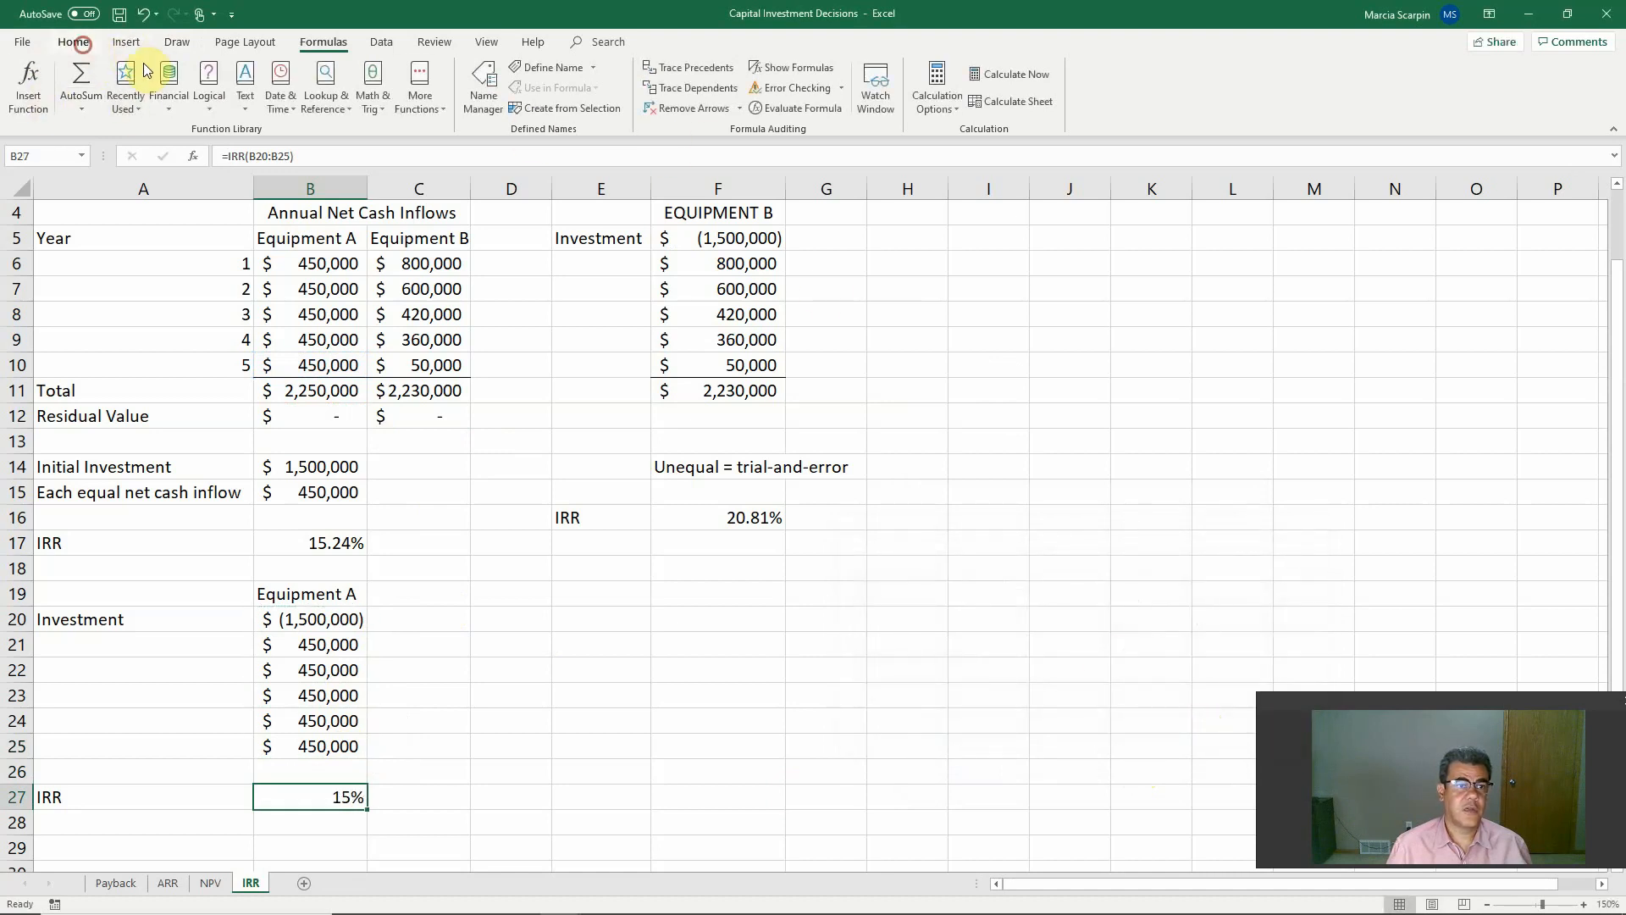
{"action": "left_click", "coordinate": [73, 42]}
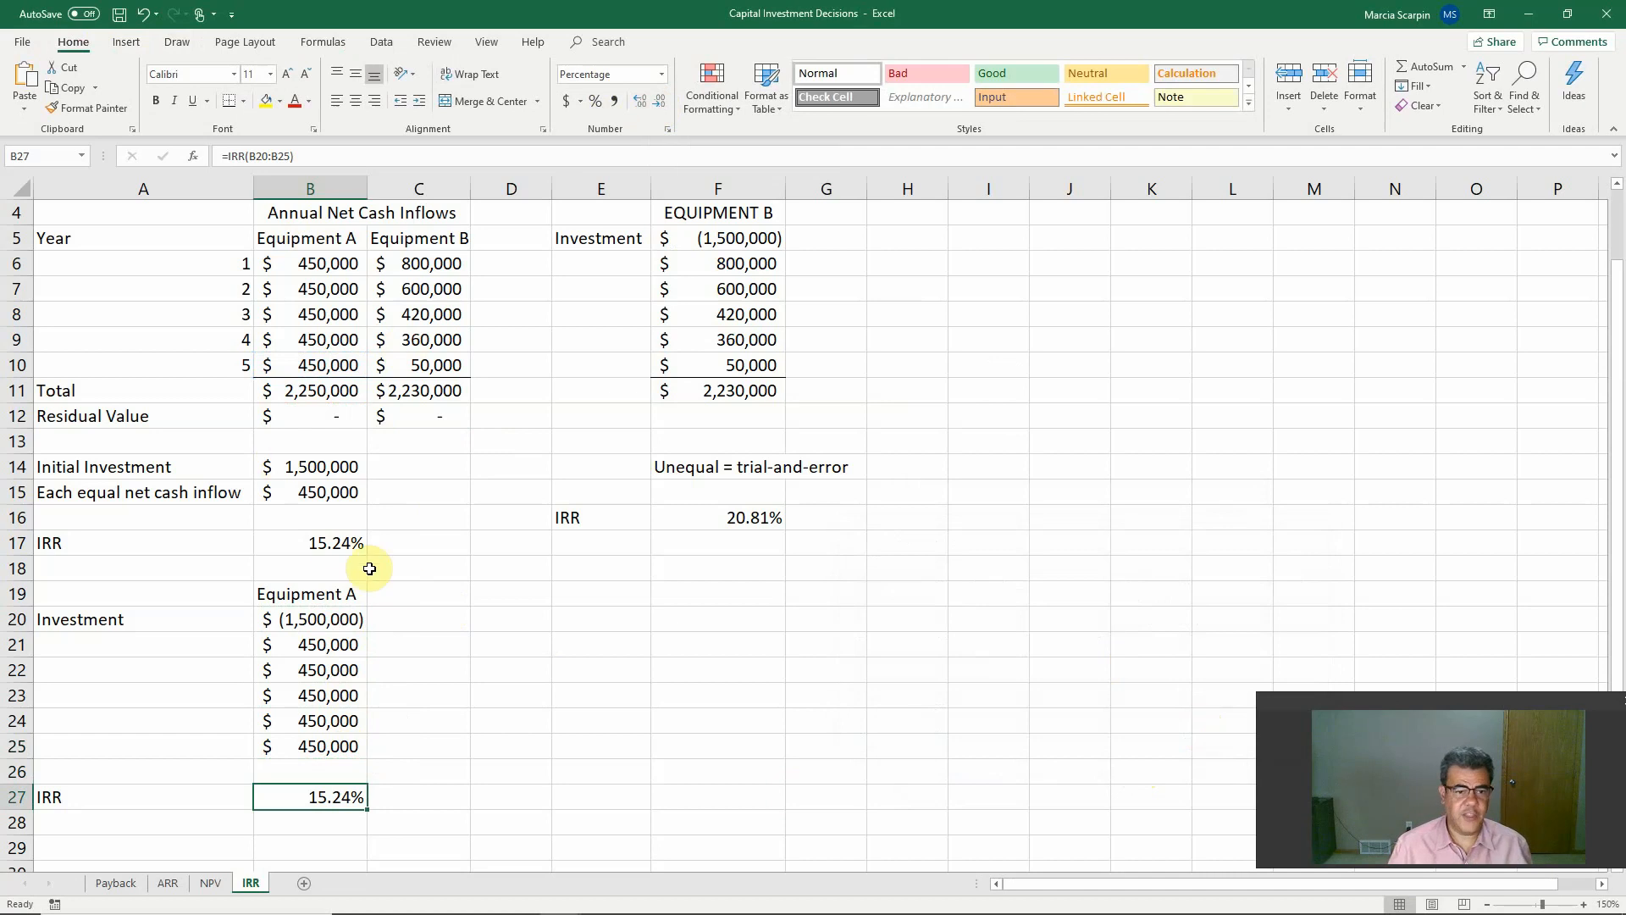
{"action": "mouse_move", "coordinate": [657, 706]}
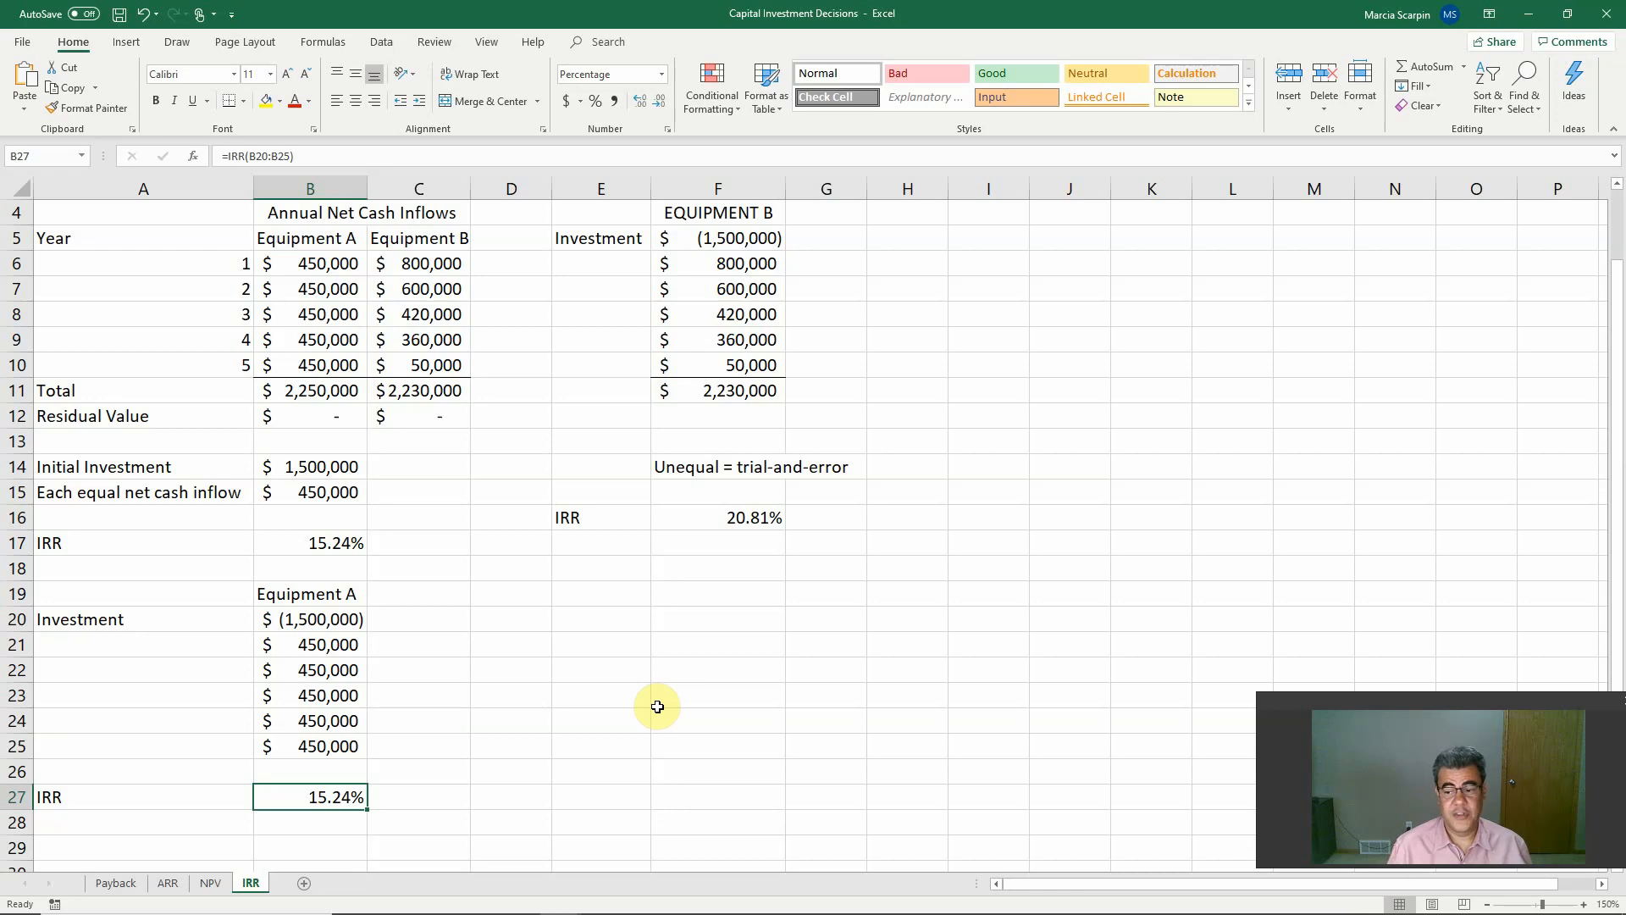
Switch from Excel back to the PowerPoint slide show window
{"action": "key", "text": "alt+tab"}
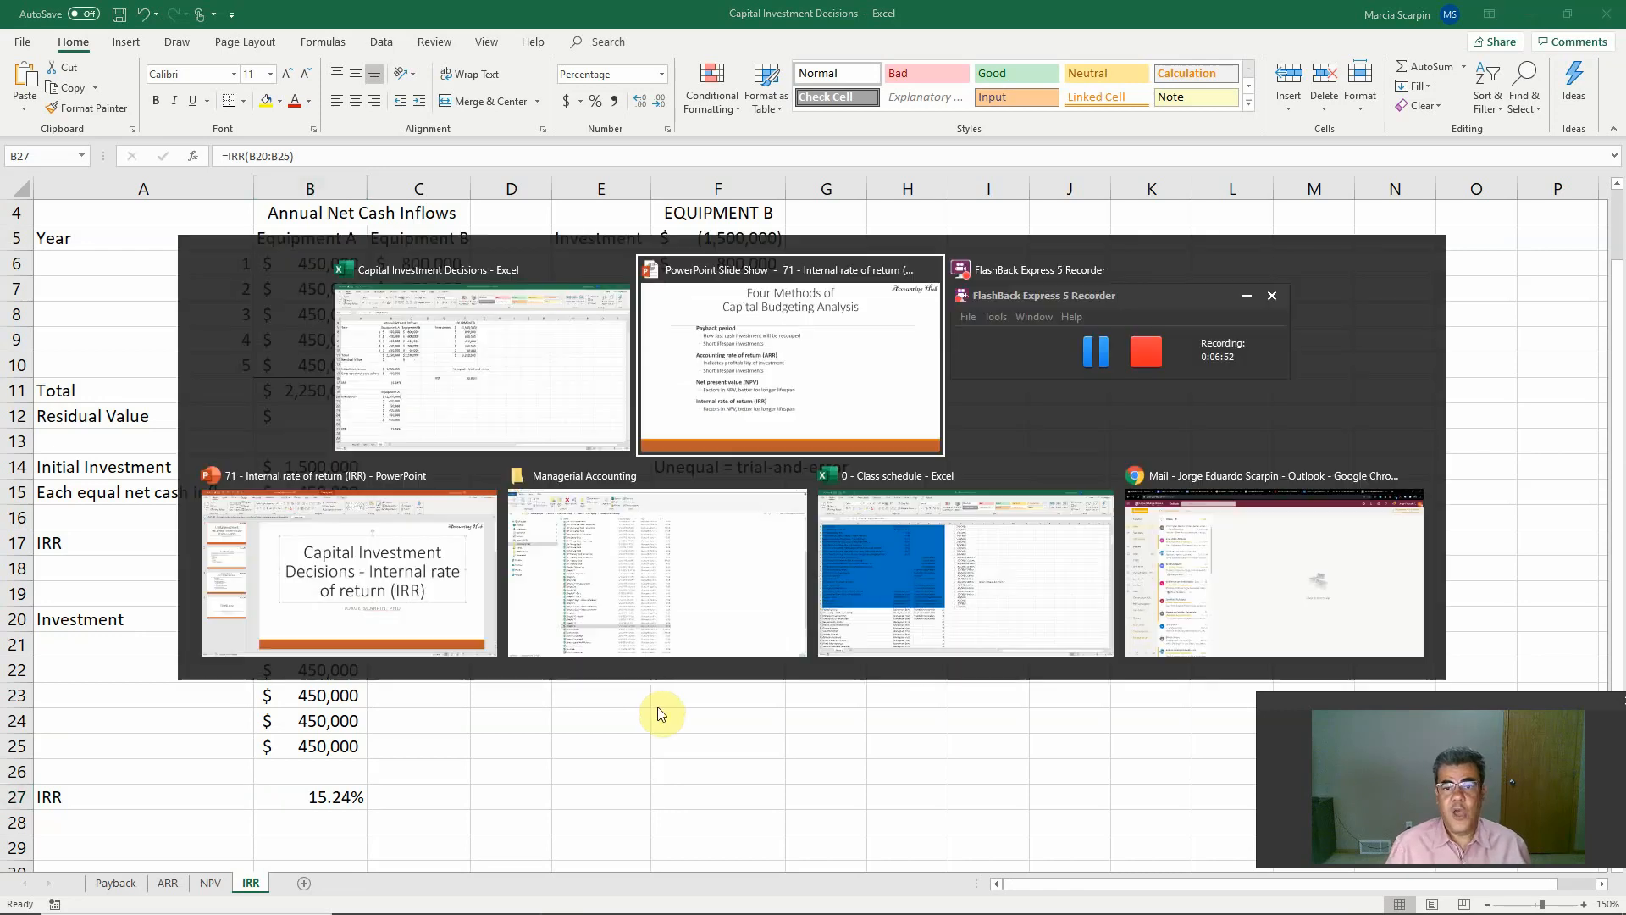